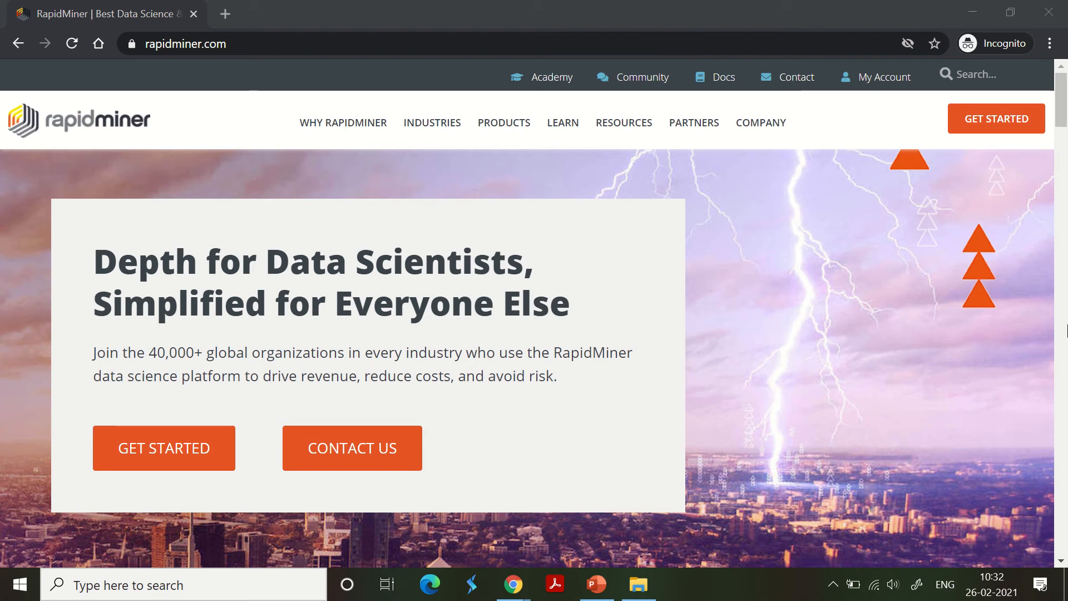
pyautogui.moveTo(512, 585)
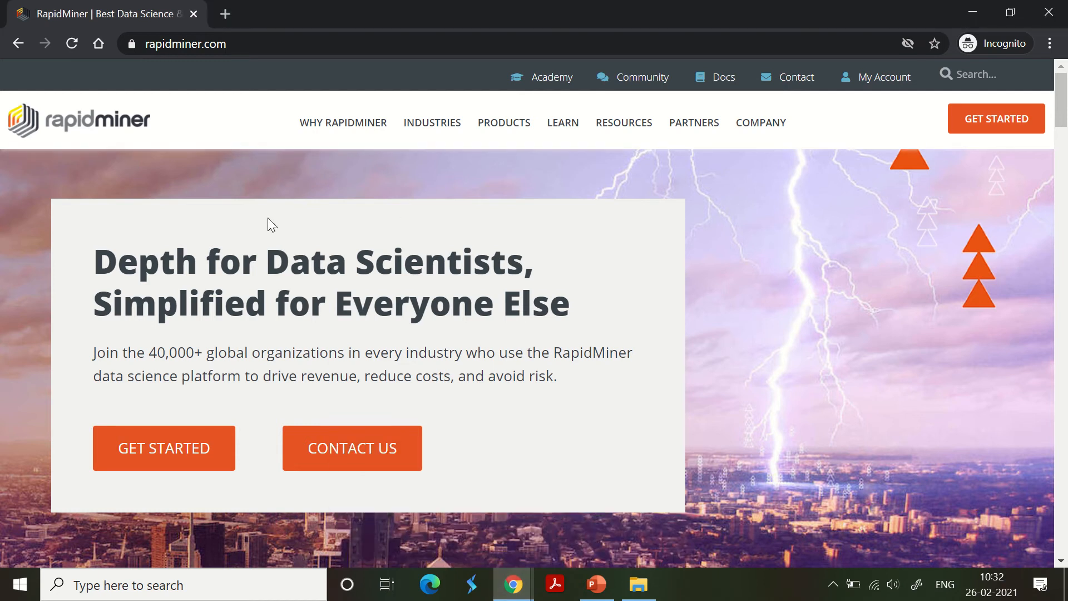
# In a new tab, go to google.com and search for 'rapid miner'.
pyautogui.click(225, 13)
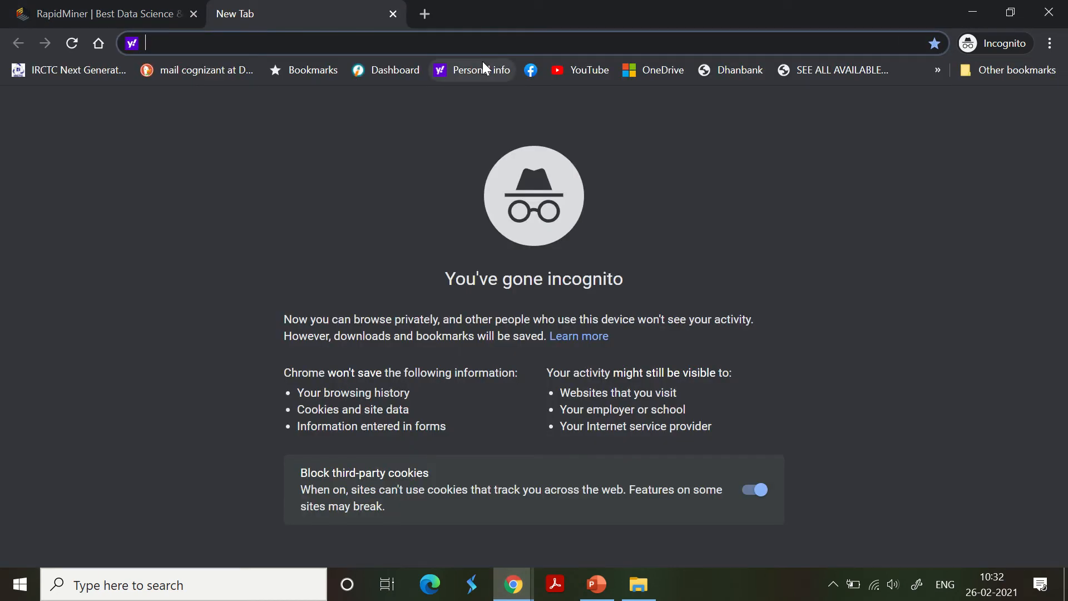
pyautogui.write('google.com')
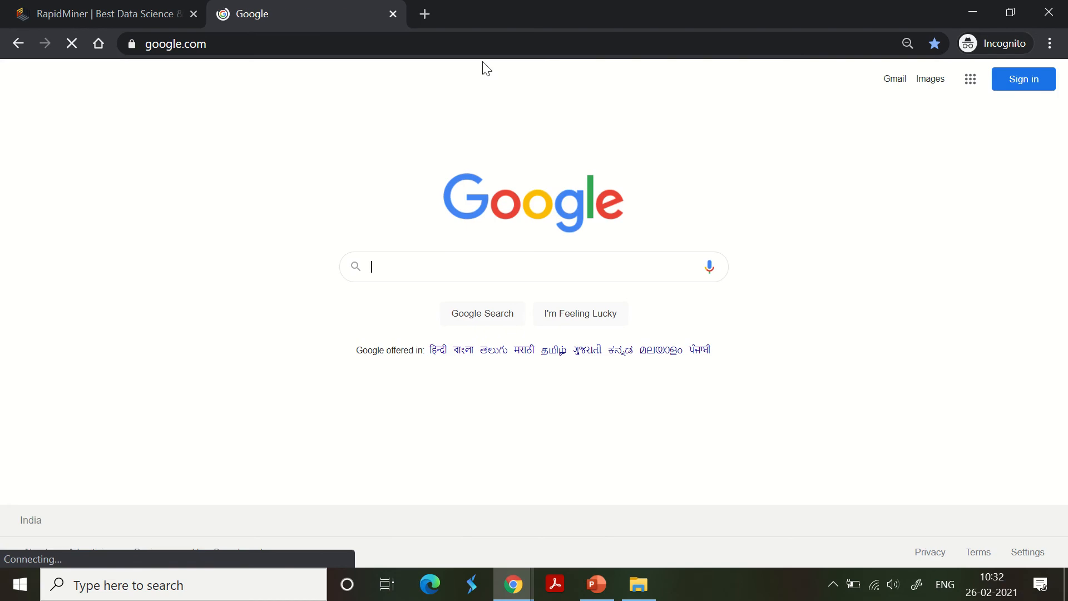
pyautogui.write('ra')
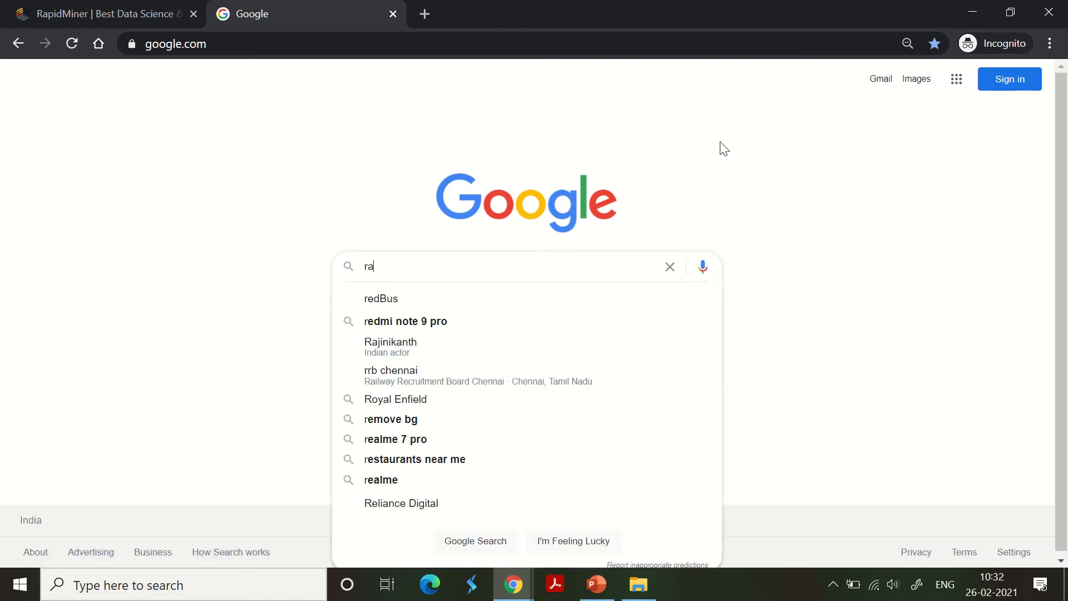
pyautogui.write('pid')
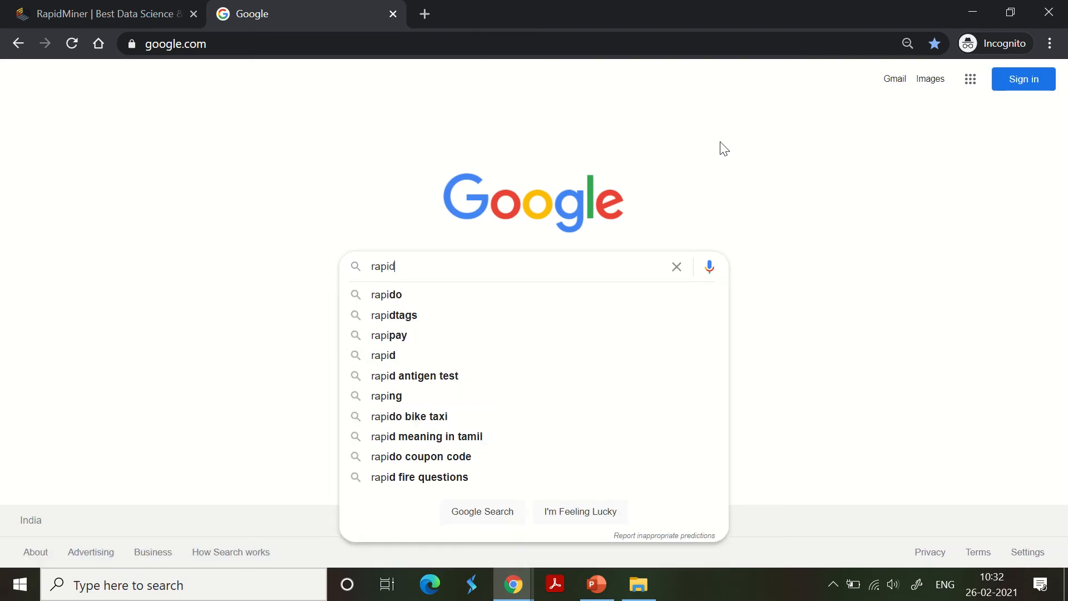
pyautogui.write('miner')
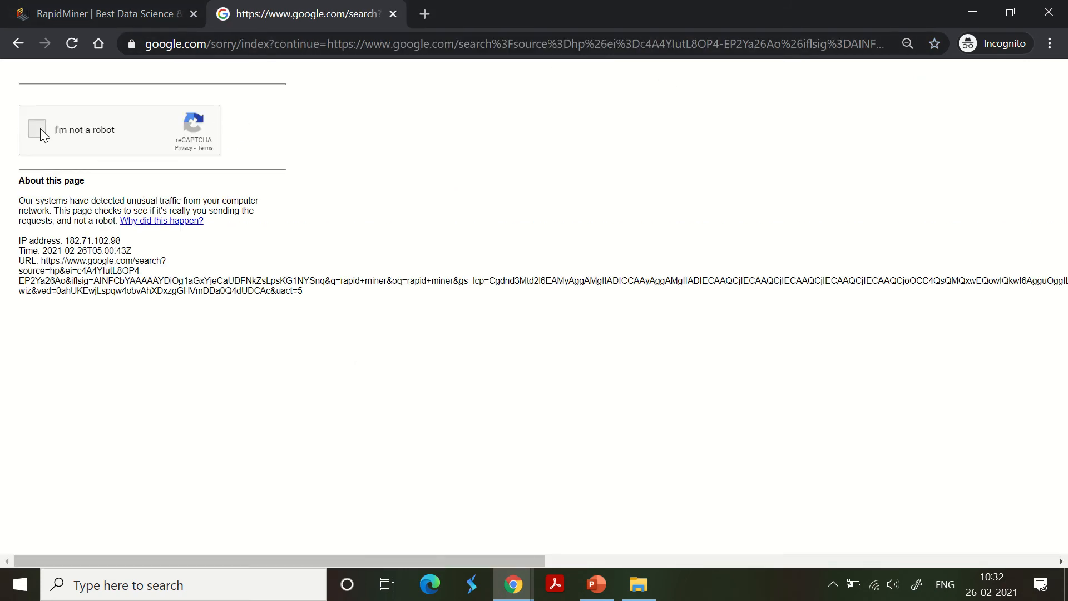
# Return to the rapidminer.com tab, select its address, and scroll to the Forrester banner and back.
pyautogui.click(37, 129)
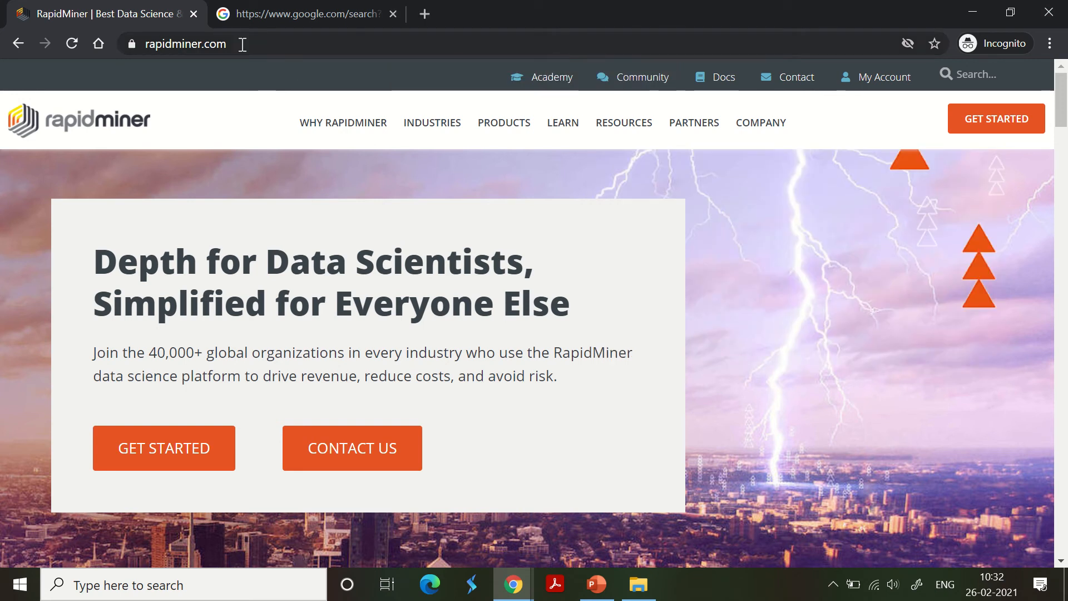
pyautogui.click(184, 43)
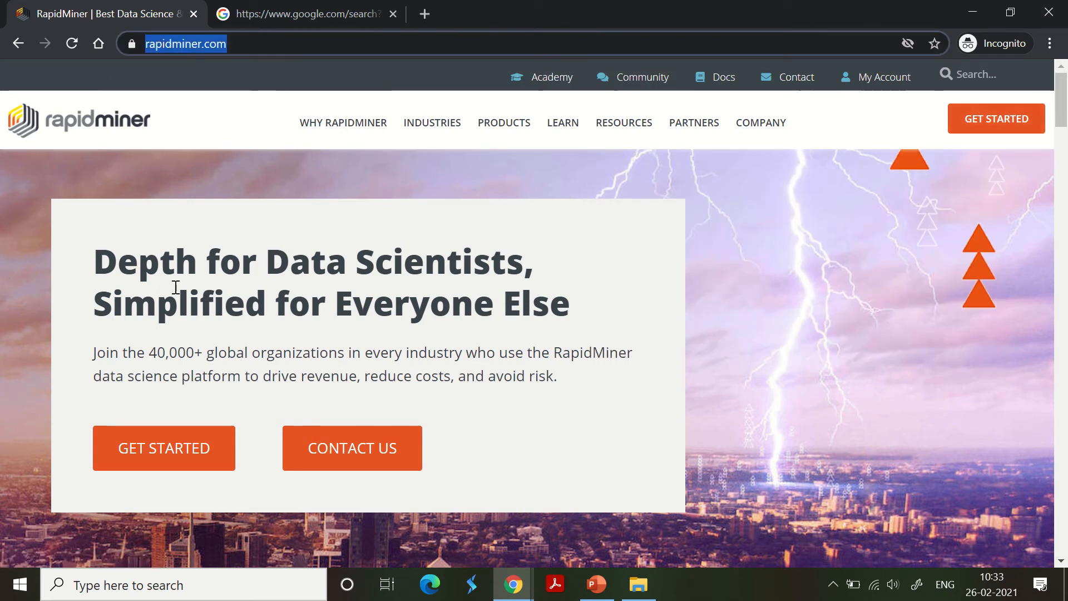
pyautogui.moveTo(229, 379)
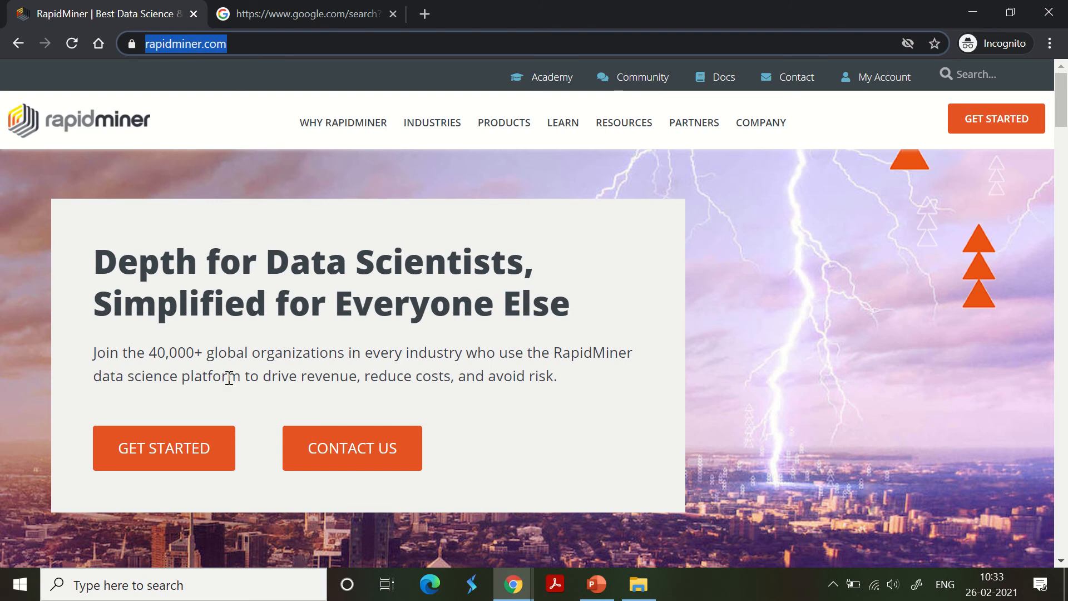
pyautogui.moveTo(148, 286)
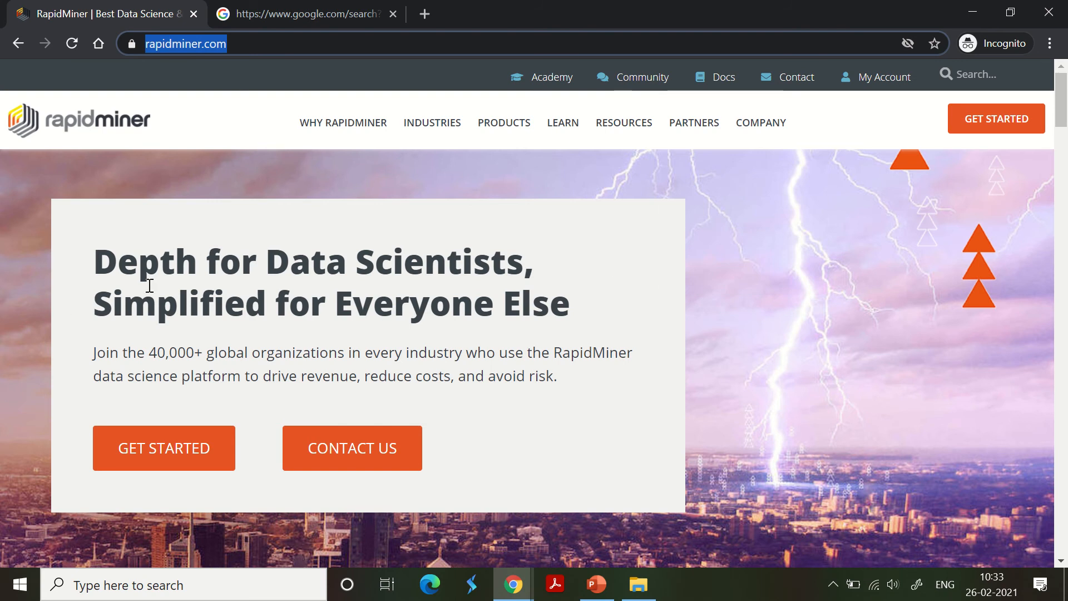
pyautogui.moveTo(150, 310)
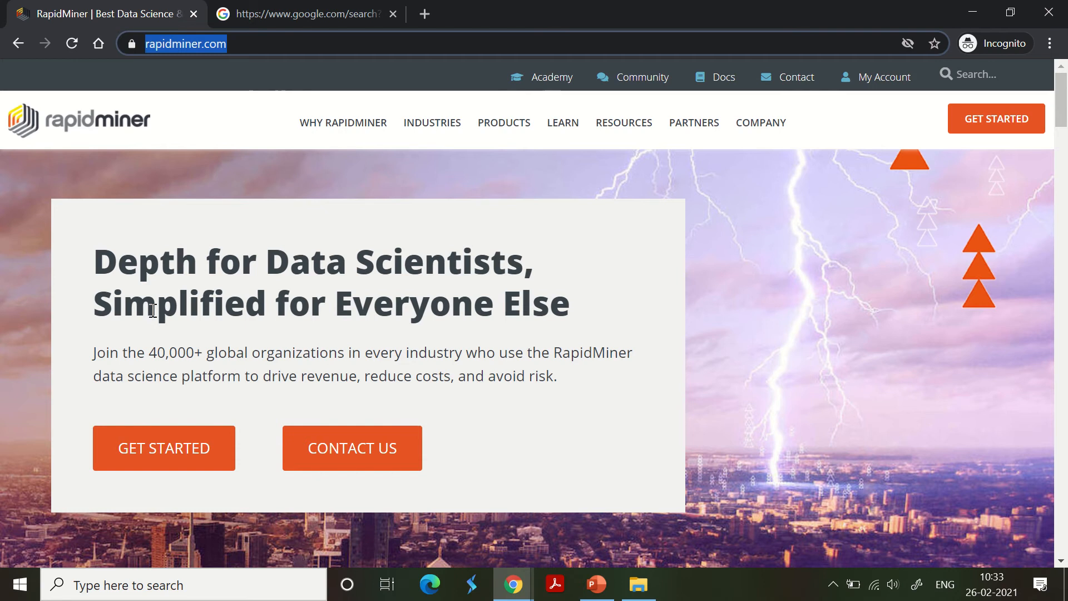
pyautogui.scroll(-3)
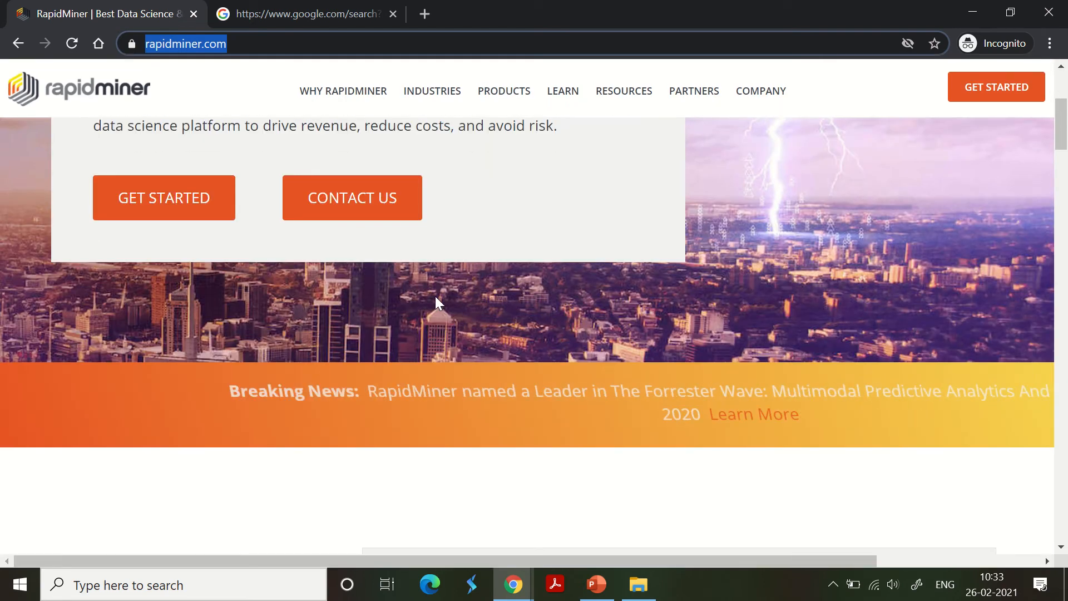
pyautogui.scroll(3)
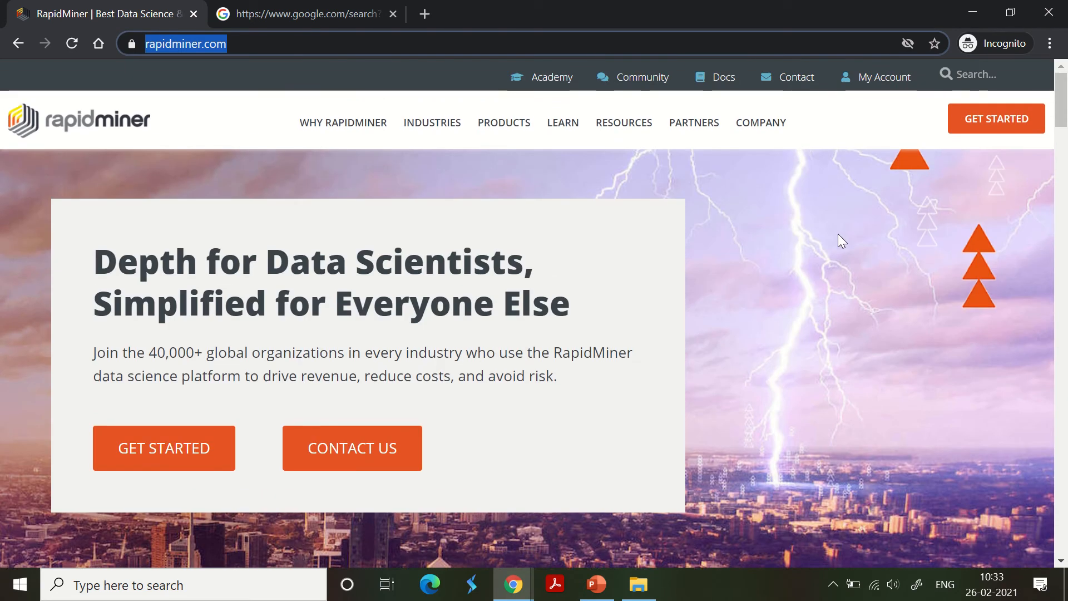
pyautogui.moveTo(164, 448)
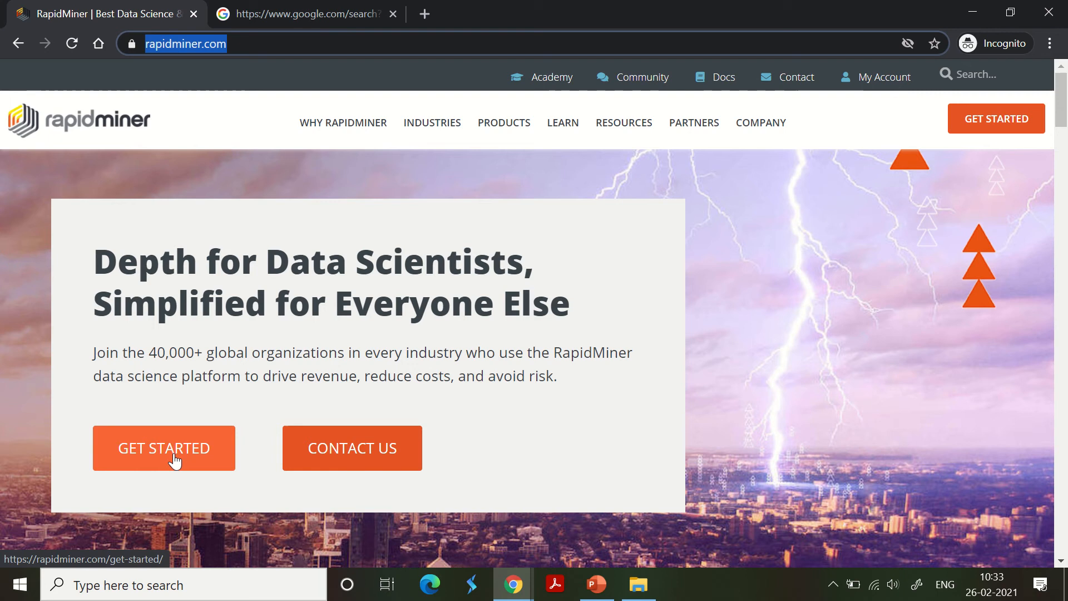
# Open Get Started and highlight the RapidMiner Go and Educational Program headings.
pyautogui.click(163, 449)
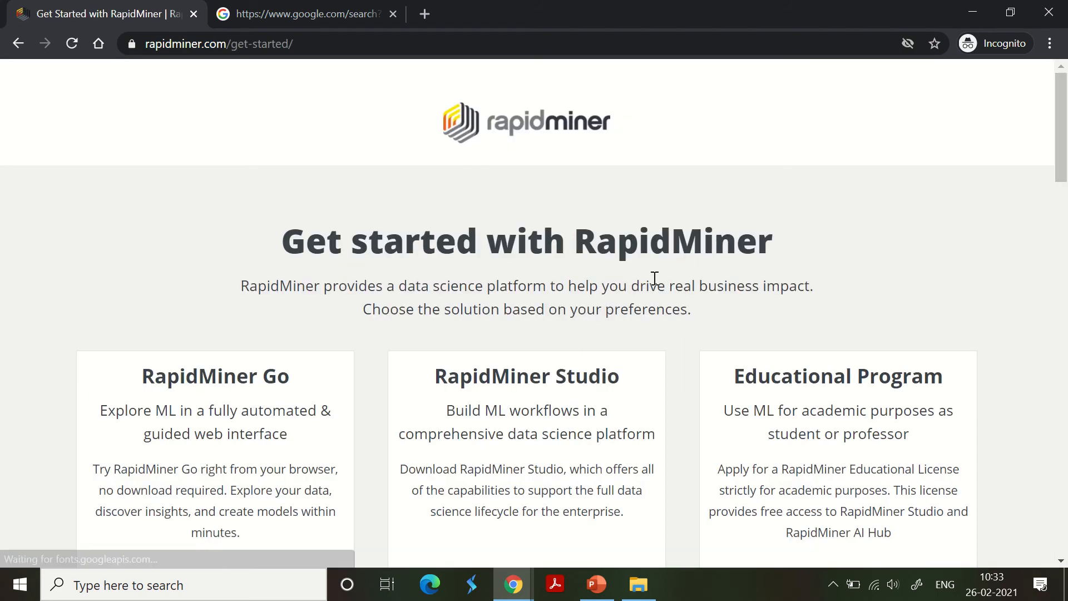
pyautogui.scroll(-3)
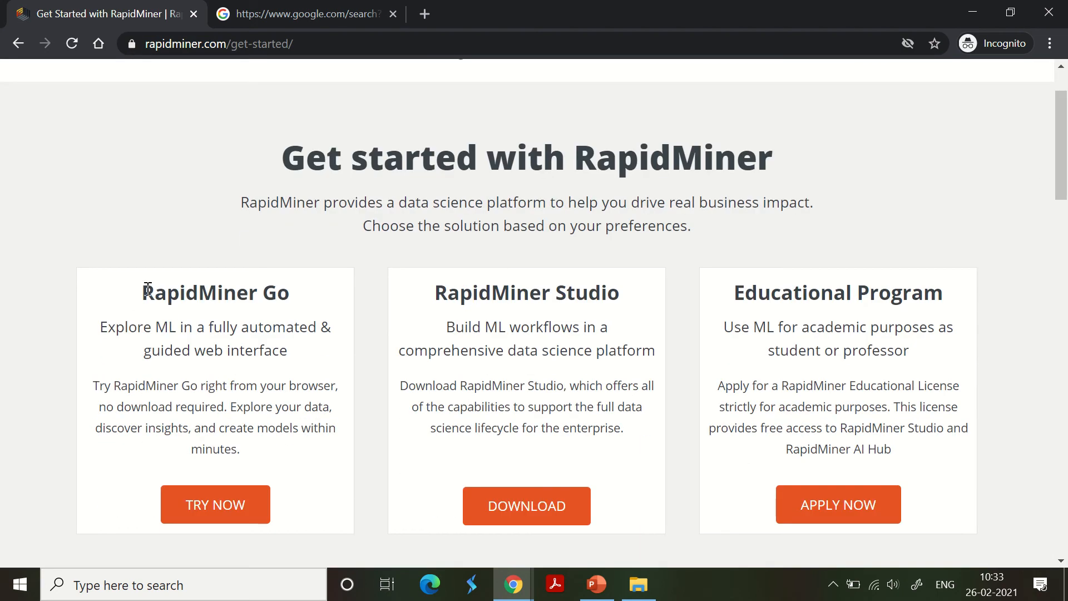
pyautogui.doubleClick(215, 292)
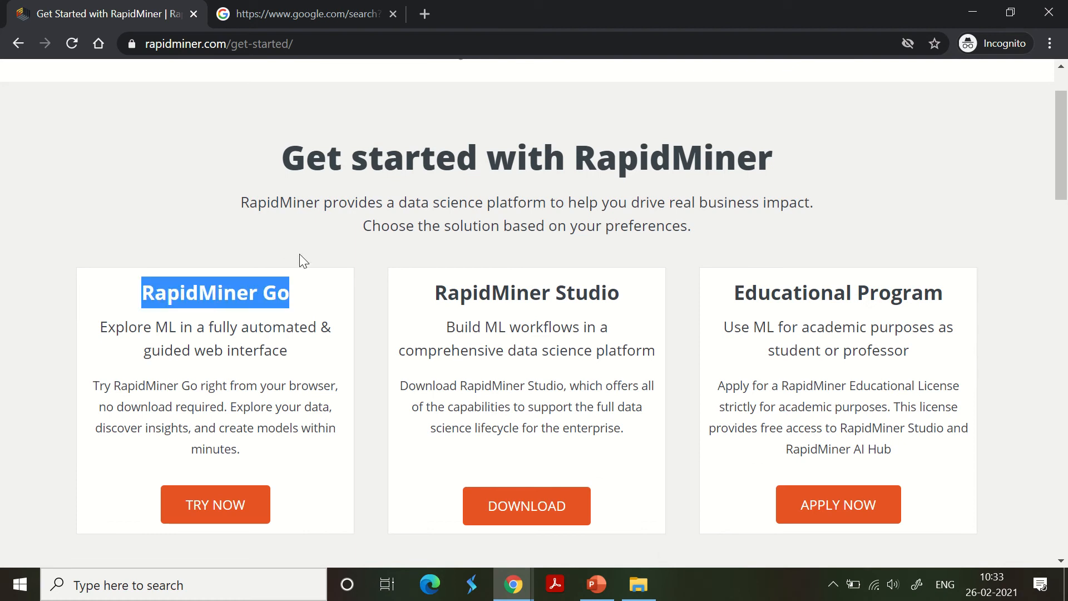
pyautogui.moveTo(268, 354)
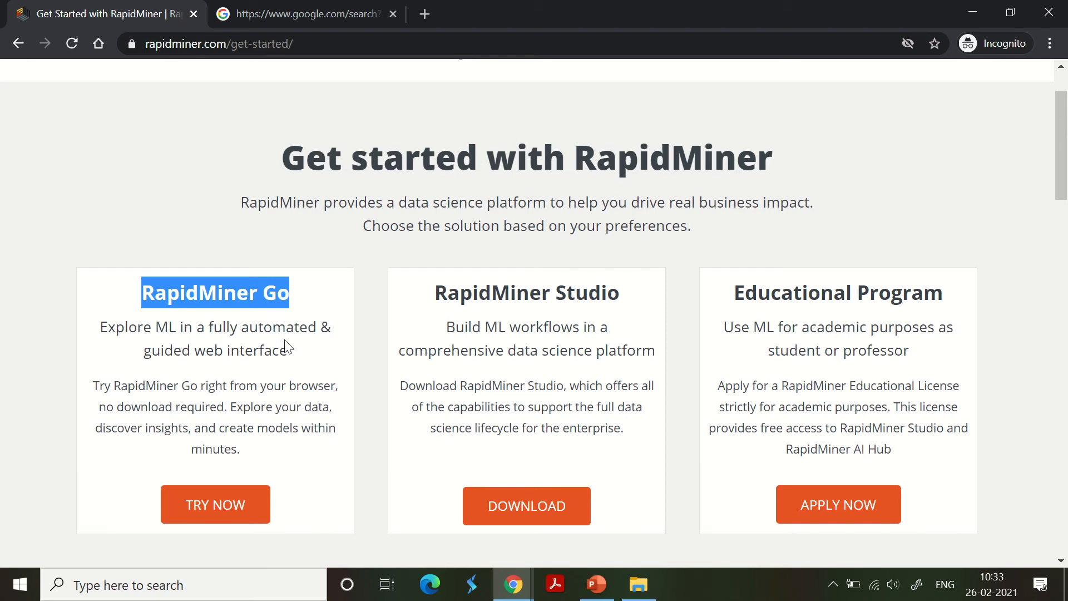
pyautogui.moveTo(447, 287)
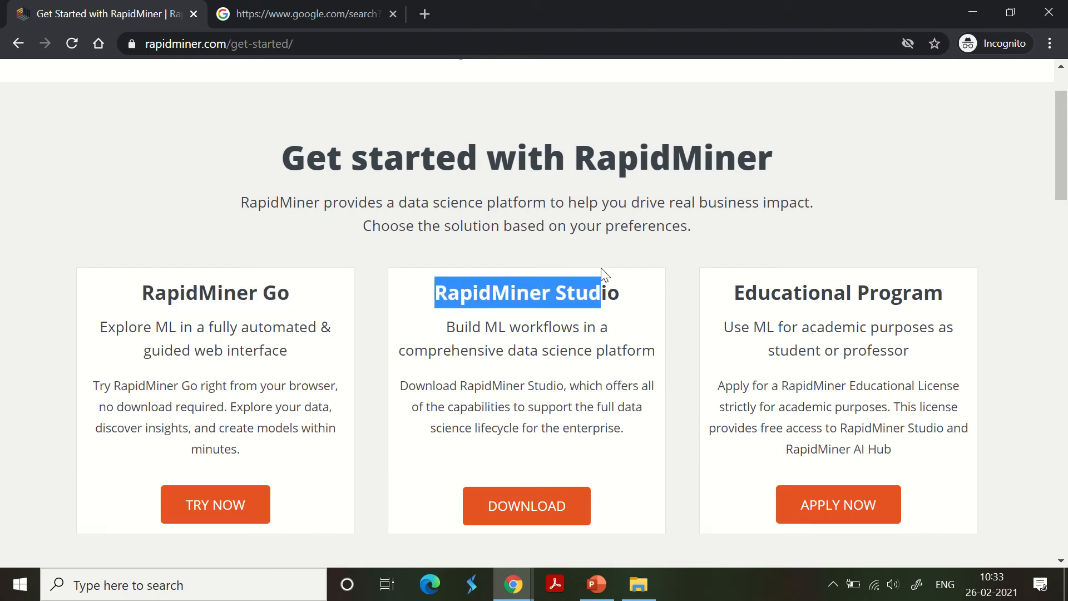
pyautogui.doubleClick(837, 293)
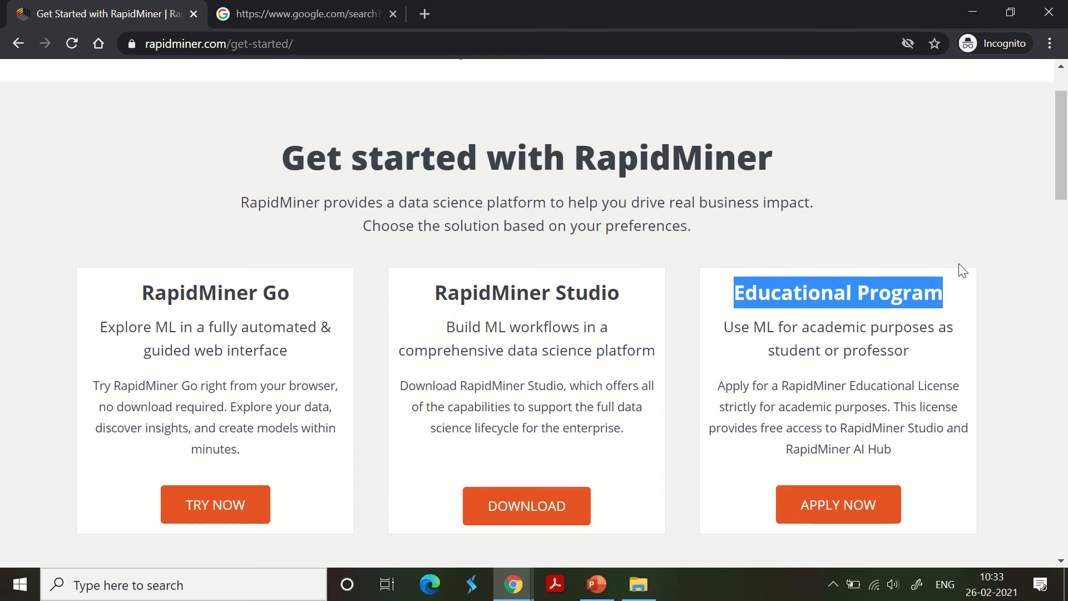
pyautogui.moveTo(895, 411)
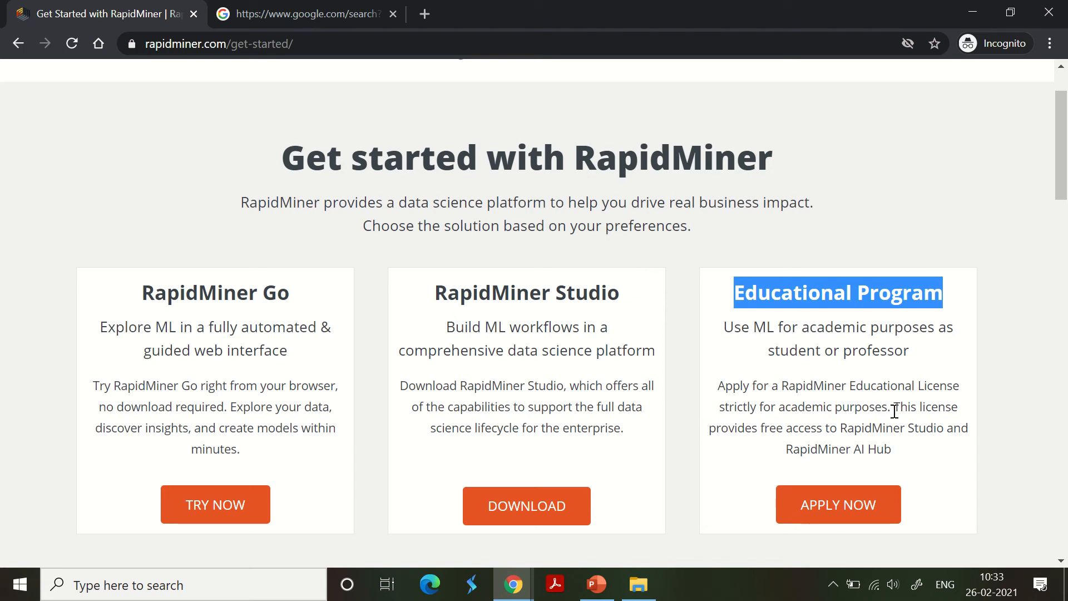
pyautogui.moveTo(893, 422)
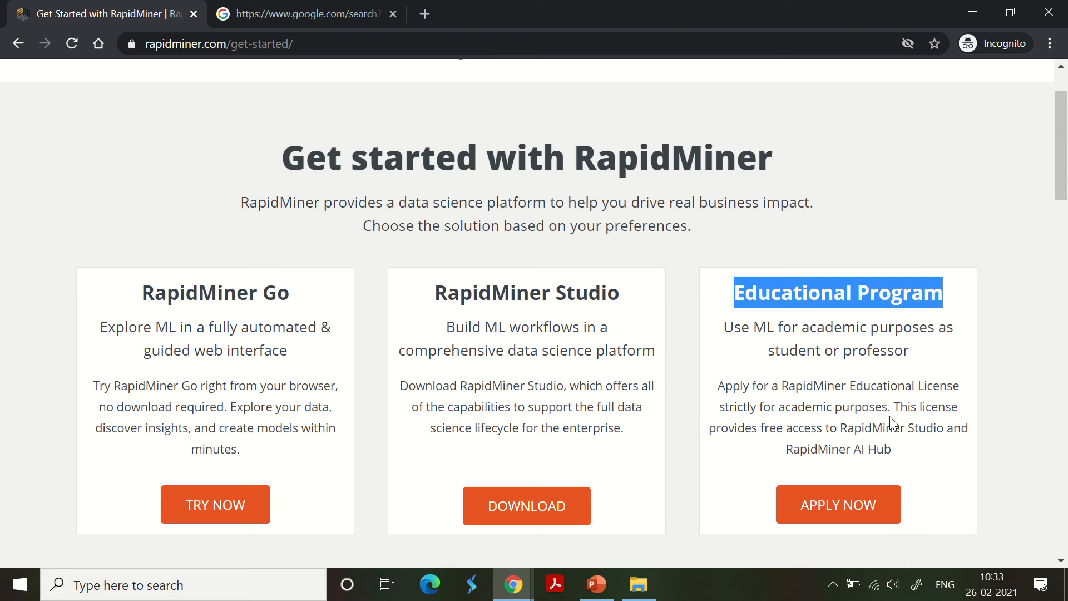
pyautogui.scroll(-3)
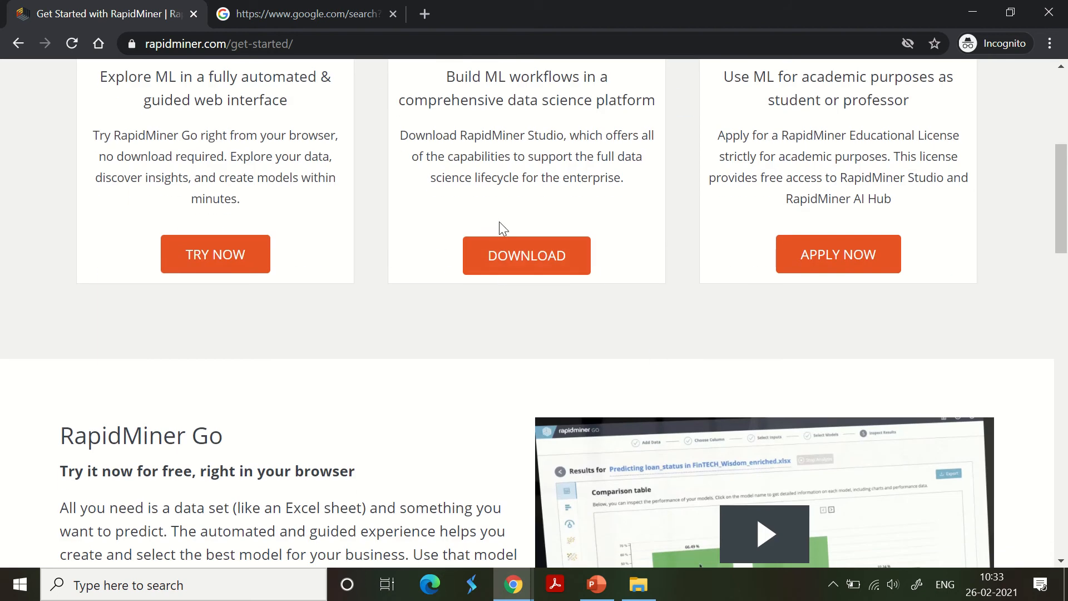
# Start the Studio free-trial signup for Educational purposes and view the Student, Instructor and Researcher roles.
pyautogui.click(526, 255)
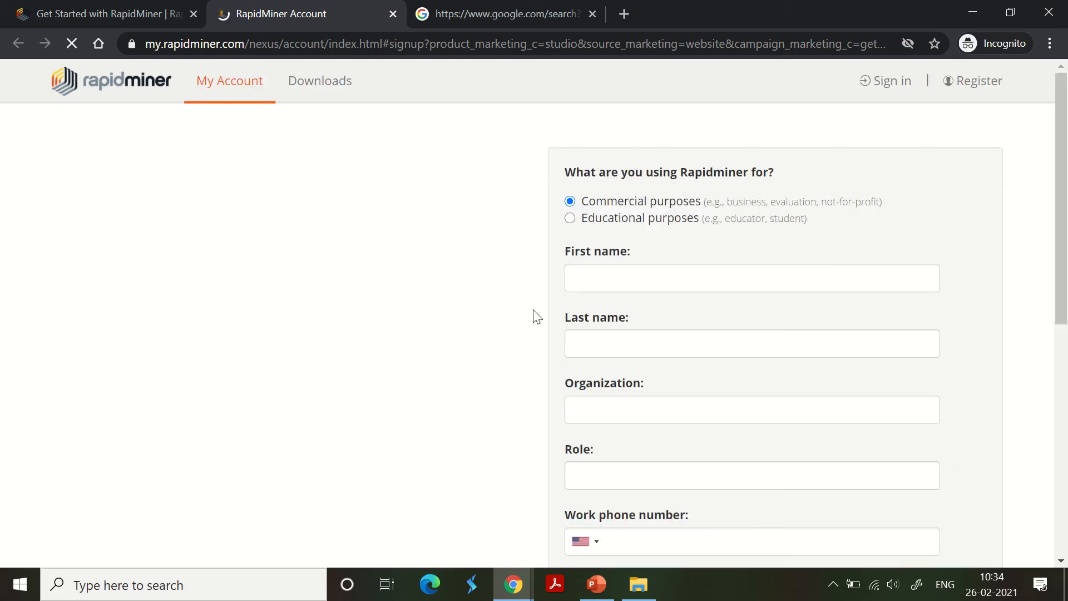
pyautogui.click(570, 218)
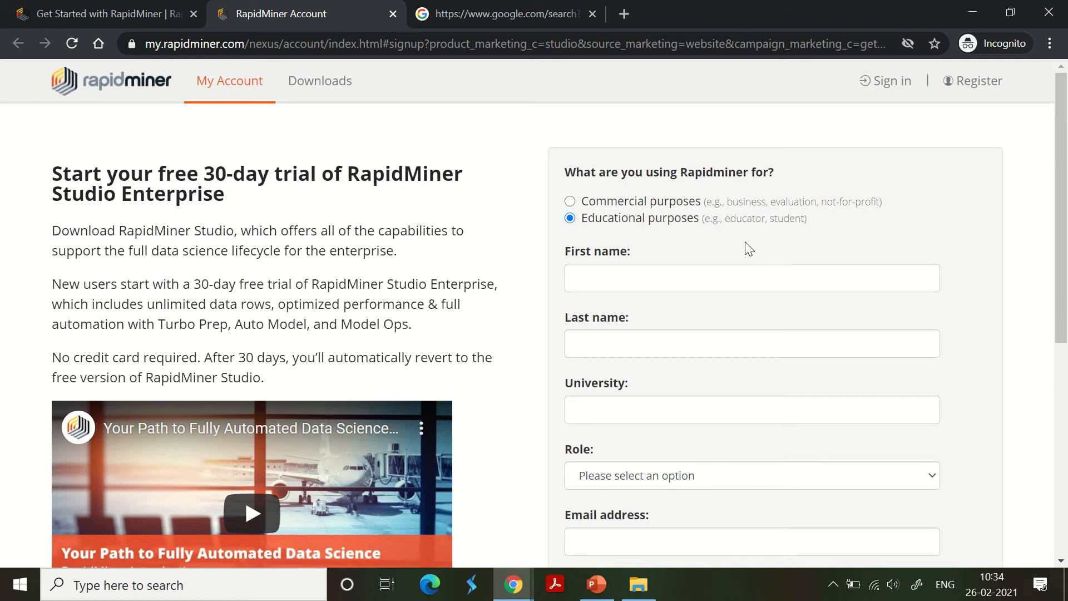
pyautogui.moveTo(819, 252)
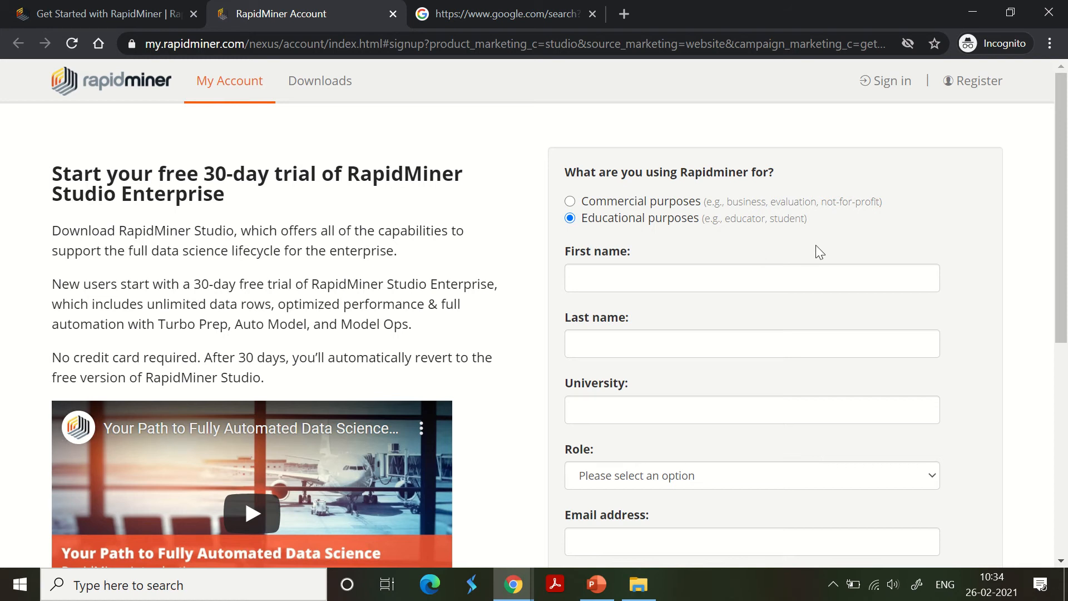
pyautogui.moveTo(712, 236)
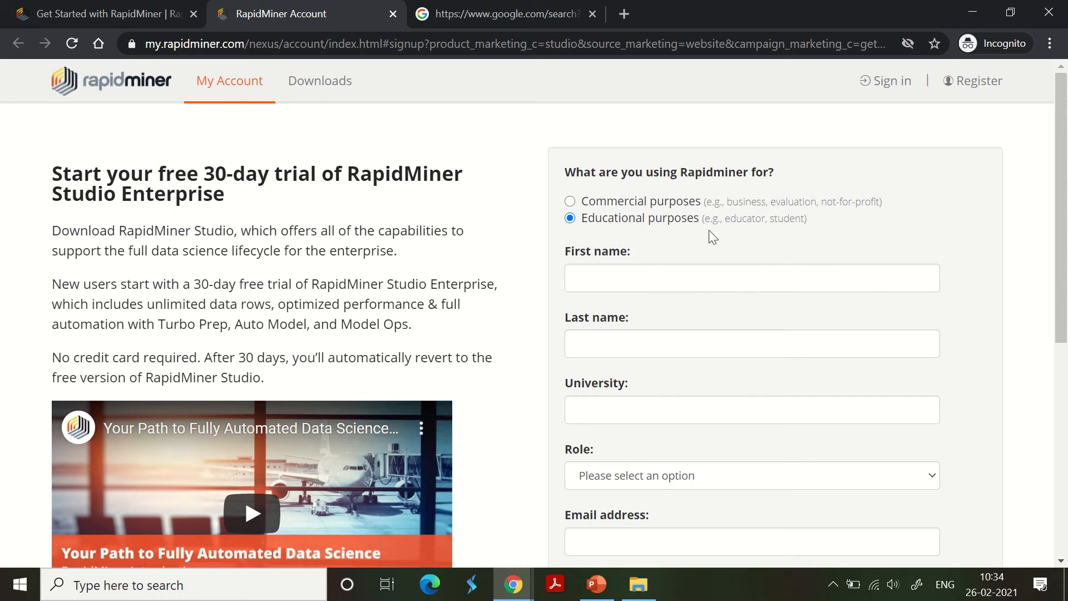
pyautogui.moveTo(711, 246)
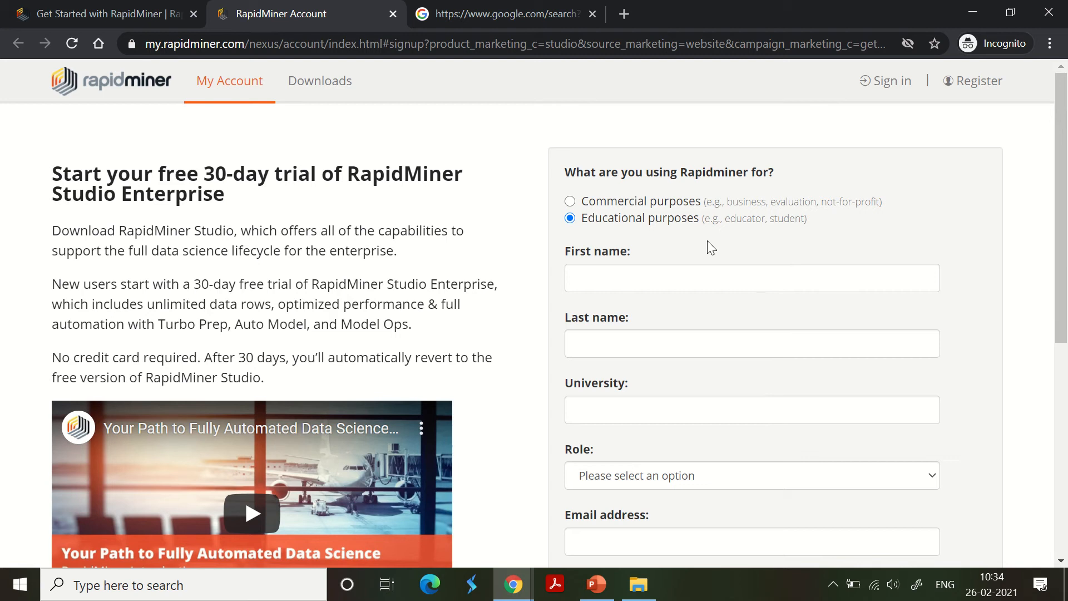
pyautogui.scroll(-3)
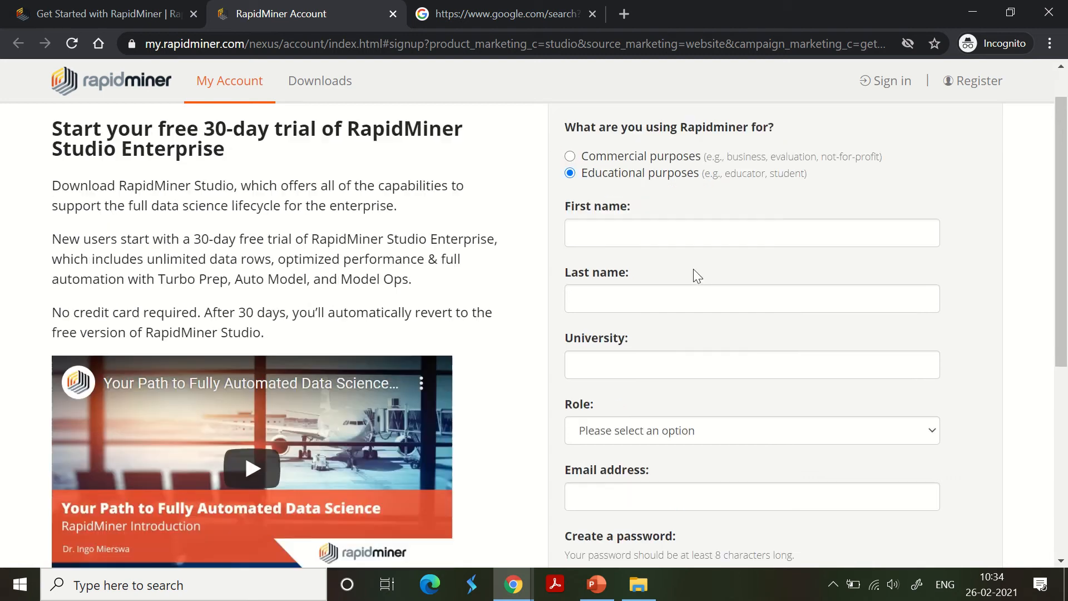
pyautogui.scroll(-3)
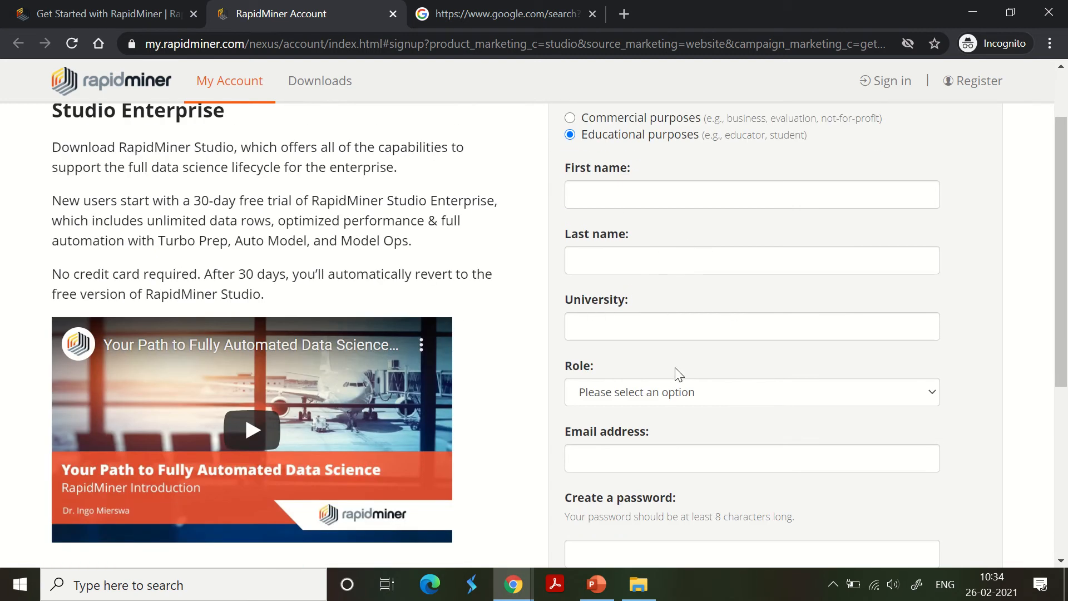
pyautogui.click(752, 392)
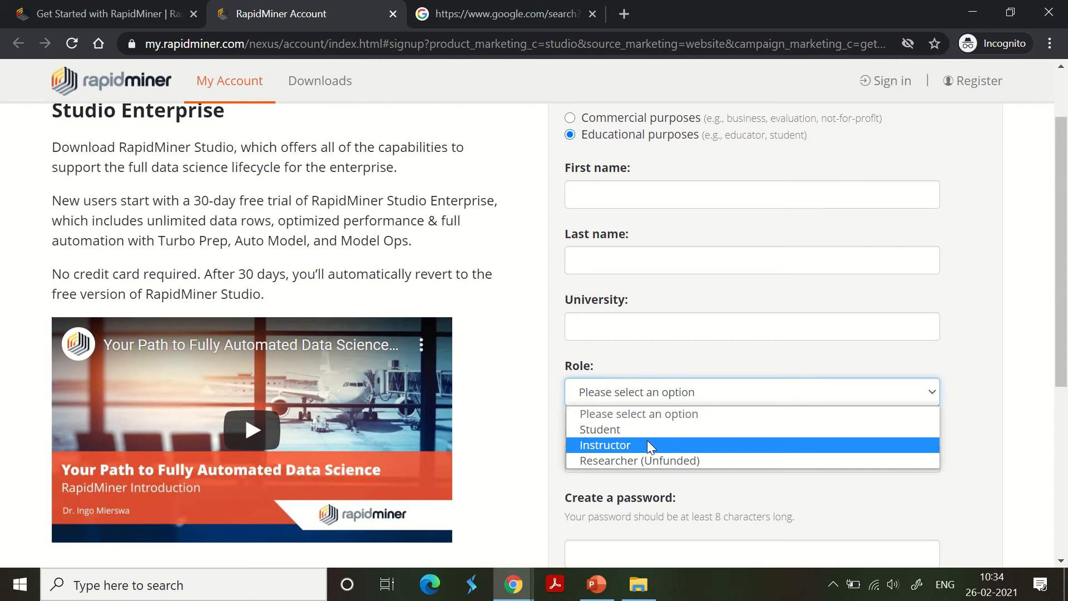
pyautogui.moveTo(654, 467)
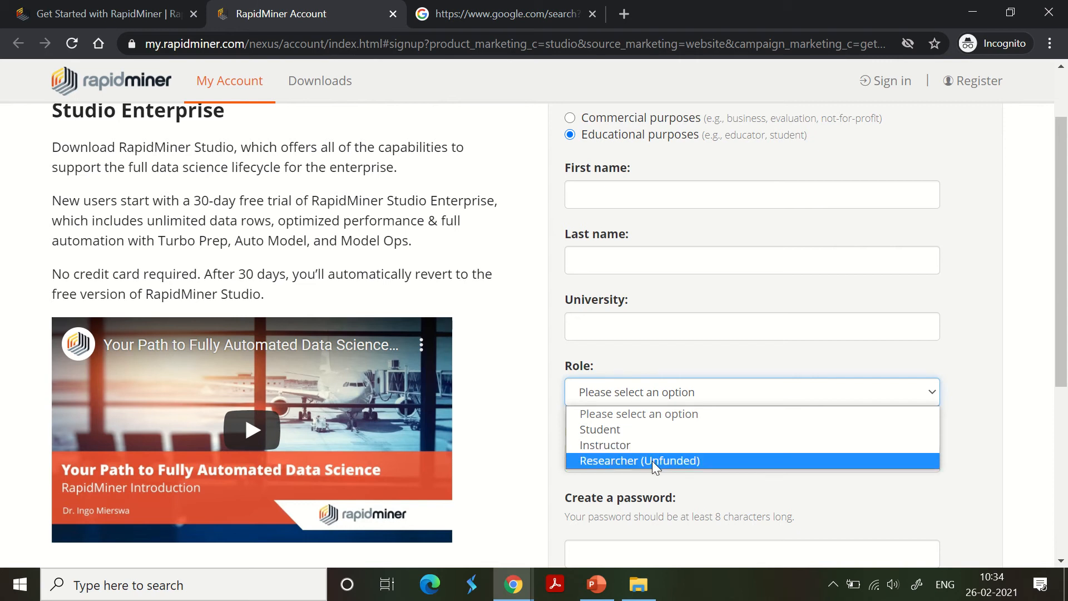
pyautogui.scroll(-3)
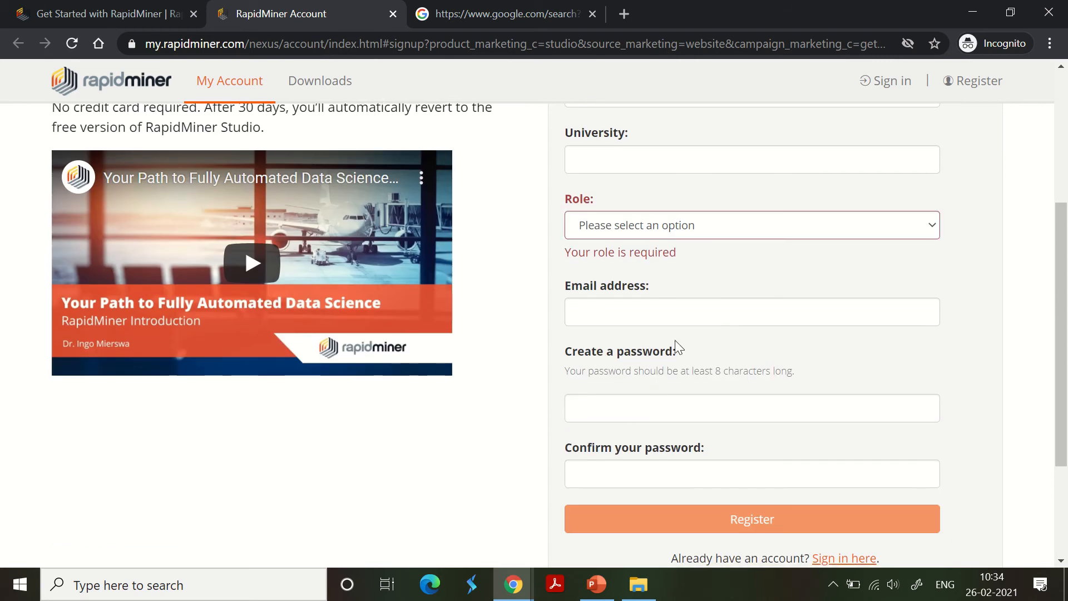
pyautogui.moveTo(746, 430)
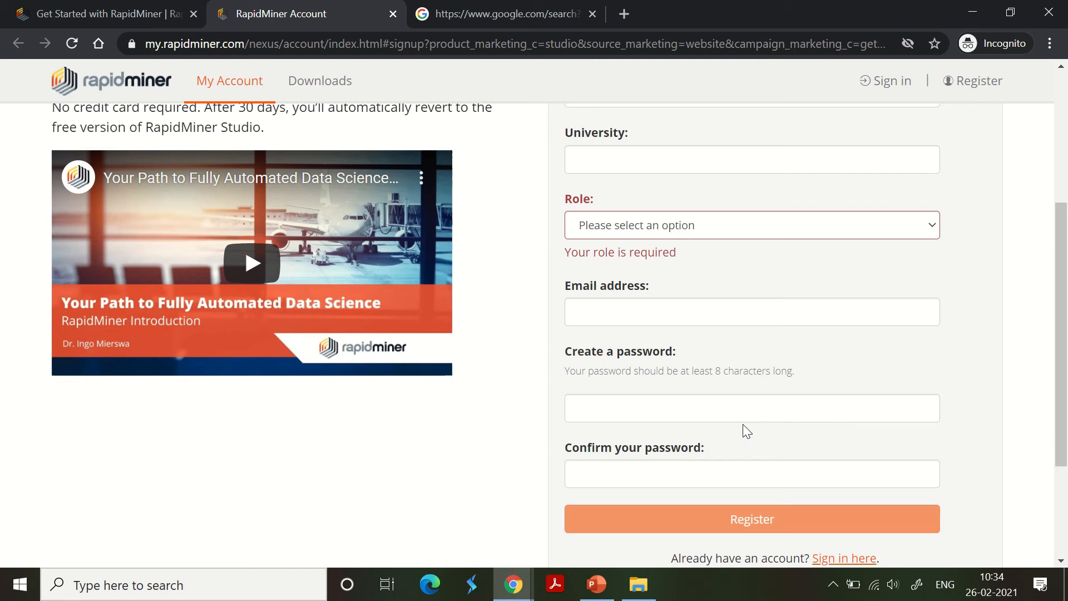
pyautogui.scroll(3)
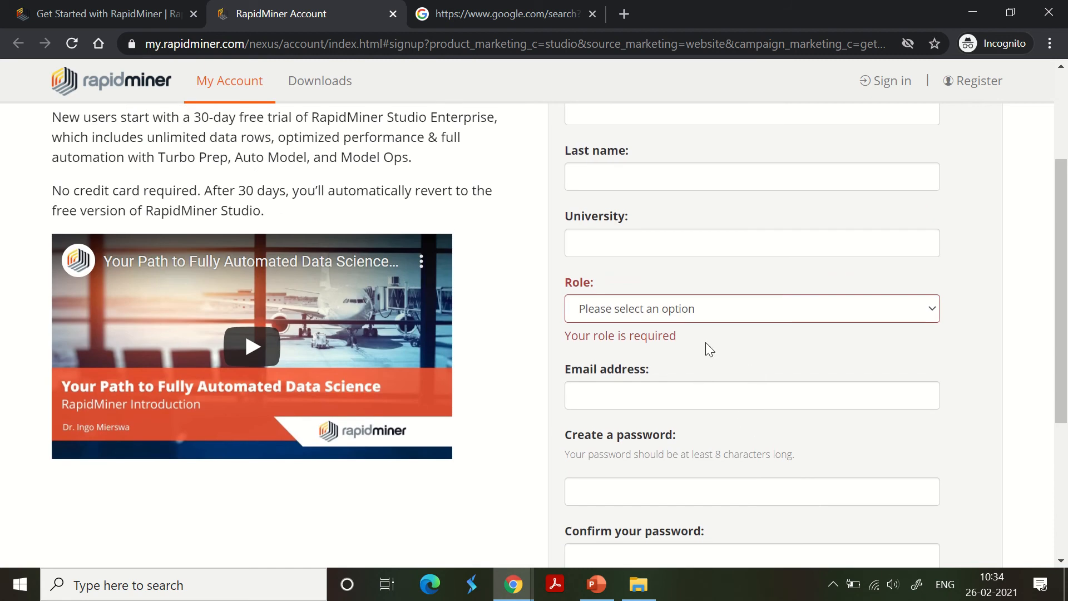
pyautogui.moveTo(677, 381)
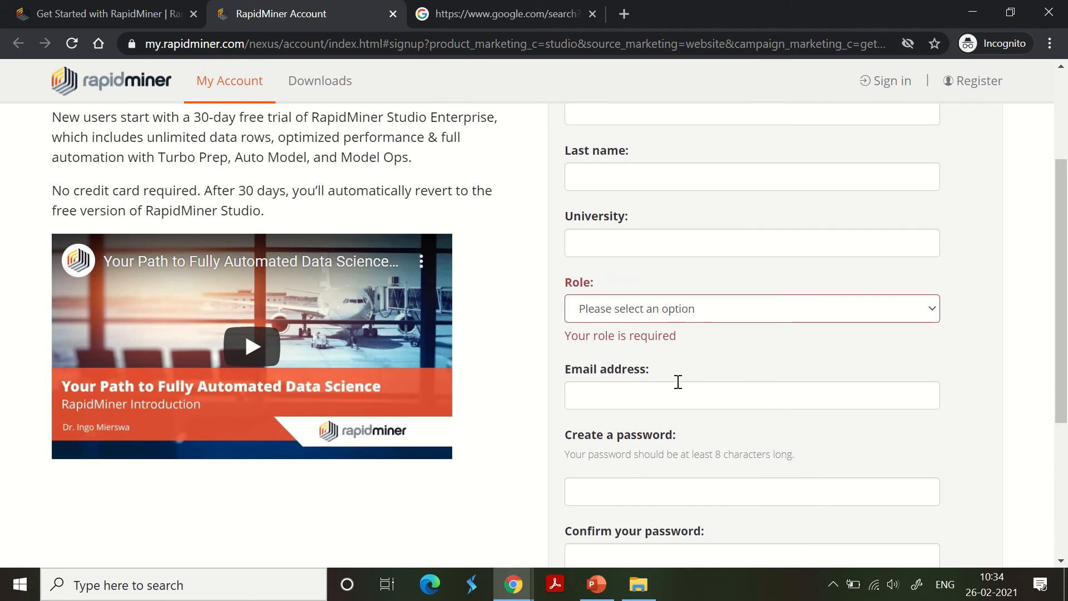
pyautogui.moveTo(679, 360)
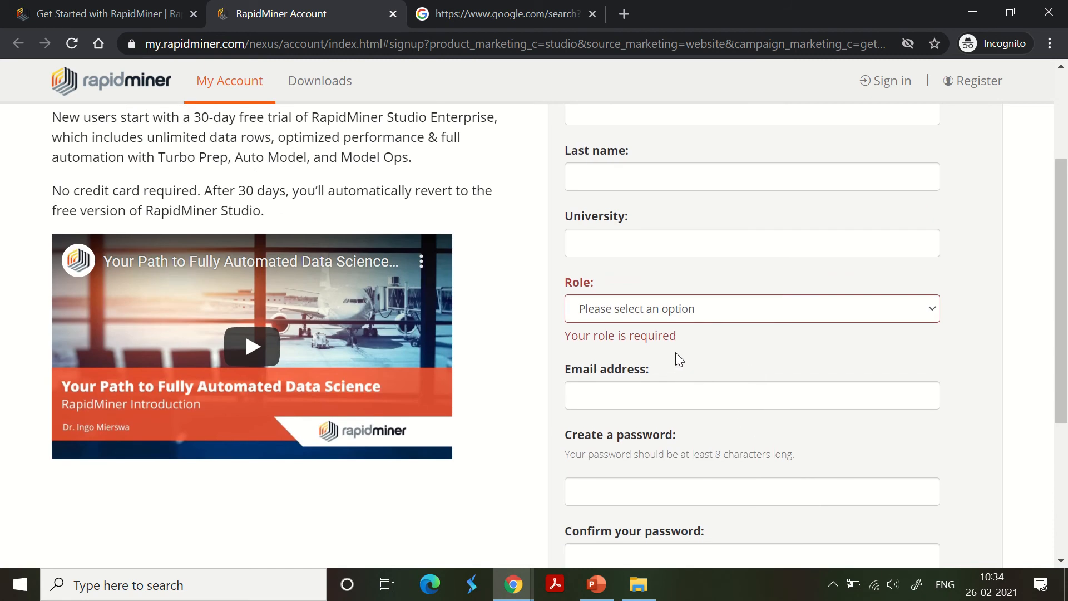
pyautogui.moveTo(513, 585)
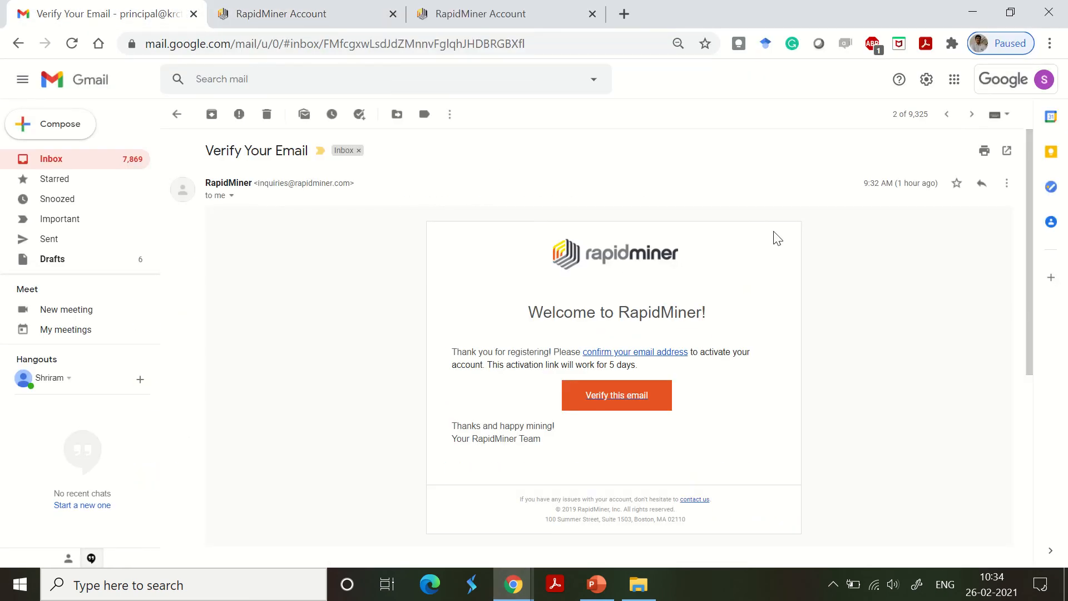
pyautogui.moveTo(605, 341)
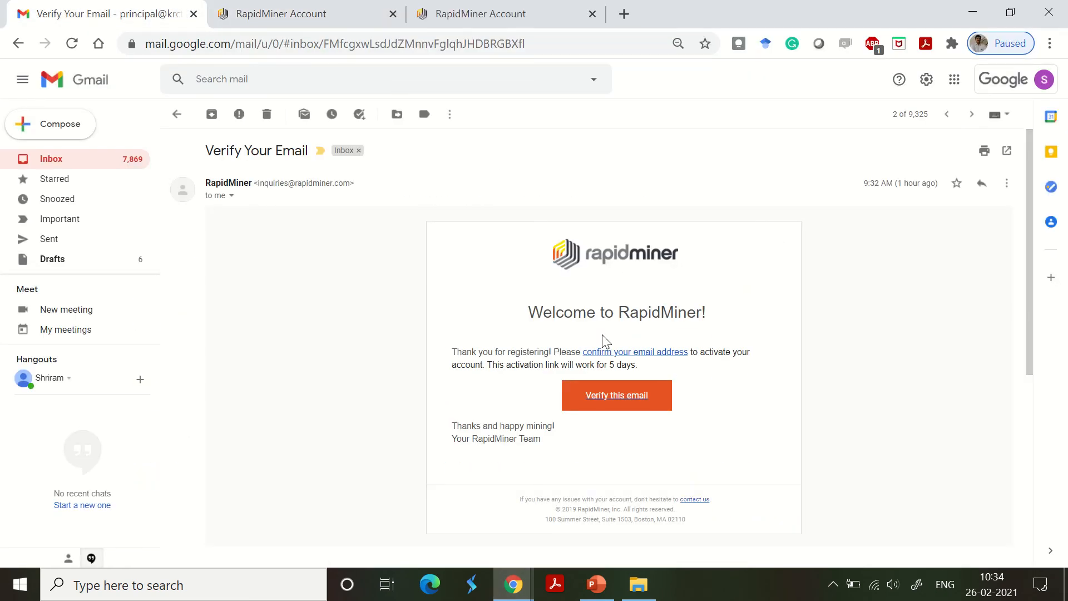
pyautogui.moveTo(635, 351)
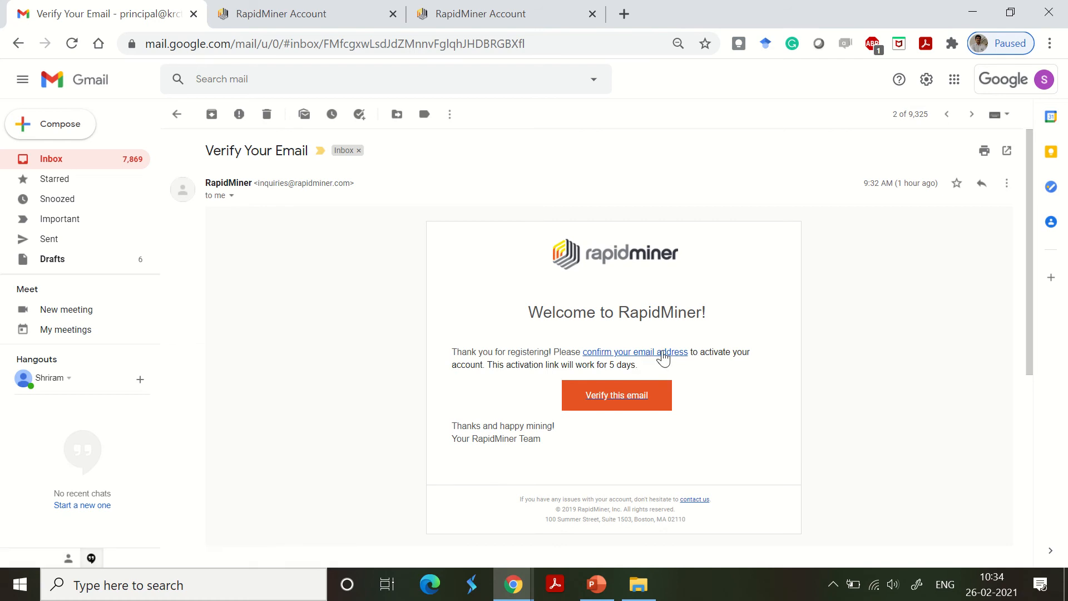
# Follow the 'confirm your email address' link and continue to the RapidMiner sign-in page.
pyautogui.click(294, 13)
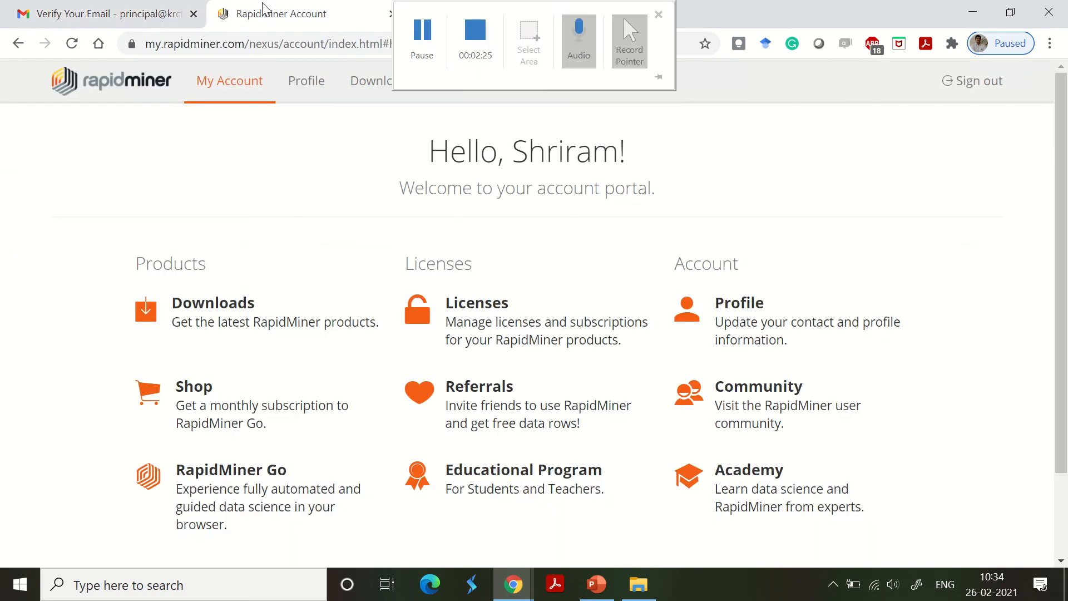
pyautogui.click(102, 14)
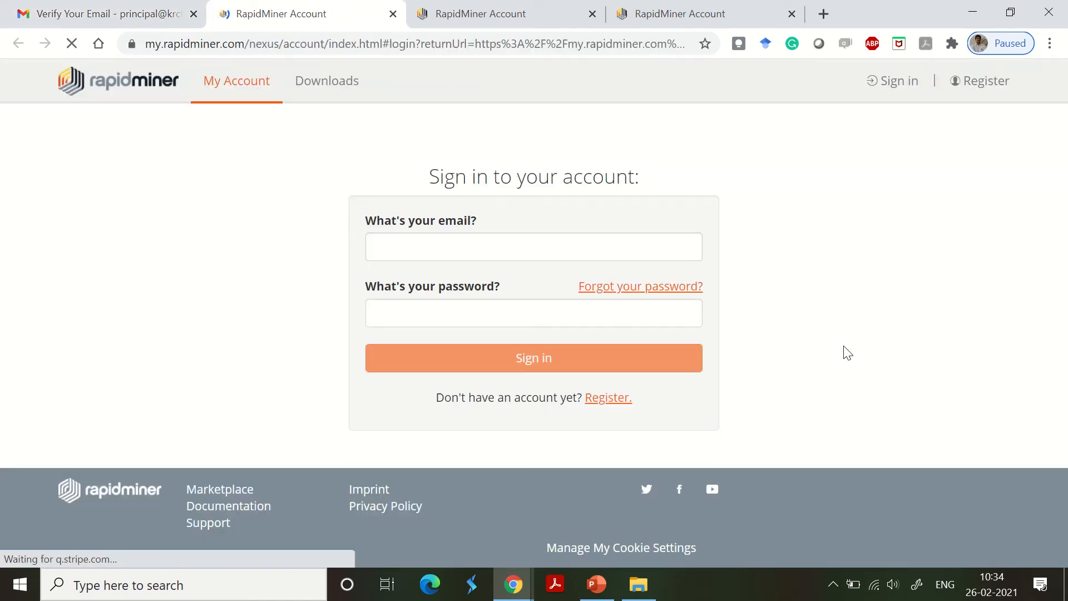
# Sign in with the suggested account email and answer Chrome's save-password prompt.
pyautogui.click(534, 246)
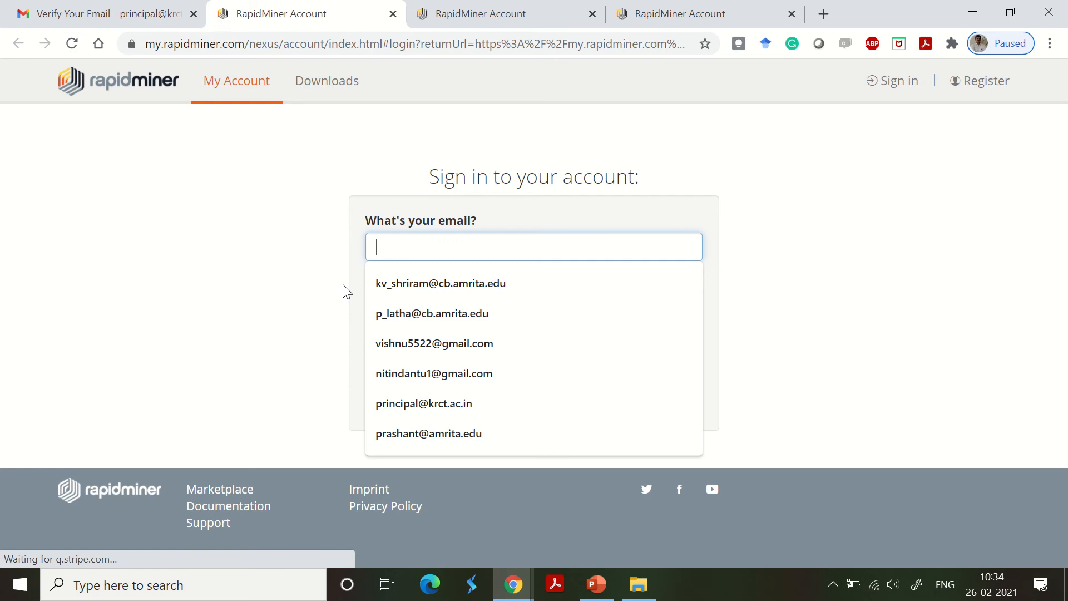
pyautogui.click(424, 404)
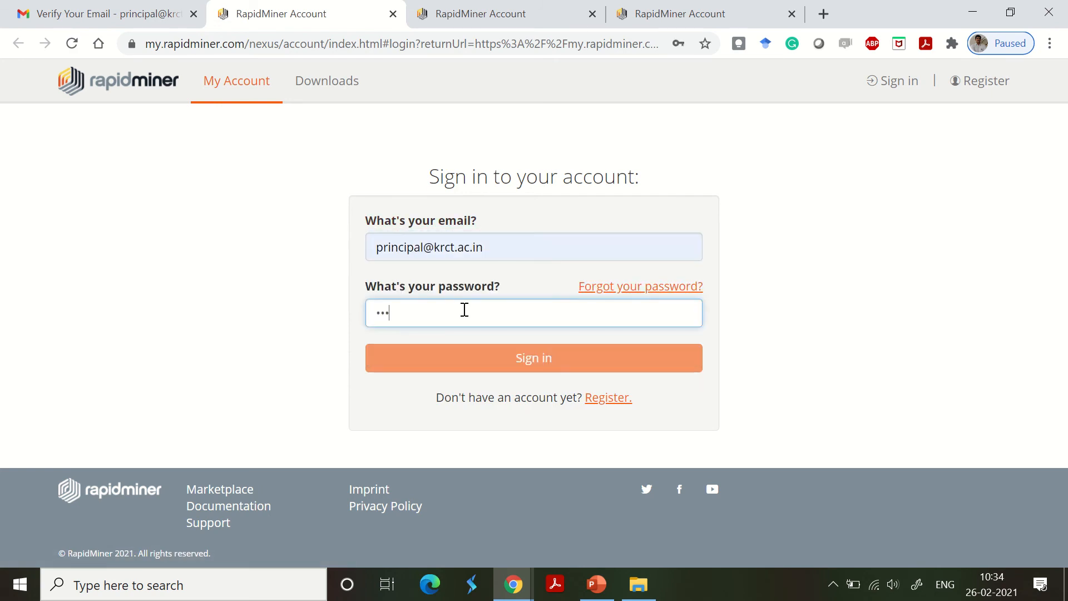
pyautogui.click(534, 357)
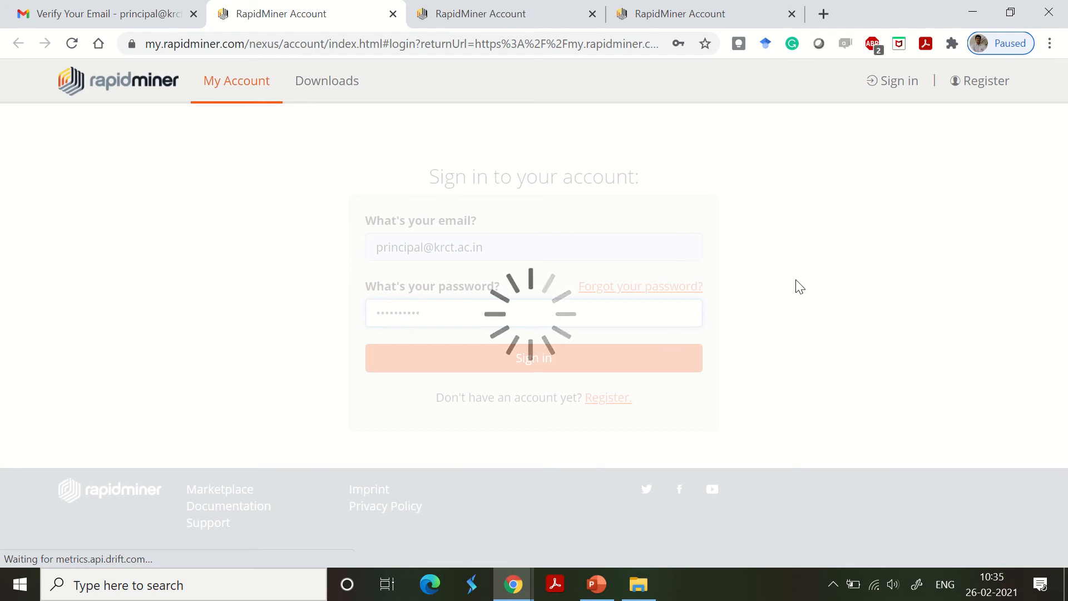
pyautogui.click(533, 358)
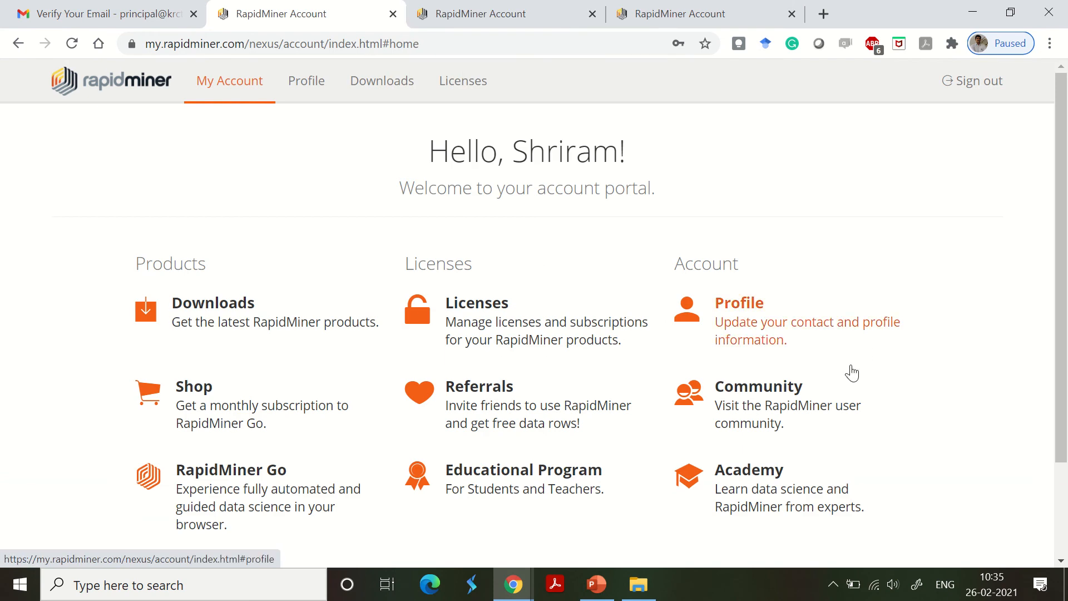
pyautogui.click(677, 43)
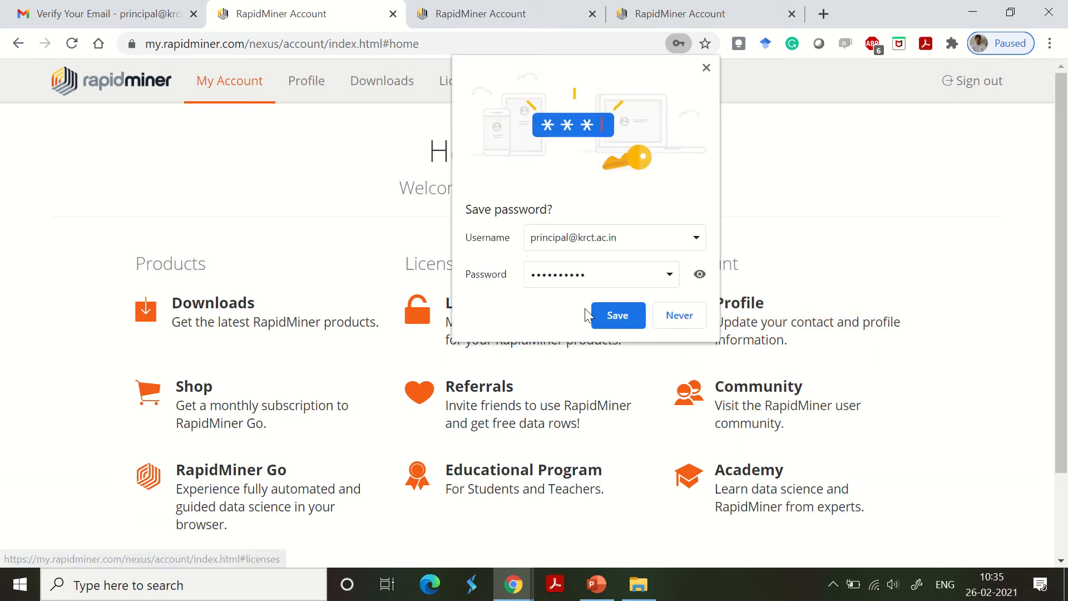
pyautogui.click(677, 314)
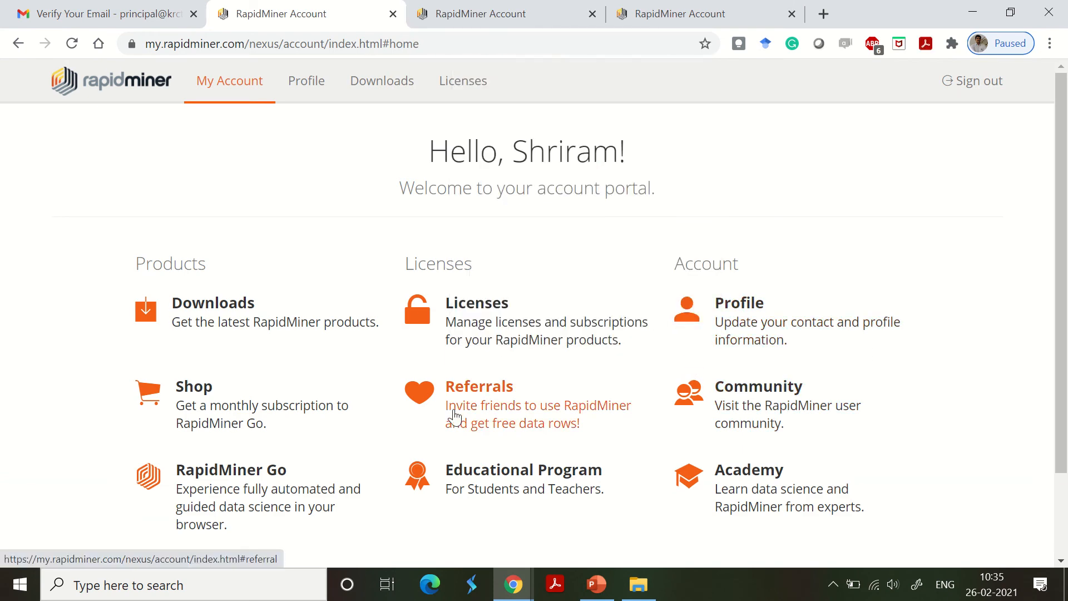
pyautogui.moveTo(212, 310)
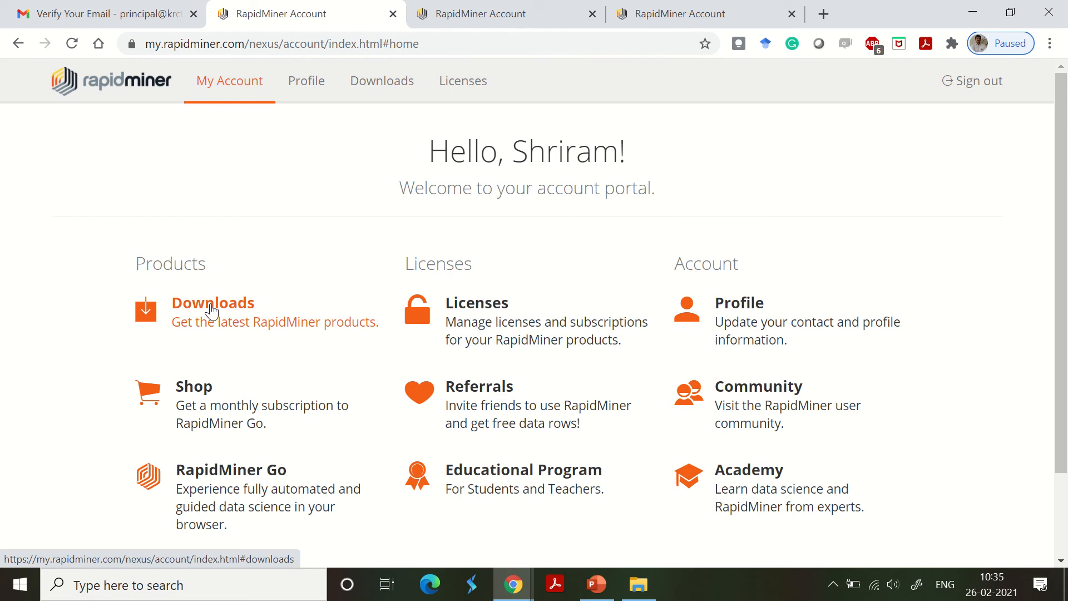
# Browse the Studio, AI Hub and Radoop 9.8 downloads and download Studio for Windows 64bit.
pyautogui.click(212, 303)
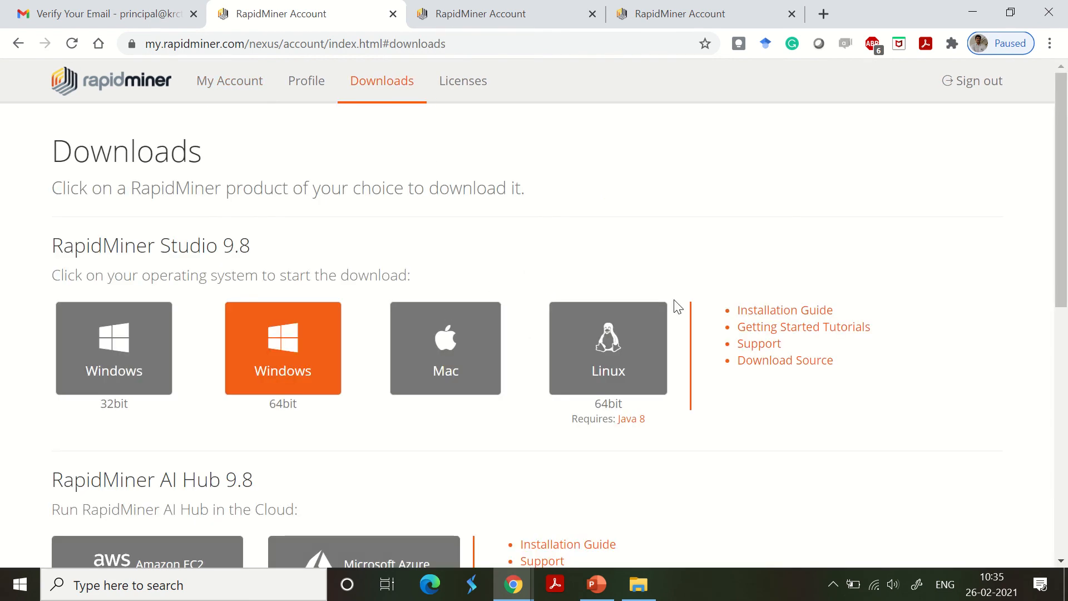
pyautogui.moveTo(696, 250)
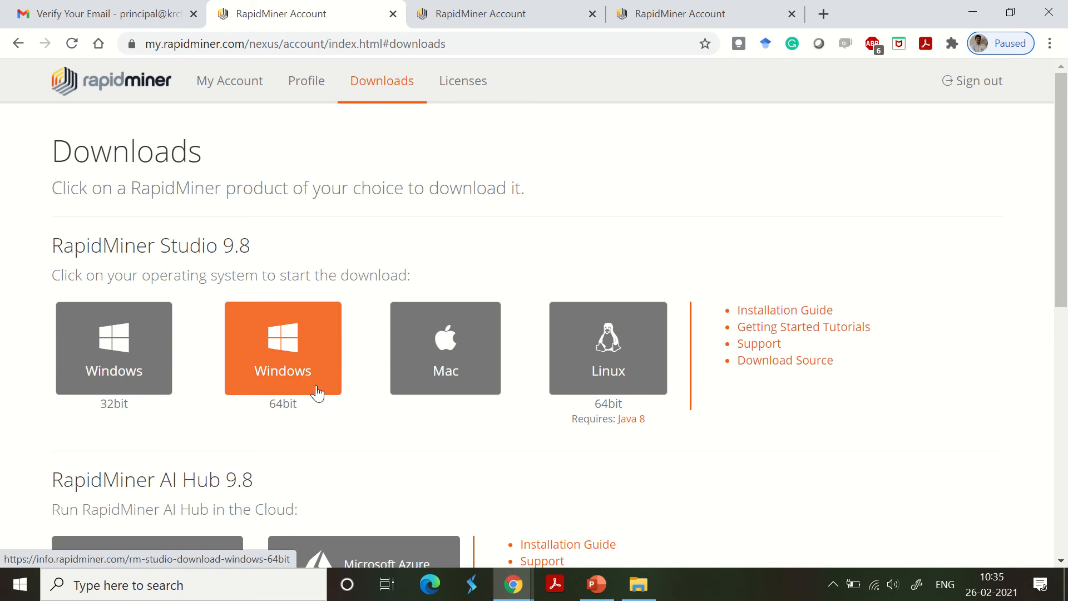
pyautogui.moveTo(309, 405)
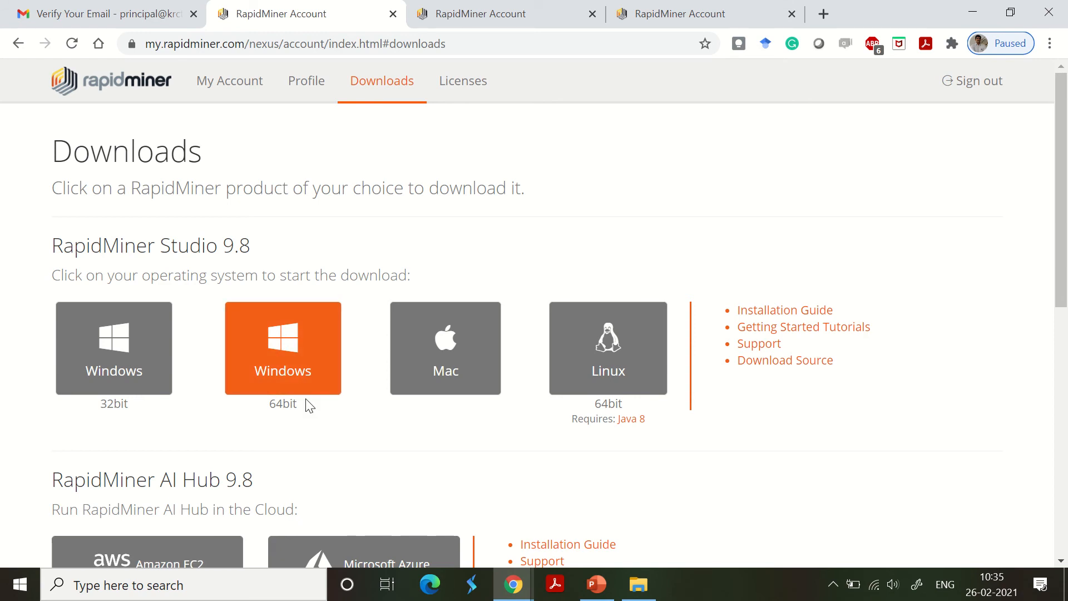
pyautogui.moveTo(314, 330)
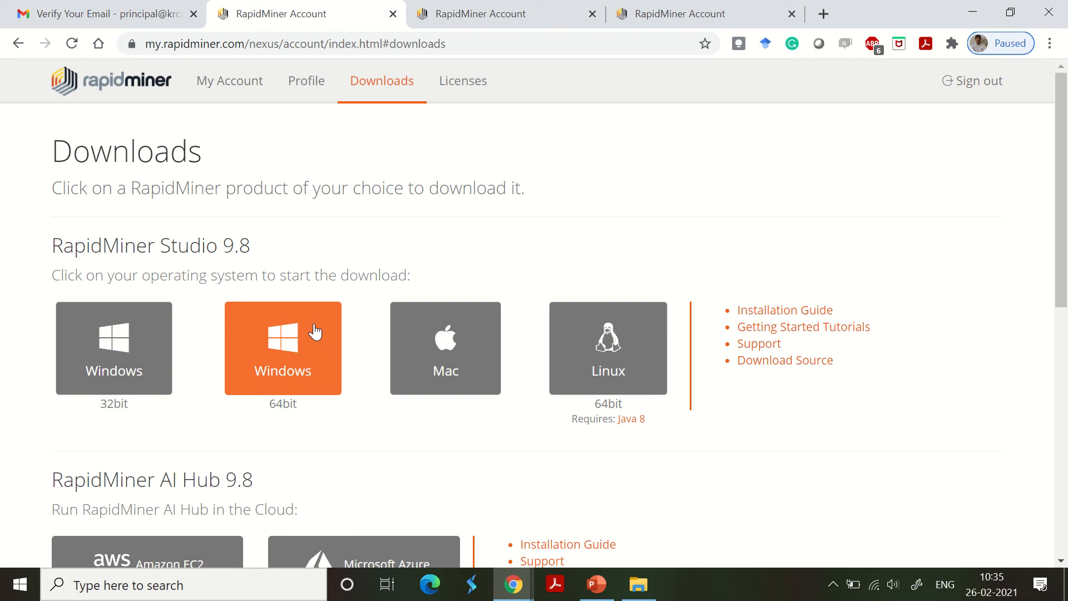
pyautogui.moveTo(307, 354)
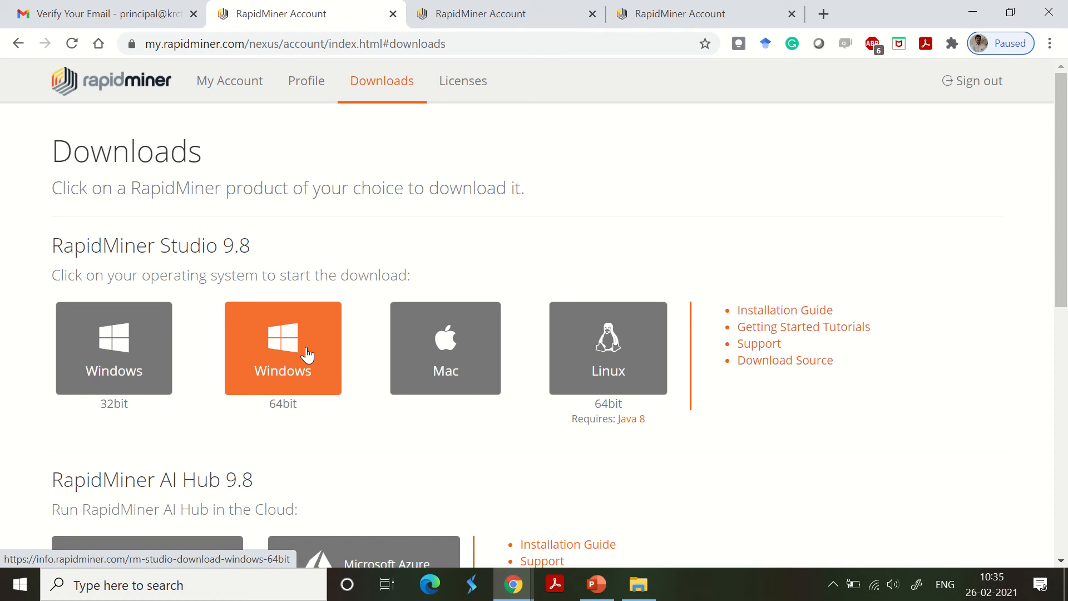
pyautogui.scroll(-3)
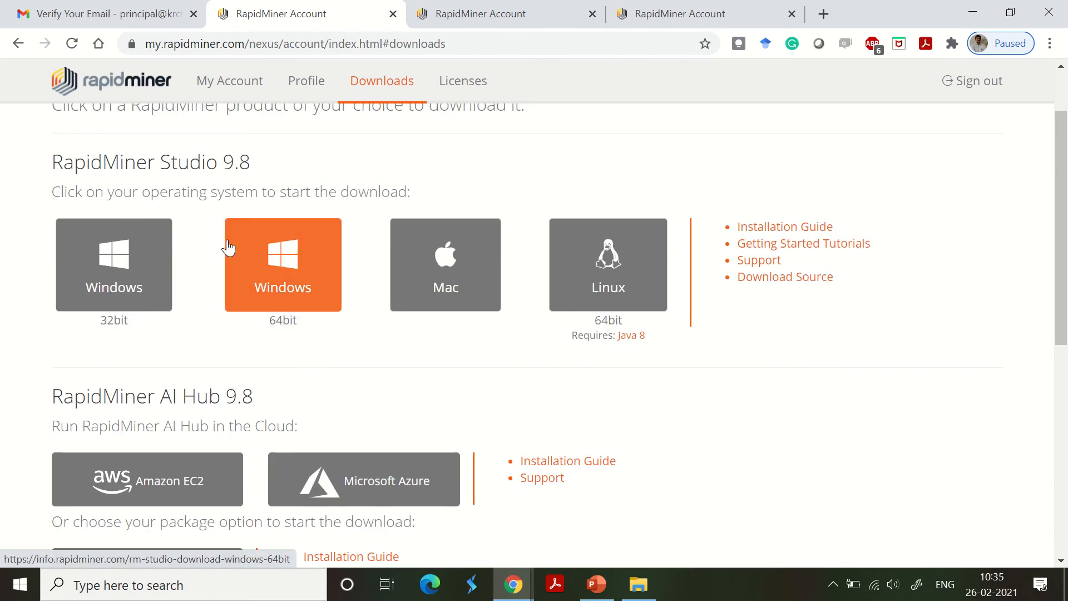
pyautogui.moveTo(282, 400)
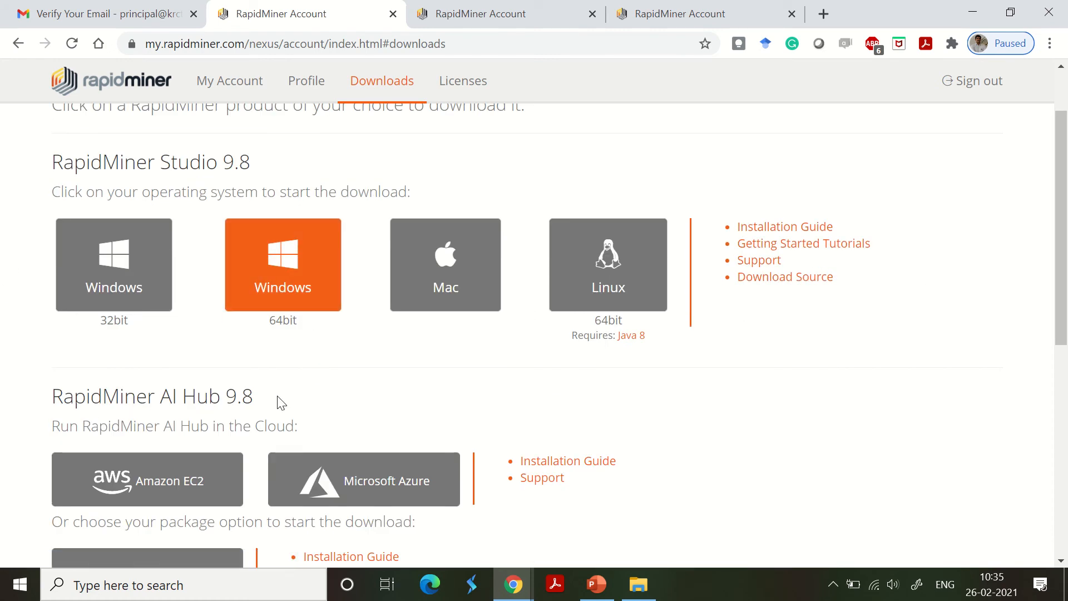
pyautogui.scroll(-3)
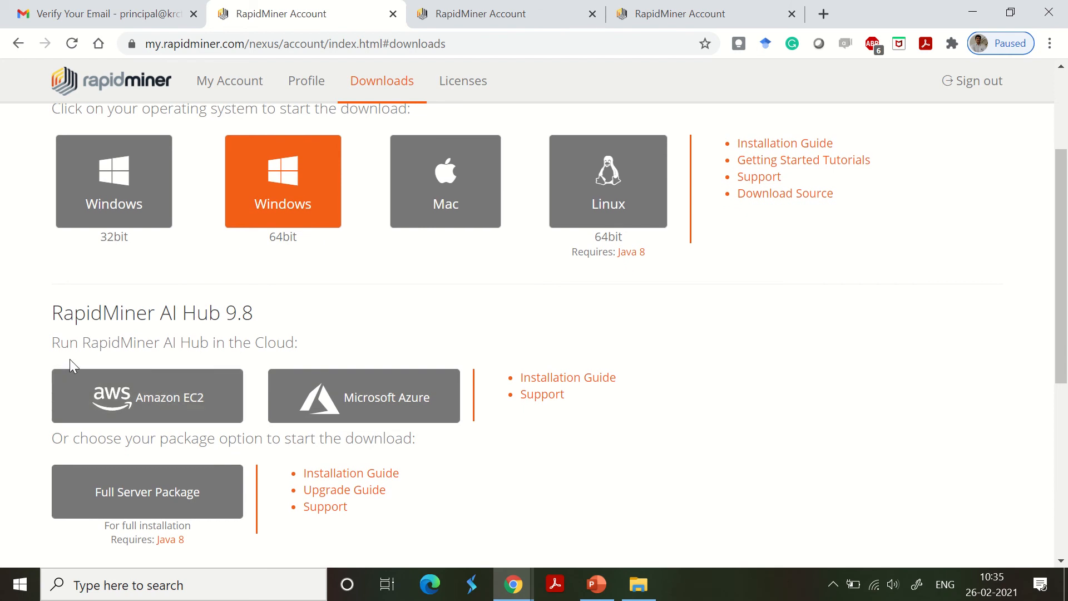
pyautogui.moveTo(289, 341)
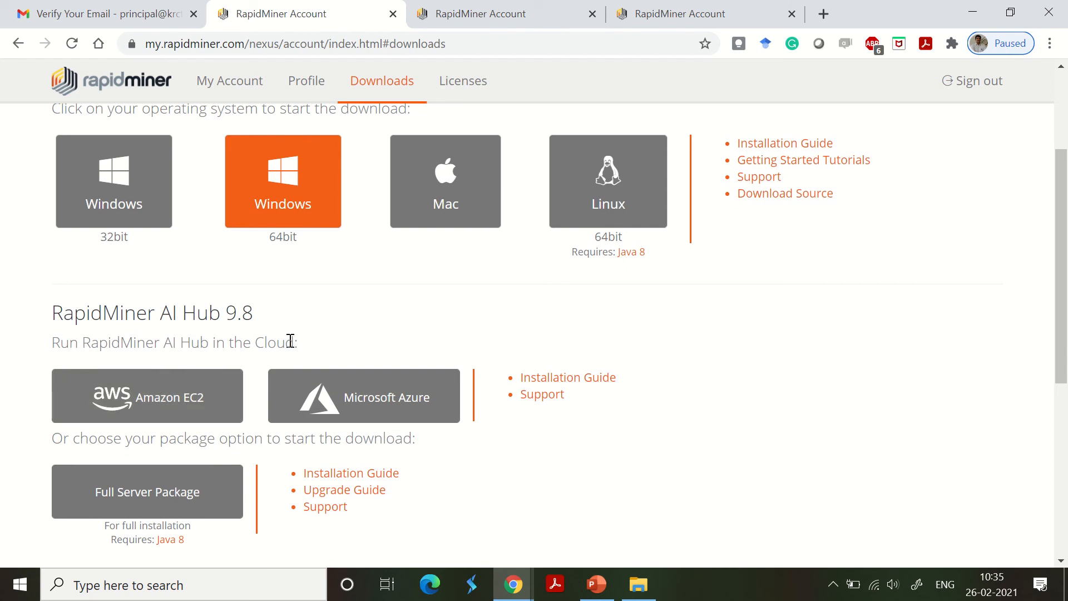
pyautogui.moveTo(129, 429)
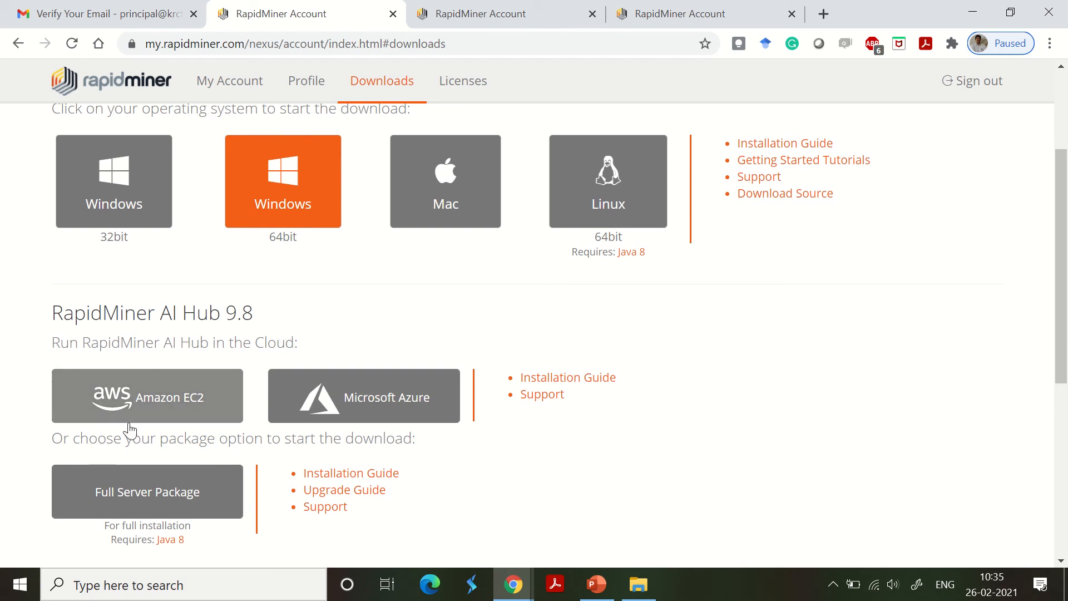
pyautogui.moveTo(252, 498)
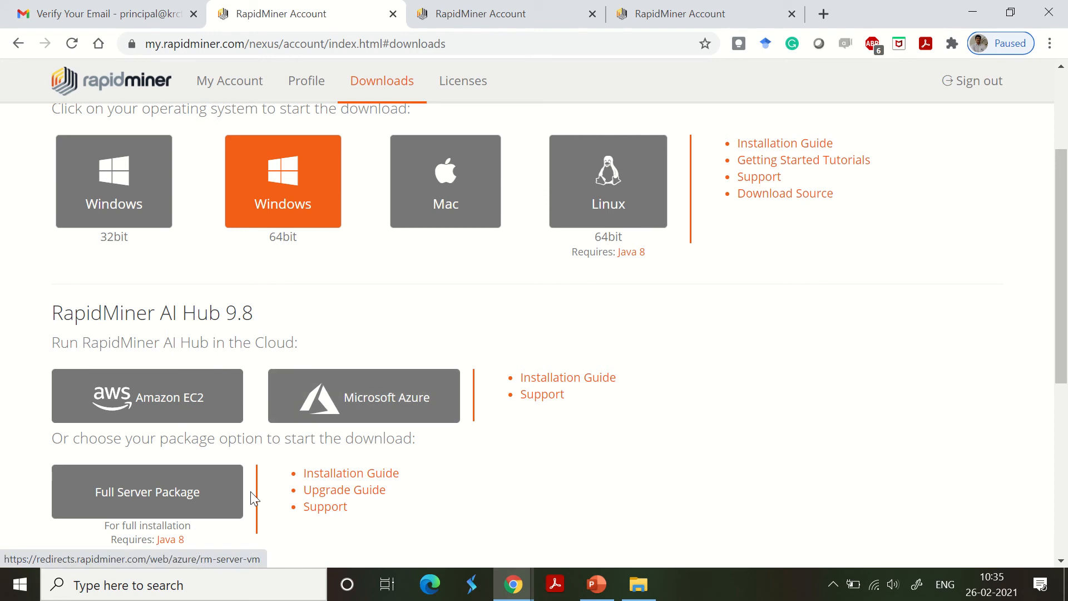
pyautogui.scroll(-3)
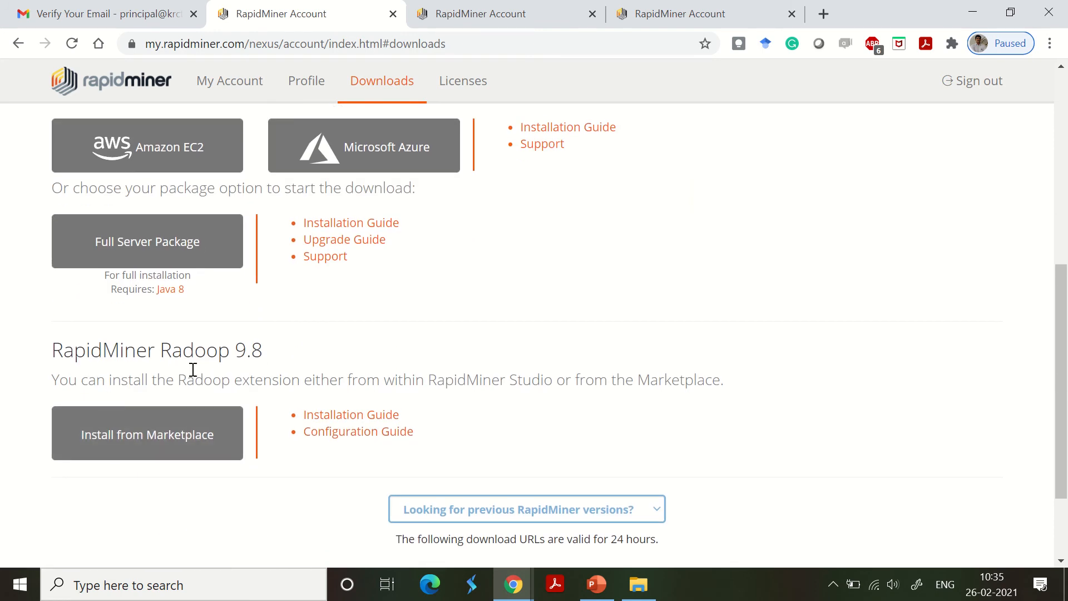
pyautogui.moveTo(265, 375)
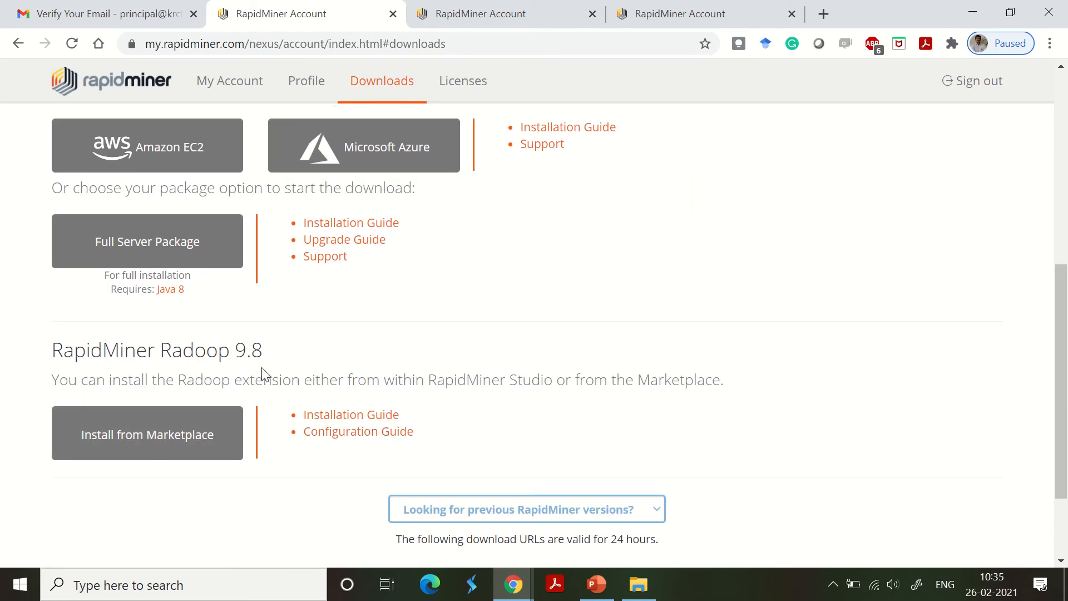
pyautogui.scroll(3)
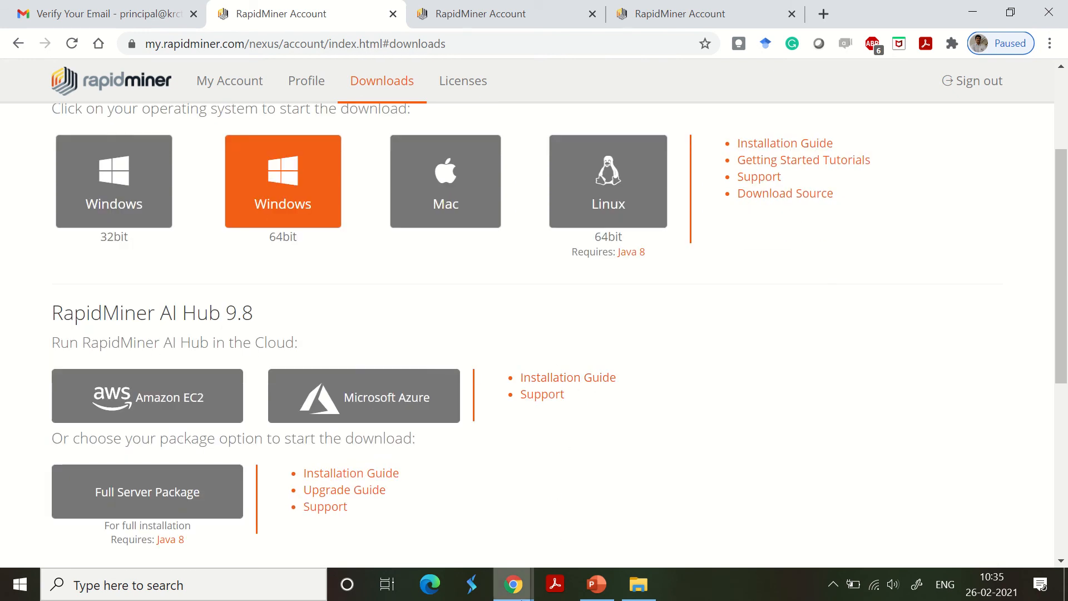
pyautogui.click(637, 585)
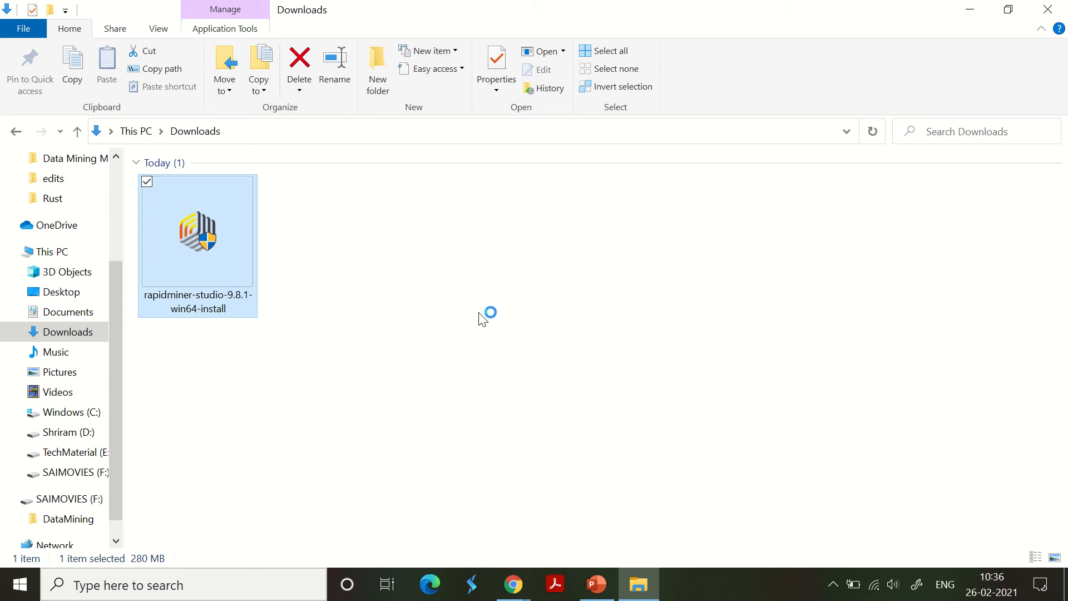
pyautogui.moveTo(439, 401)
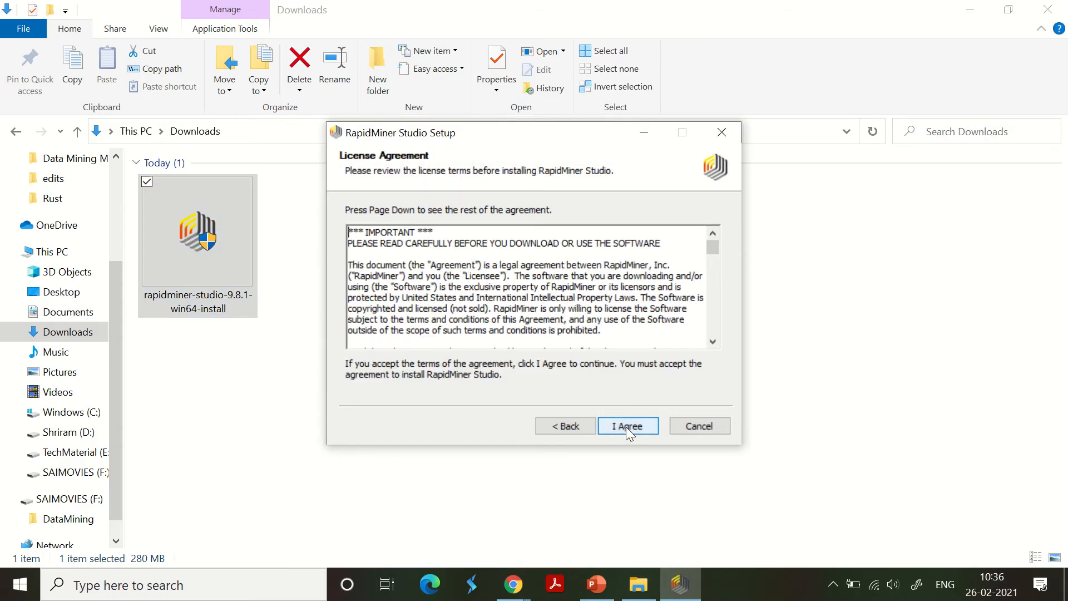
# Accept the license, install to the default Program Files folder, and finish with Launch RapidMiner Studio checked.
pyautogui.scroll(-3)
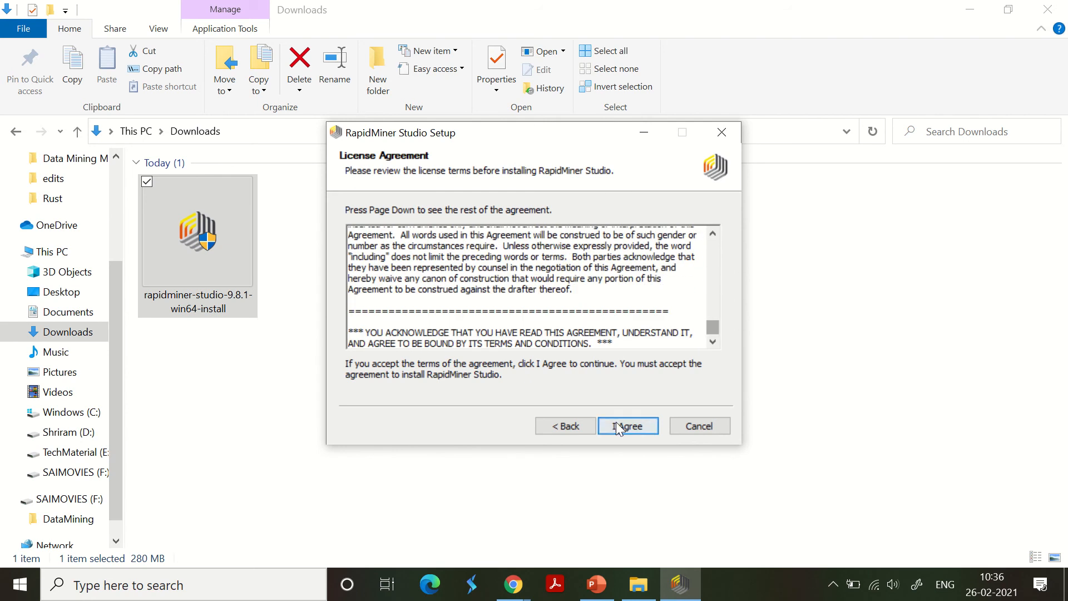
pyautogui.click(627, 425)
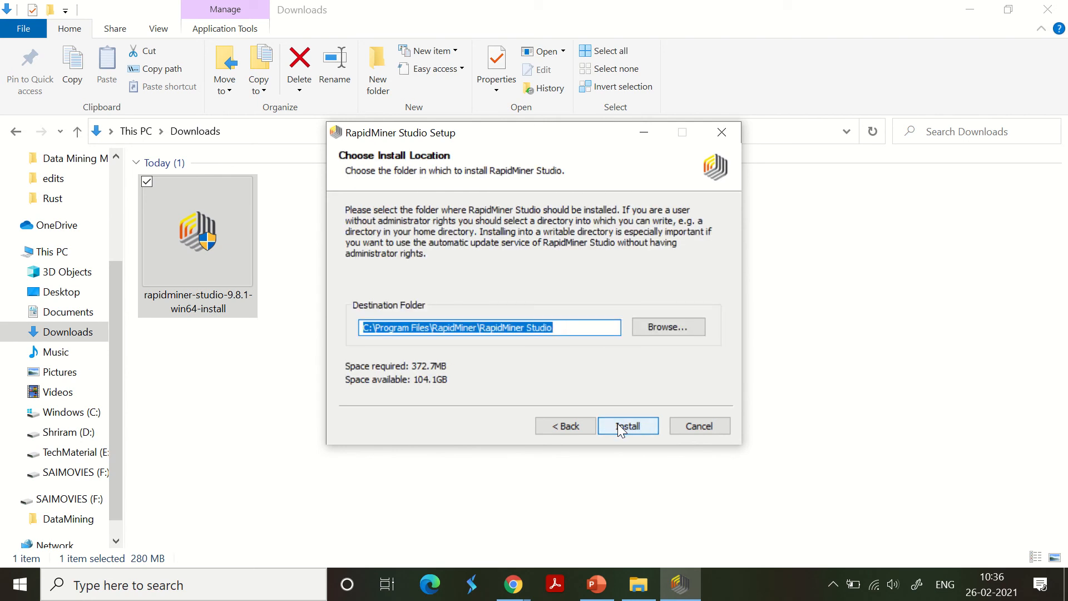
pyautogui.click(627, 425)
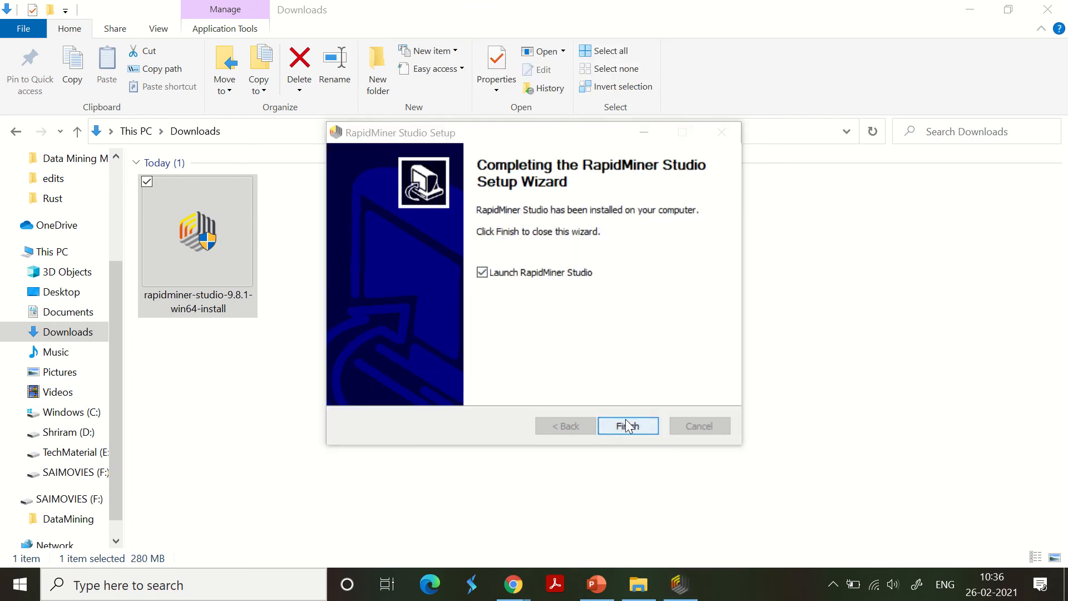
pyautogui.click(627, 425)
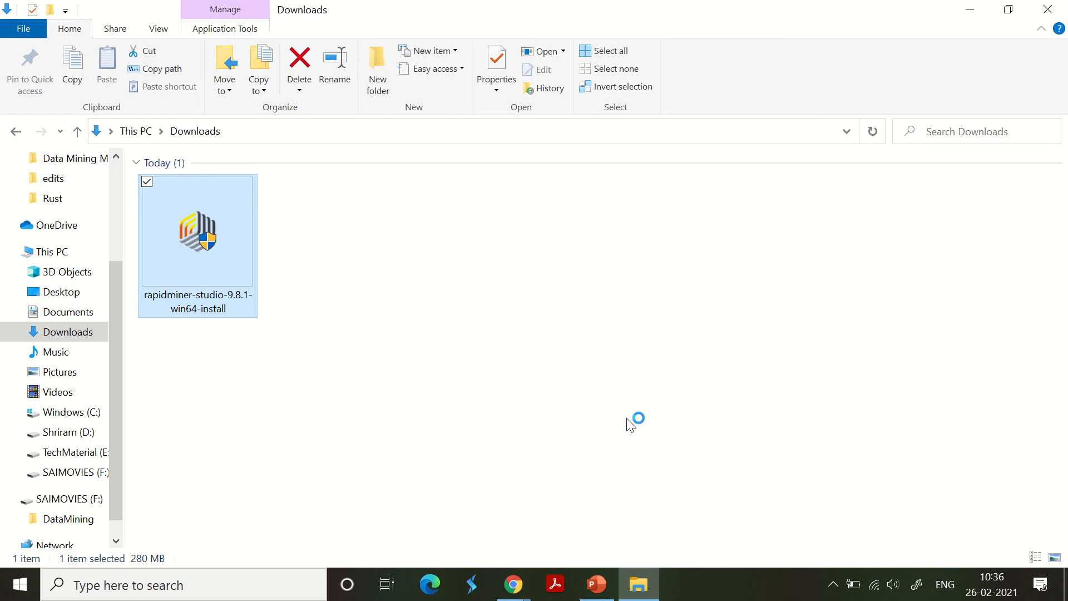
# Allow Studio through the Windows firewall and accept the end user license agreement.
pyautogui.doubleClick(197, 231)
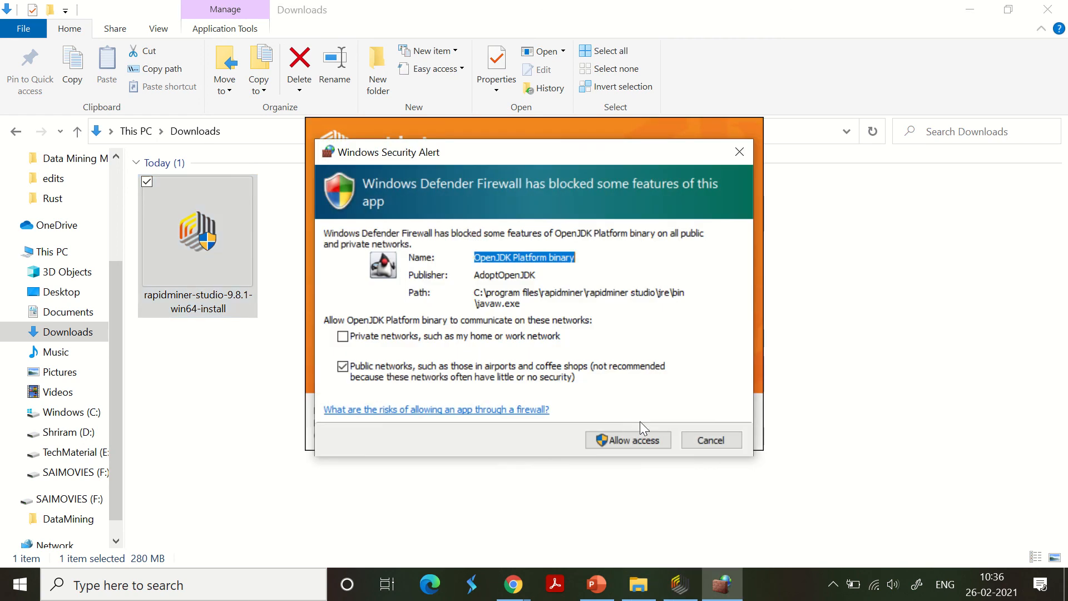
pyautogui.moveTo(628, 439)
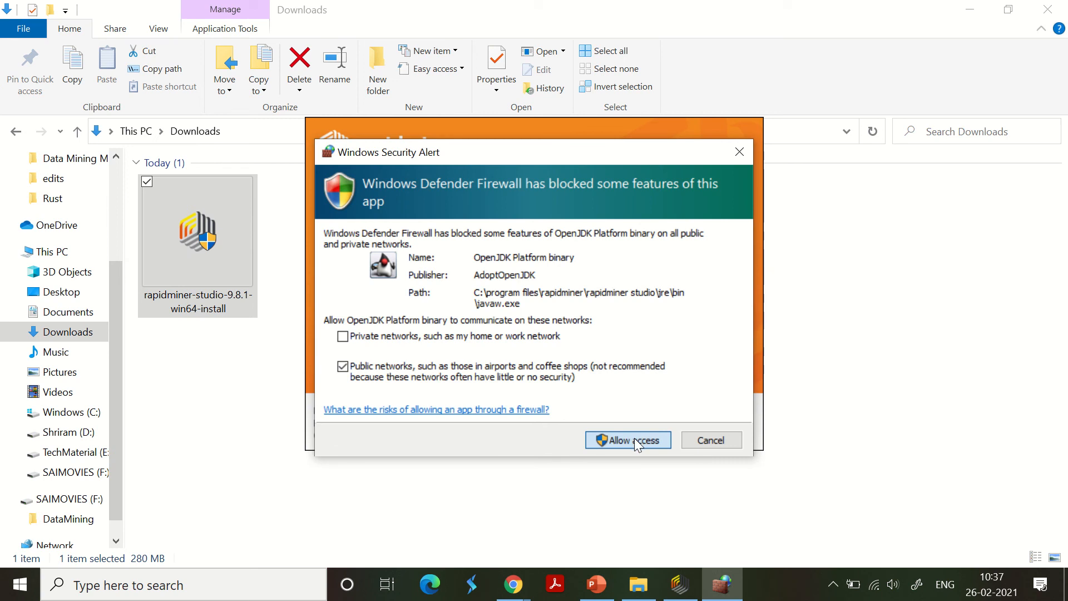
pyautogui.click(627, 440)
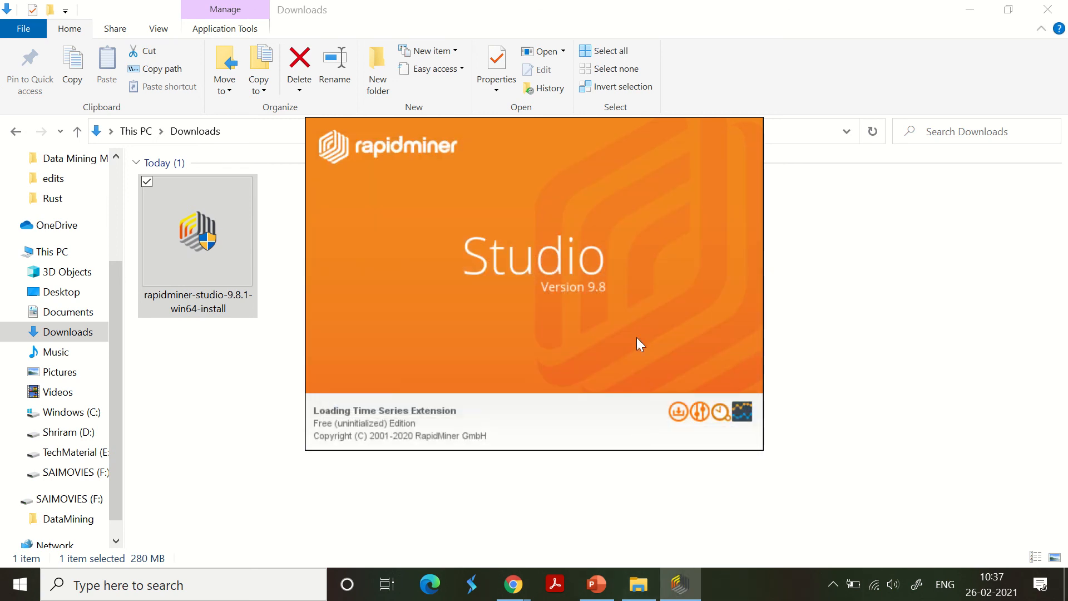
pyautogui.moveTo(313, 434)
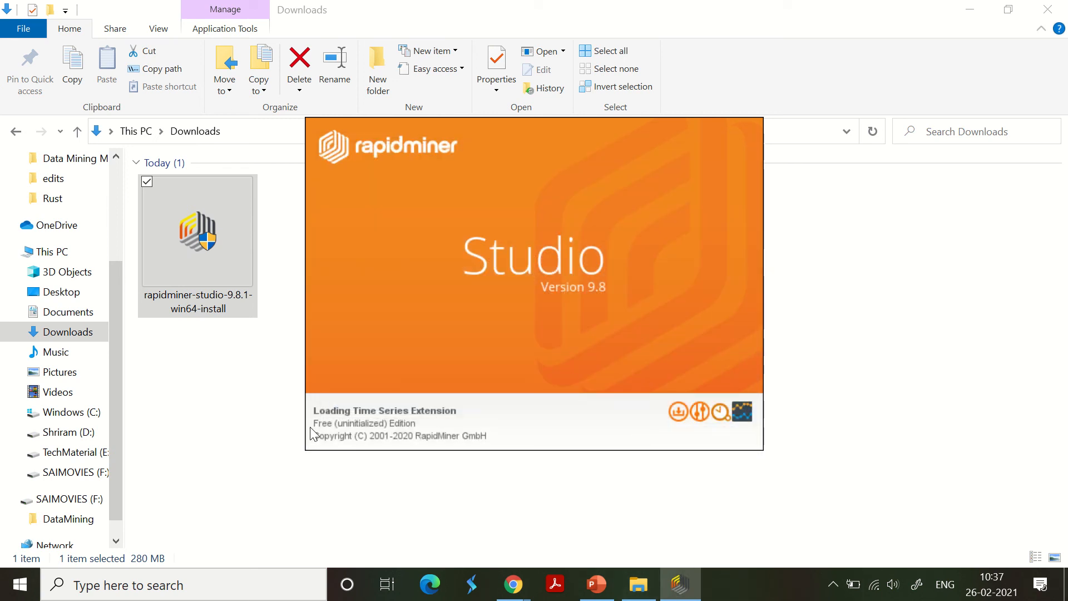
pyautogui.moveTo(471, 415)
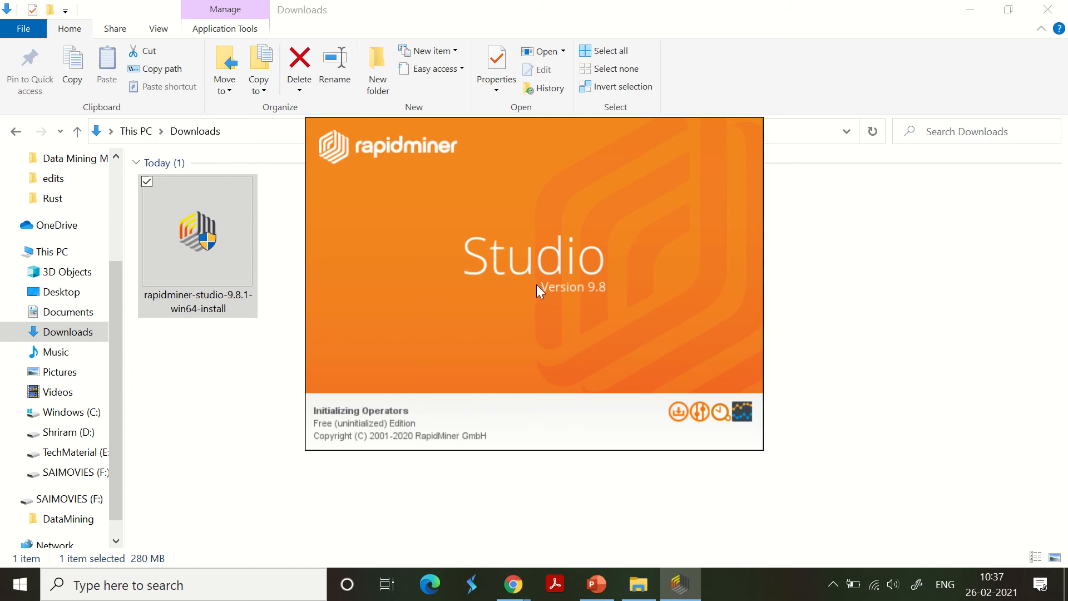
pyautogui.moveTo(540, 295)
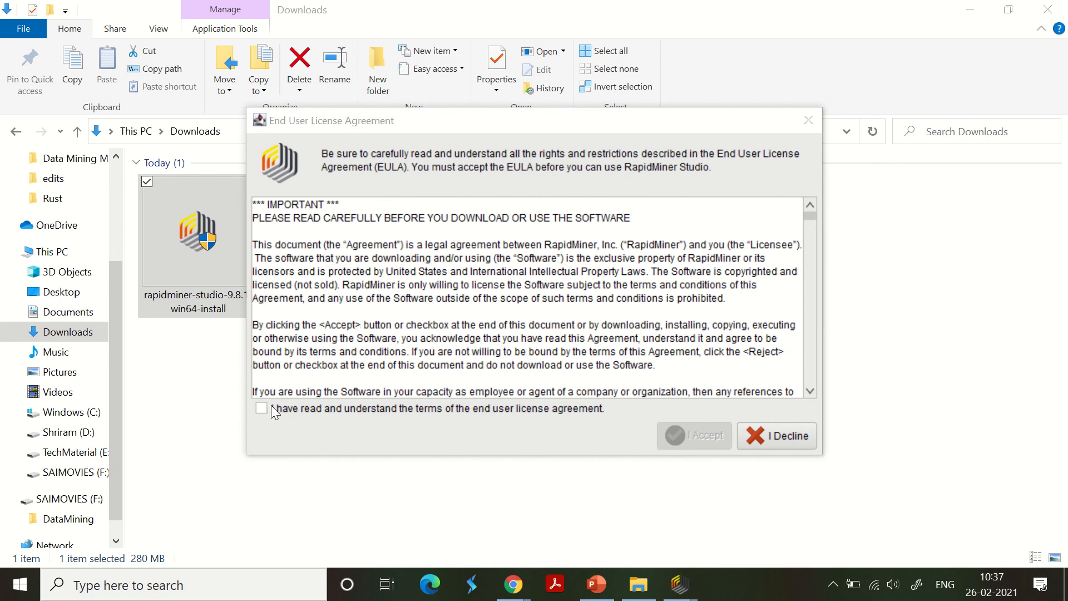
pyautogui.click(262, 408)
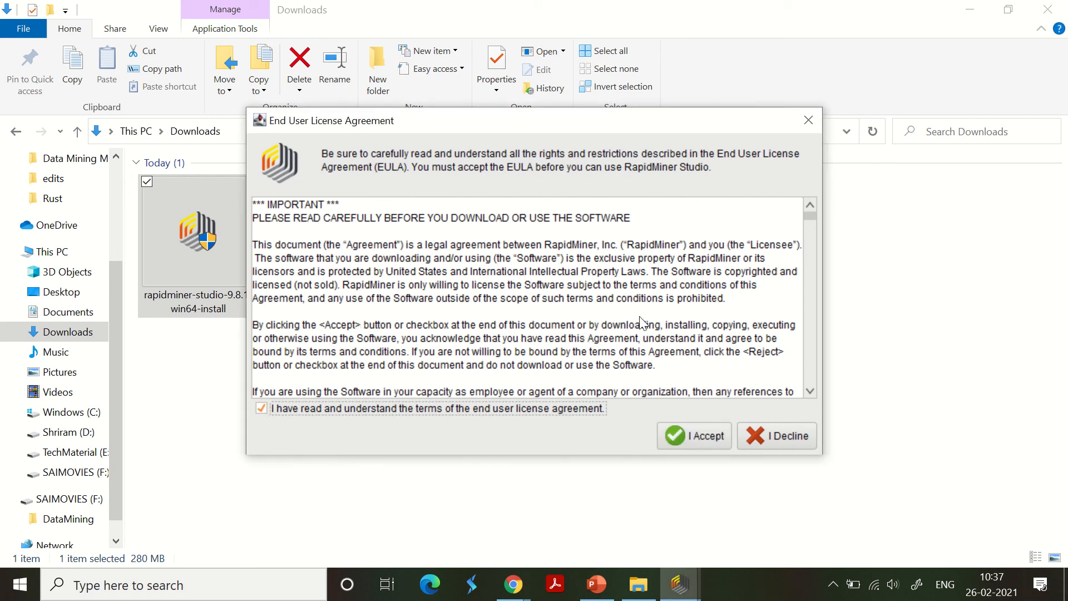
pyautogui.scroll(-3)
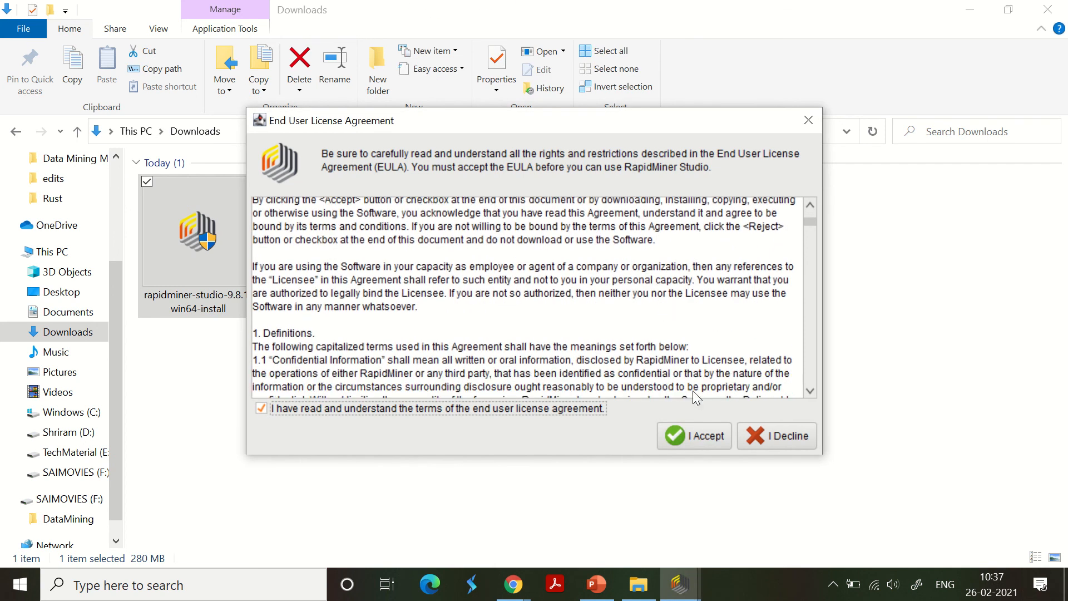
pyautogui.click(692, 436)
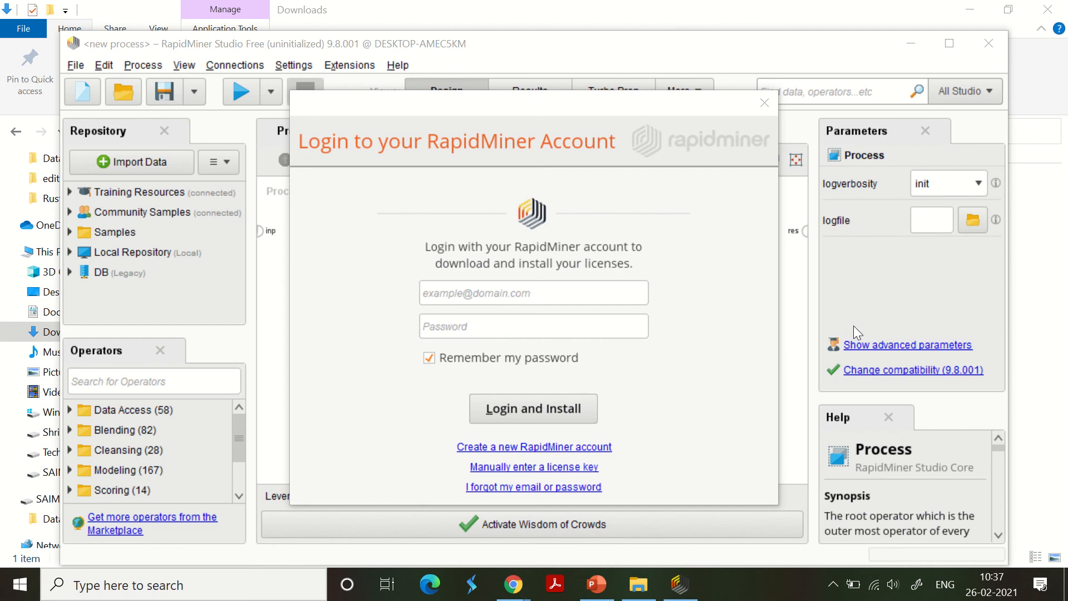
pyautogui.moveTo(571, 254)
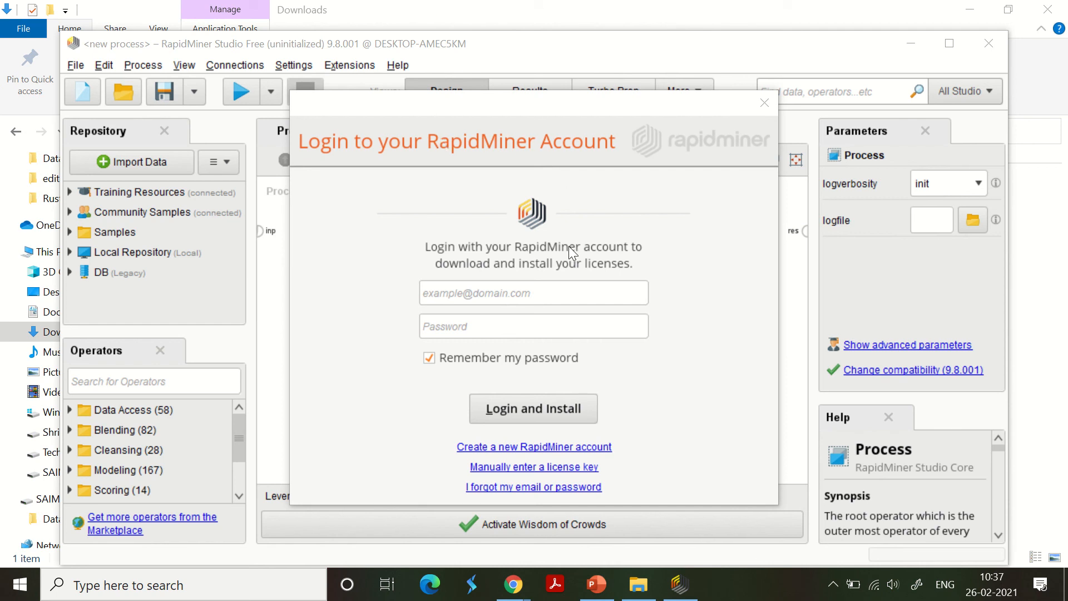
pyautogui.click(533, 294)
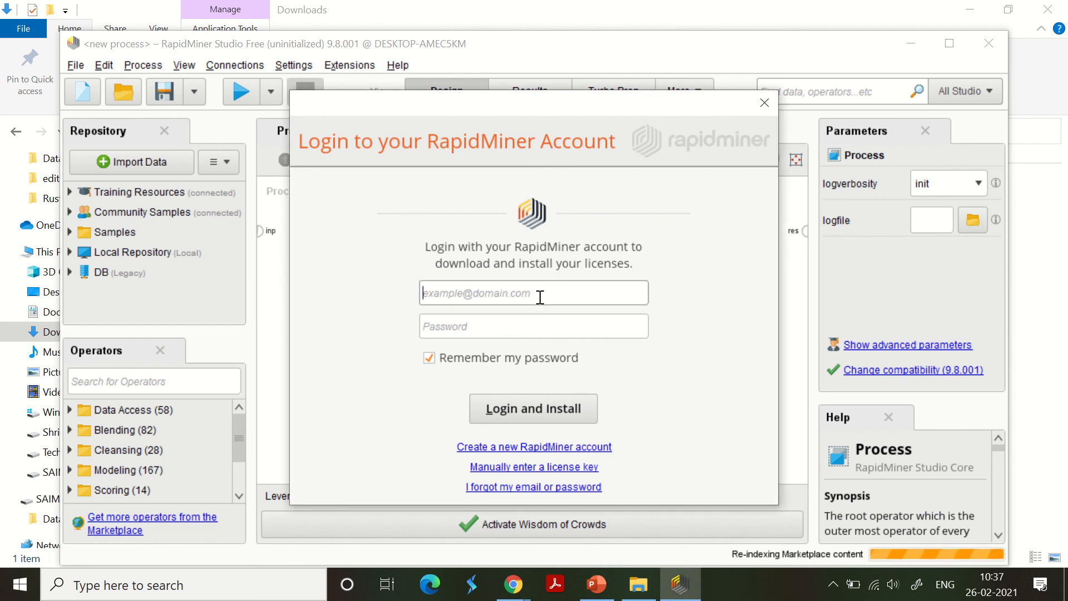
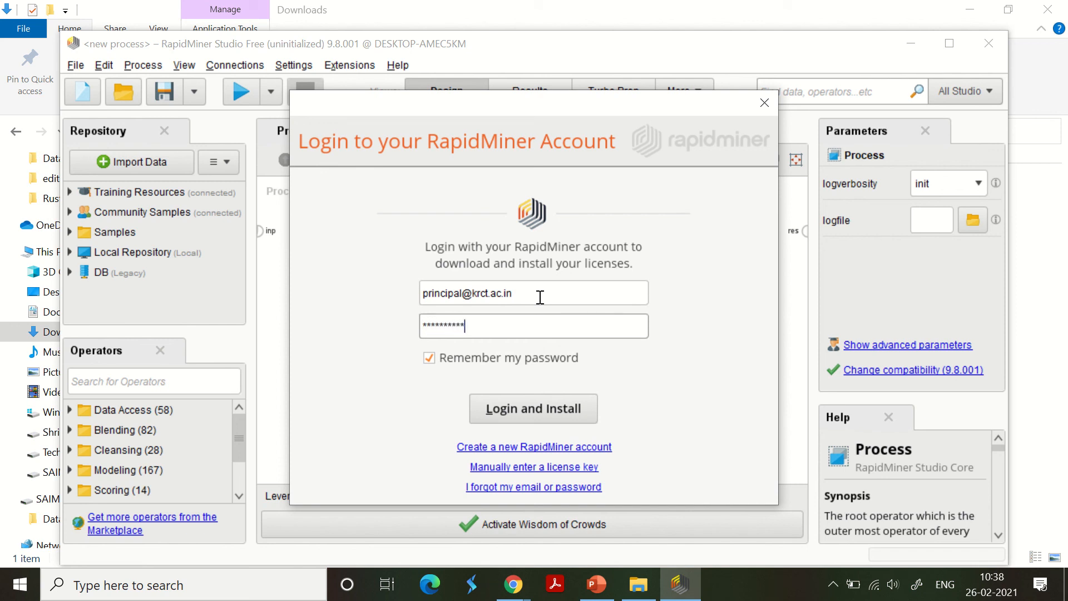
# Log in, install the Educational license, and confirm with I'm ready!
pyautogui.click(533, 408)
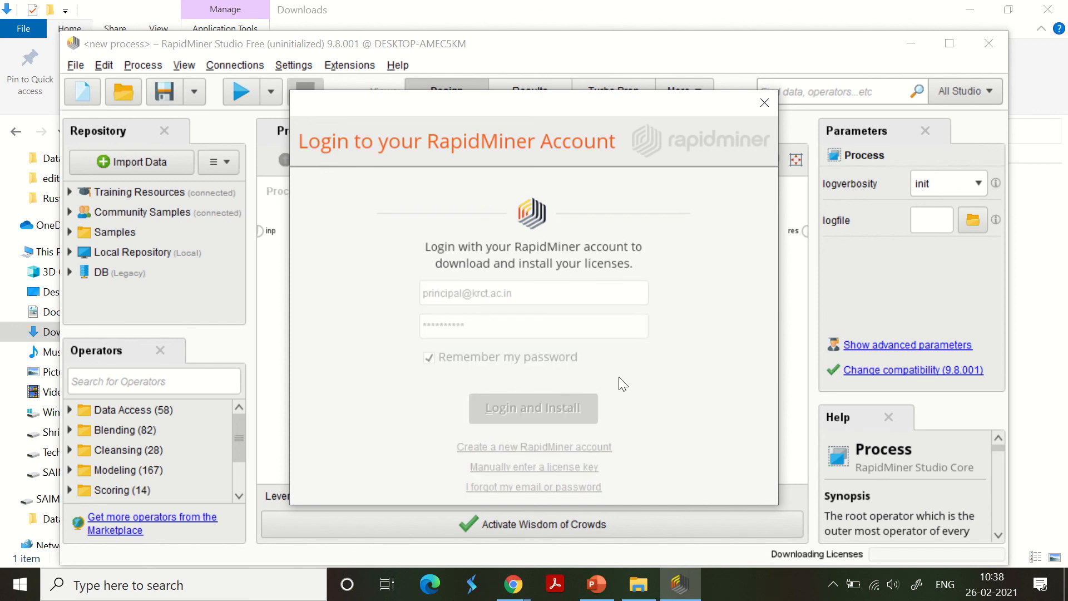
pyautogui.click(533, 408)
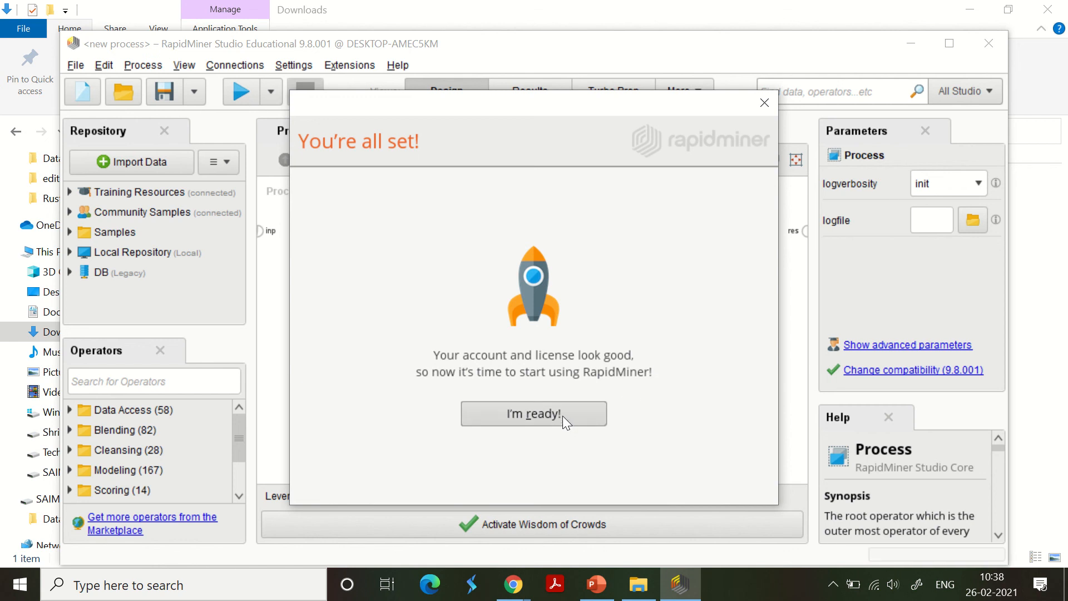
pyautogui.click(534, 414)
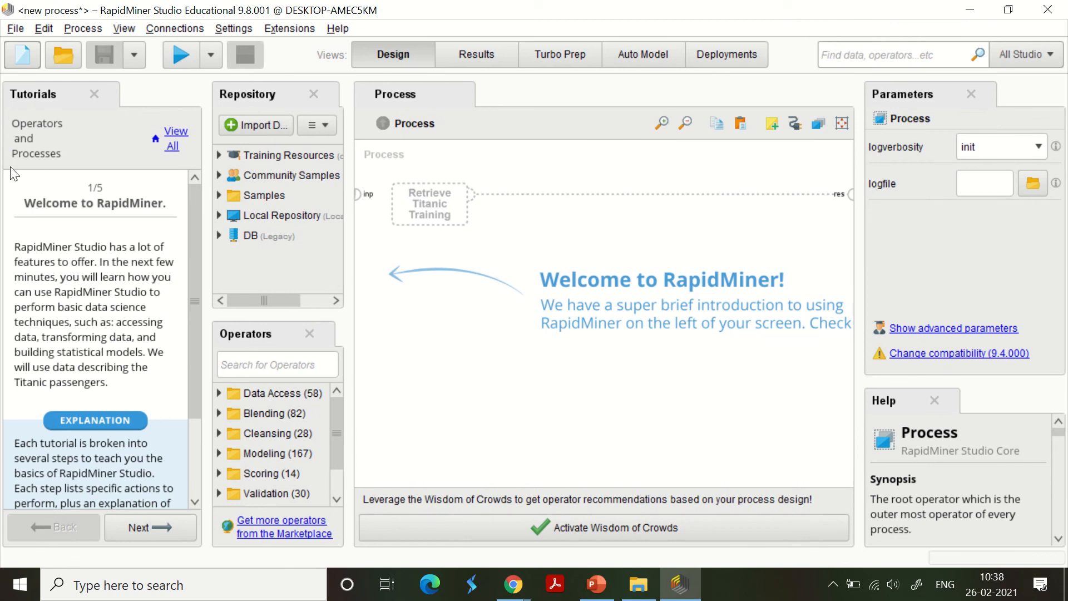
# Expand the Training Resources folder in the Repository panel.
pyautogui.scroll(-3)
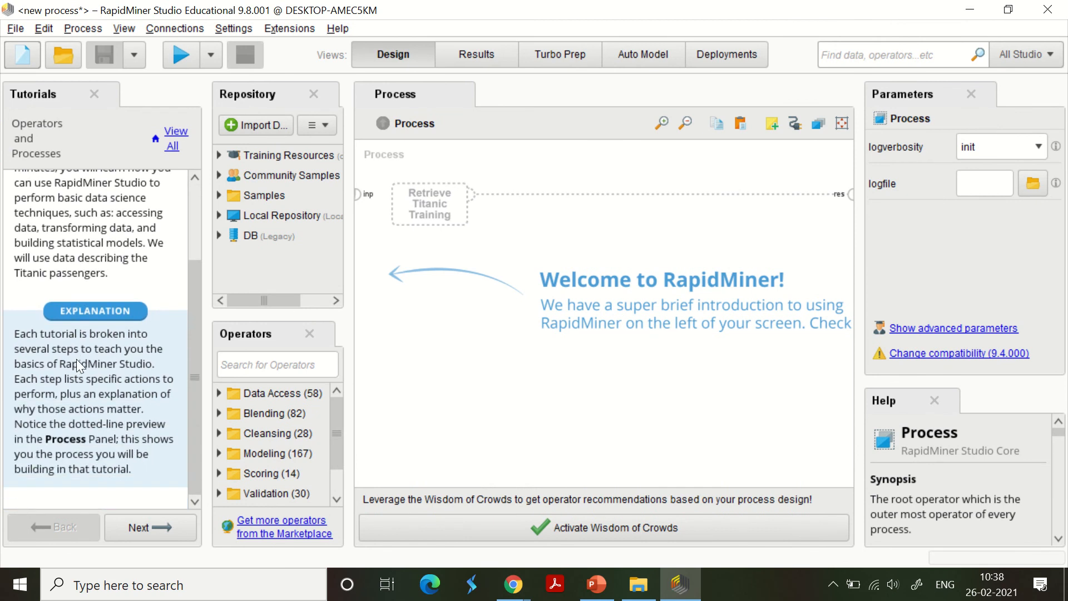
pyautogui.moveTo(101, 357)
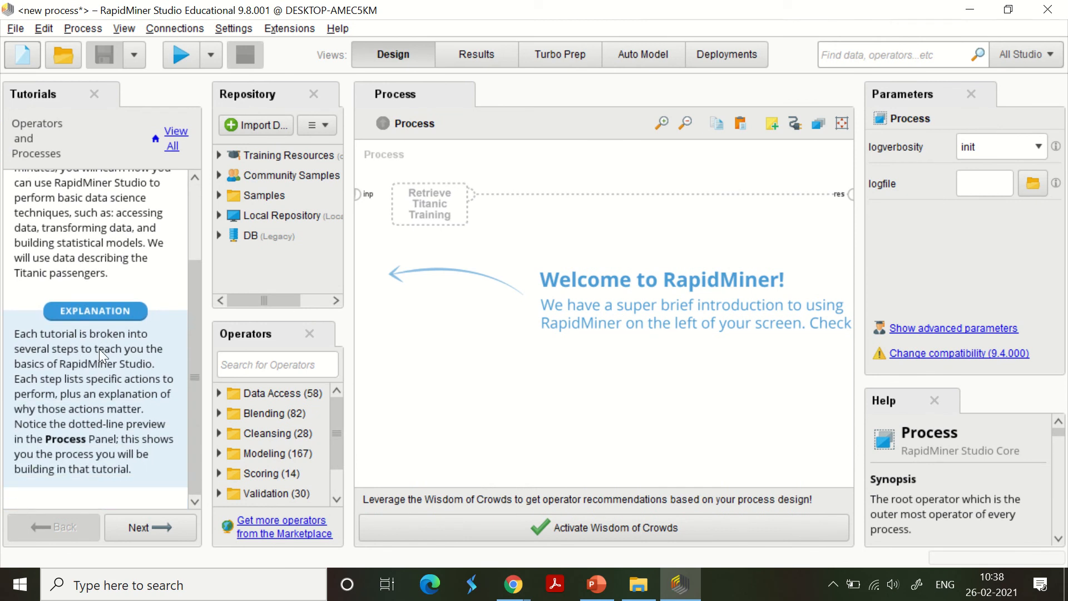
pyautogui.scroll(3)
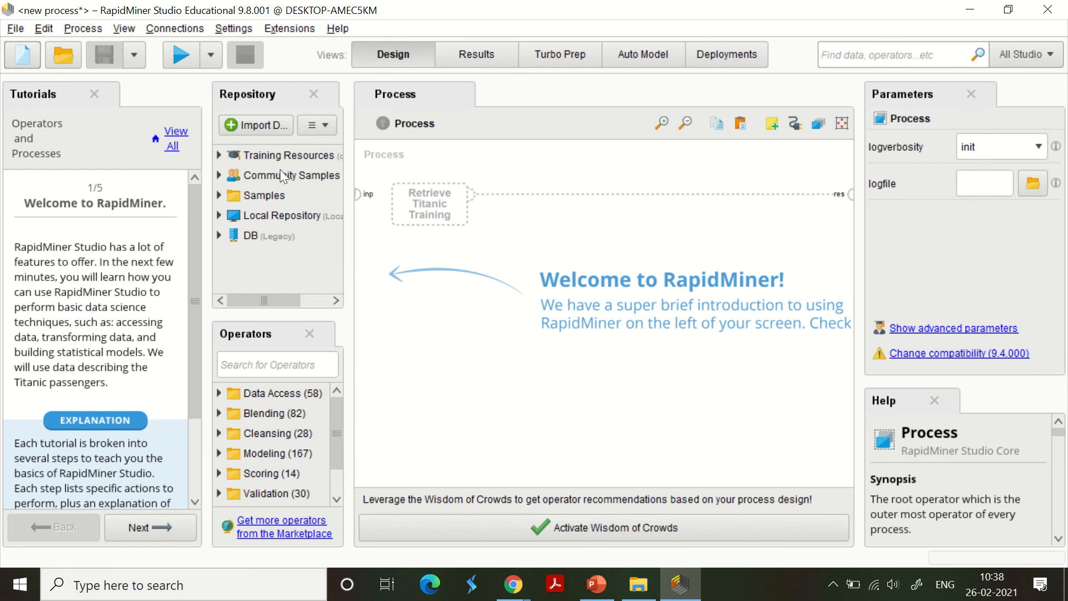
pyautogui.click(220, 155)
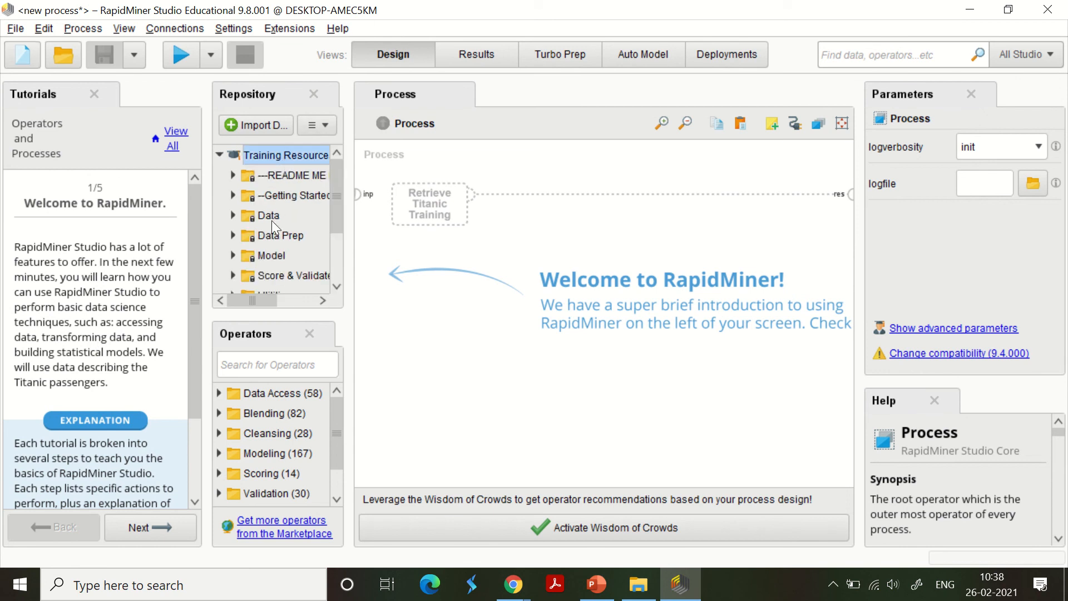
pyautogui.scroll(-3)
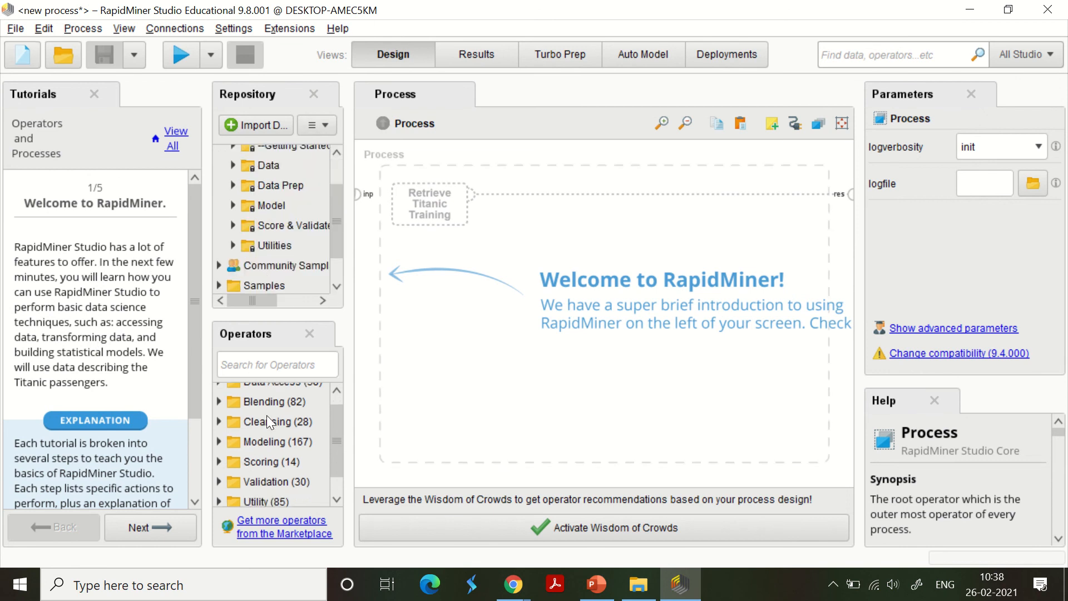
pyautogui.scroll(3)
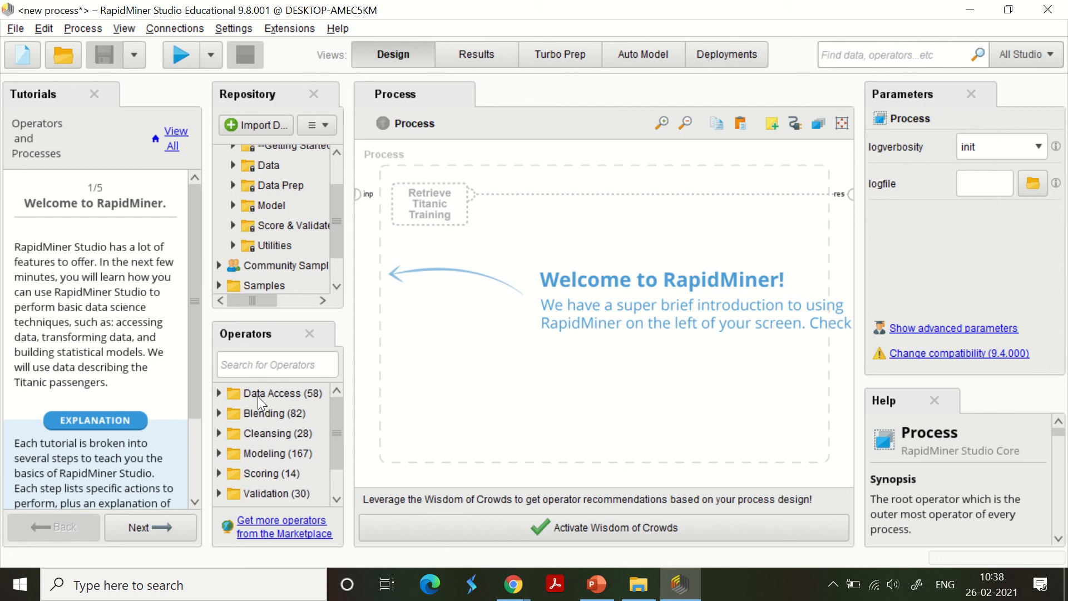
pyautogui.moveTo(247, 467)
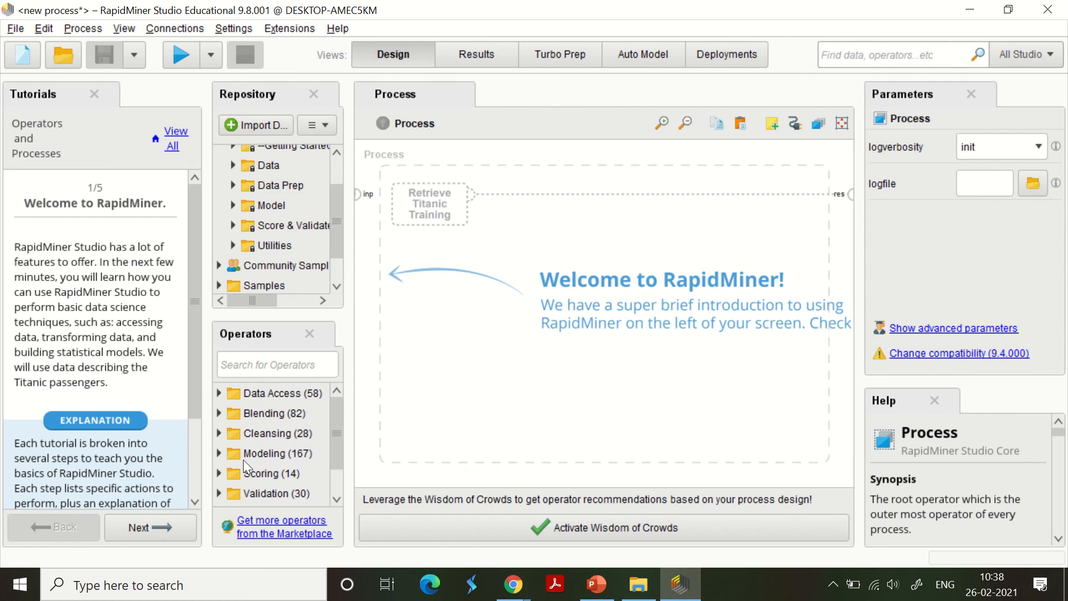
pyautogui.moveTo(285, 406)
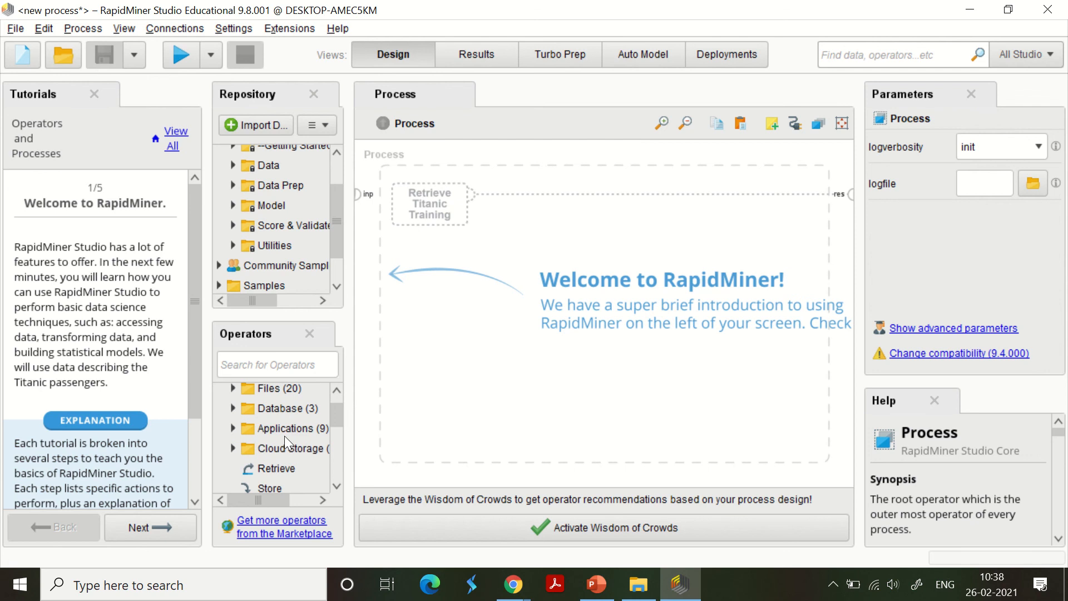
# Expand the Data Access operator group, then load all tutorials from Design view.
pyautogui.click(476, 54)
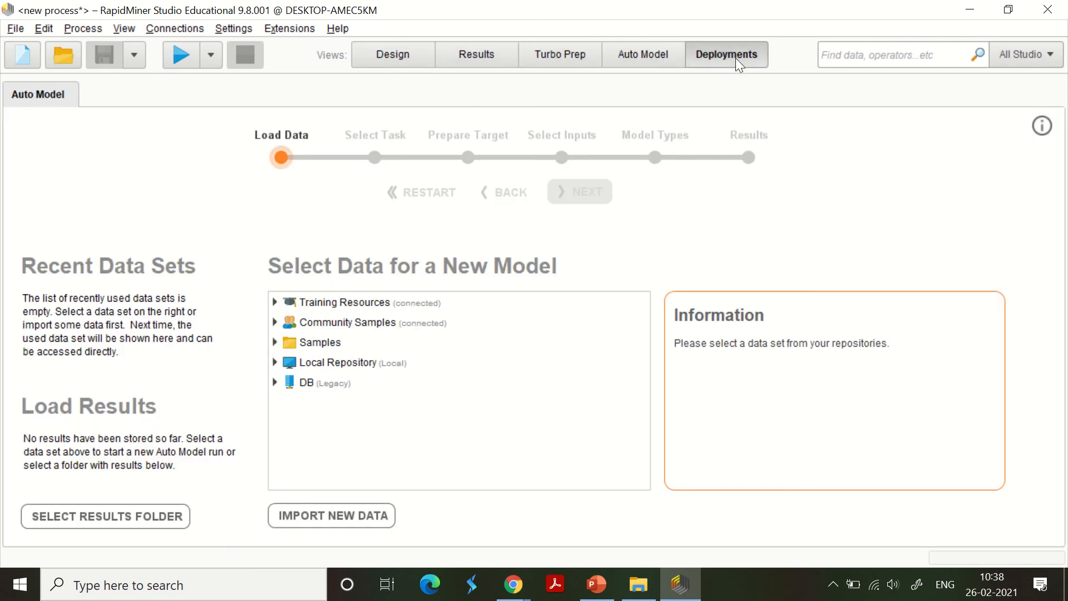
pyautogui.click(392, 55)
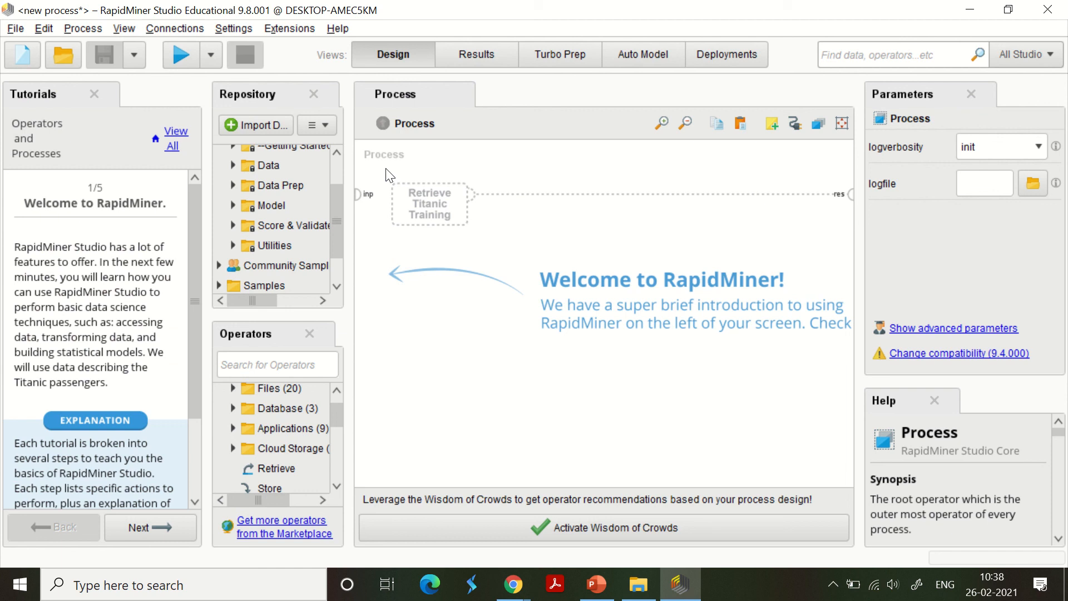
pyautogui.moveTo(118, 301)
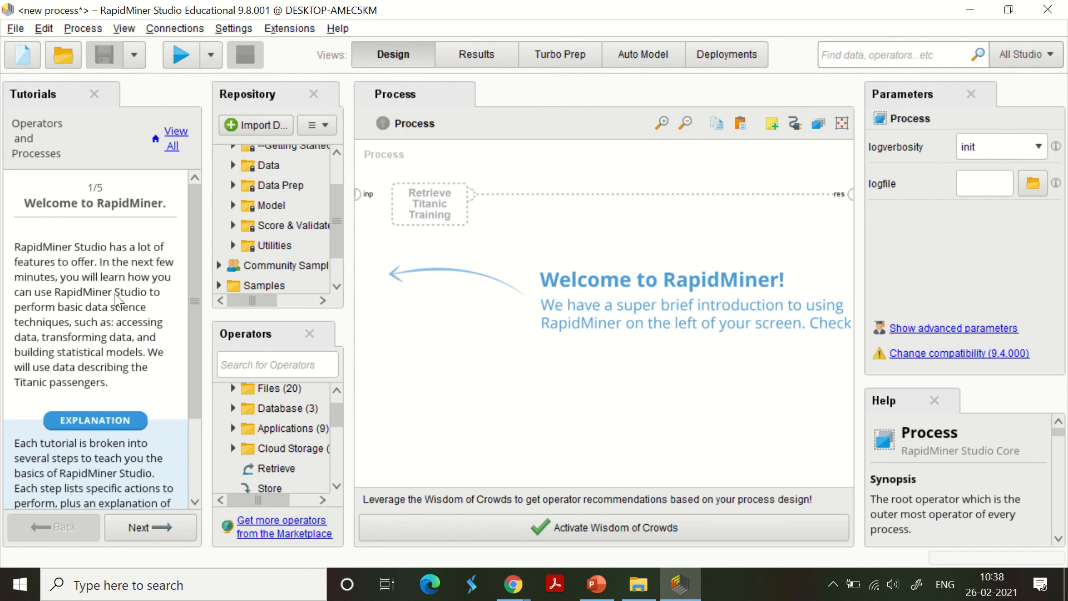
pyautogui.click(175, 138)
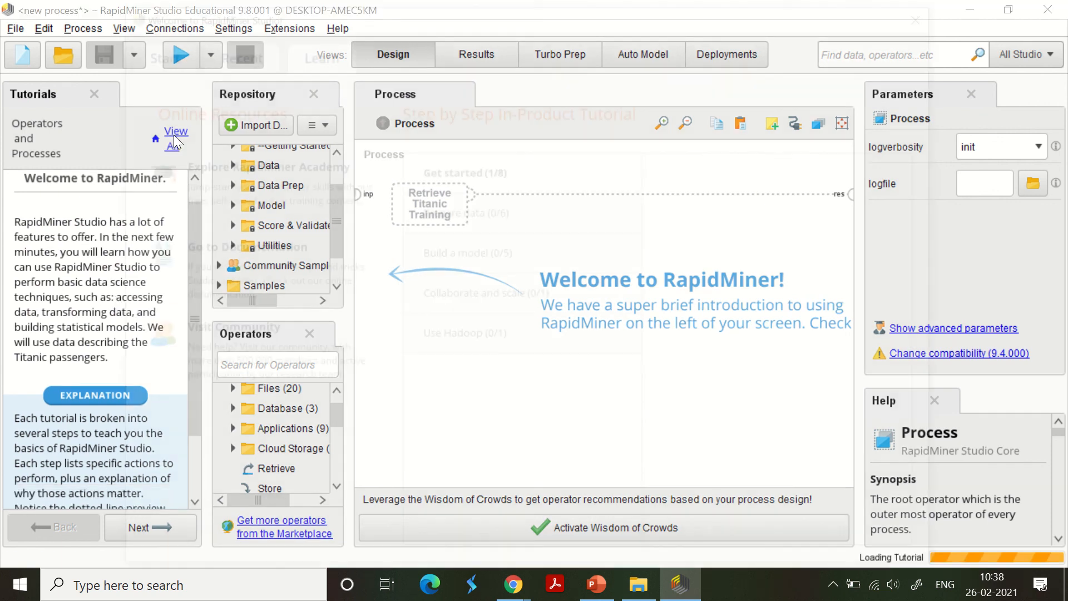
pyautogui.click(176, 136)
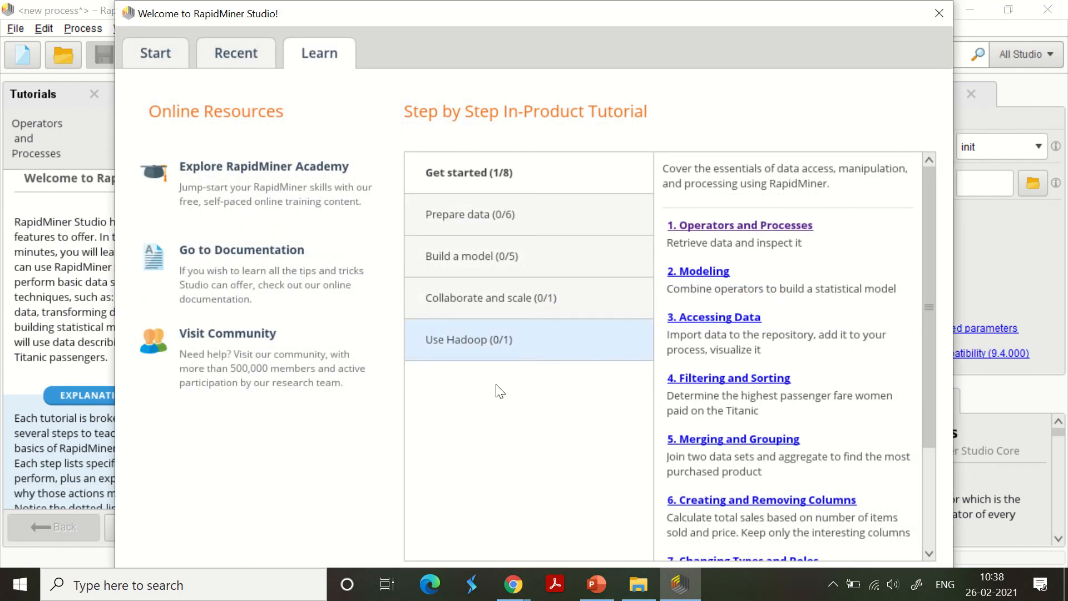
pyautogui.moveTo(254, 187)
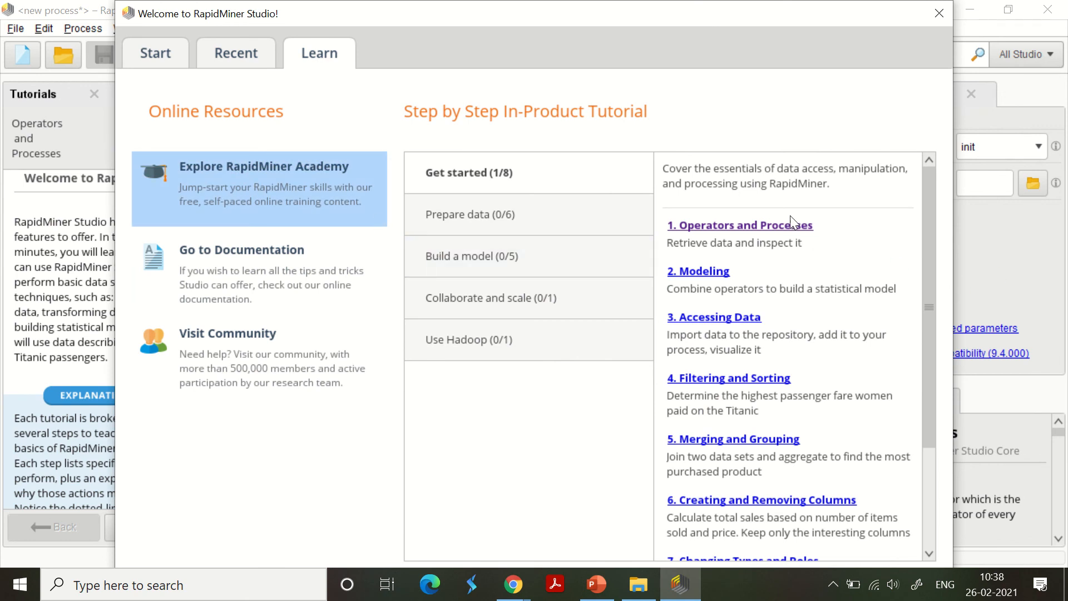
pyautogui.moveTo(717, 230)
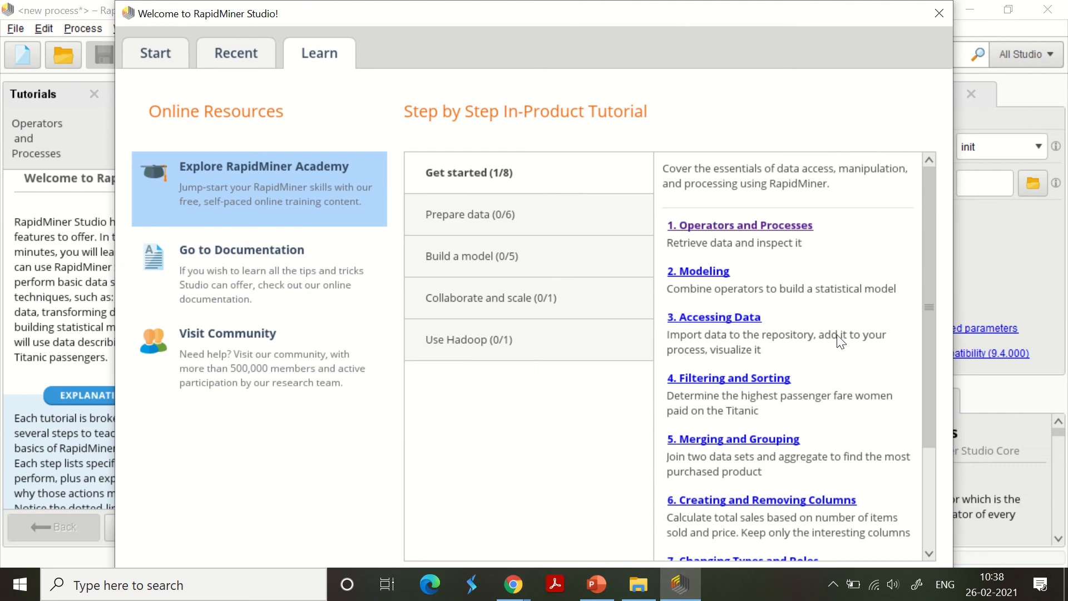
pyautogui.scroll(-3)
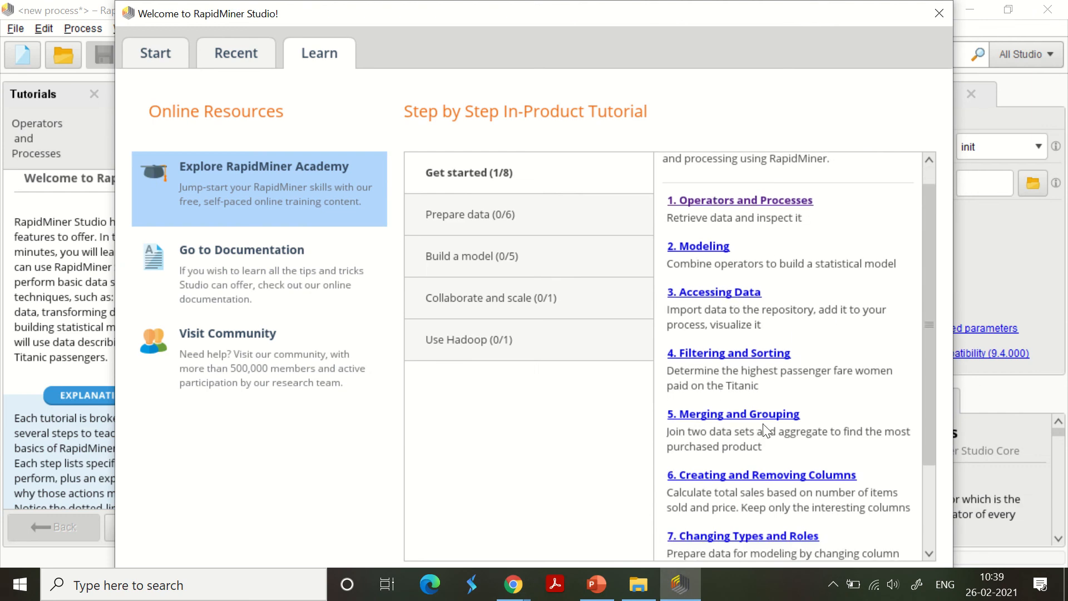
pyautogui.scroll(3)
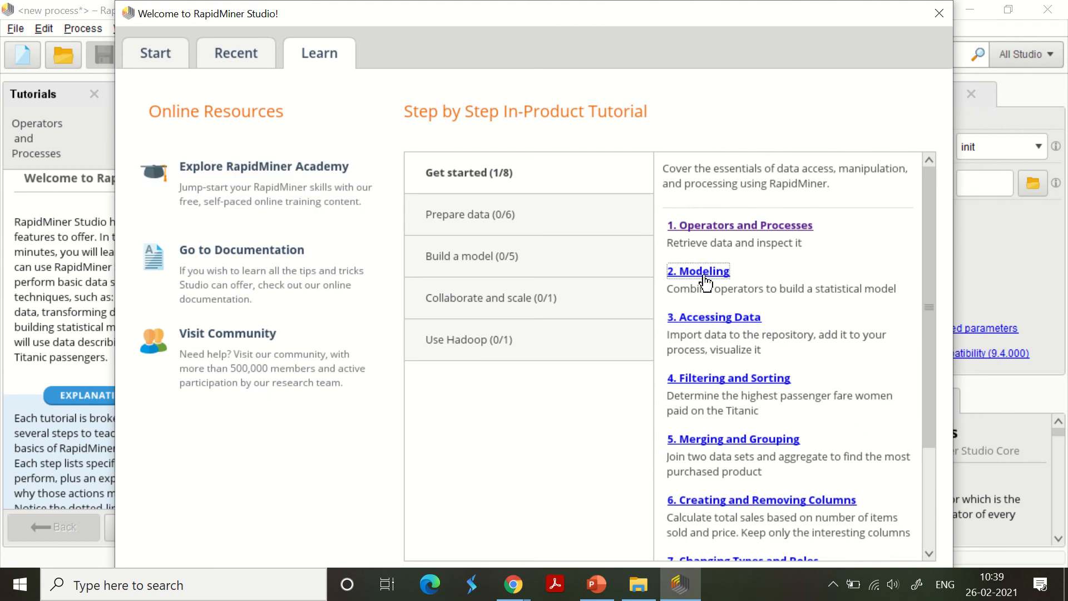
pyautogui.moveTo(817, 318)
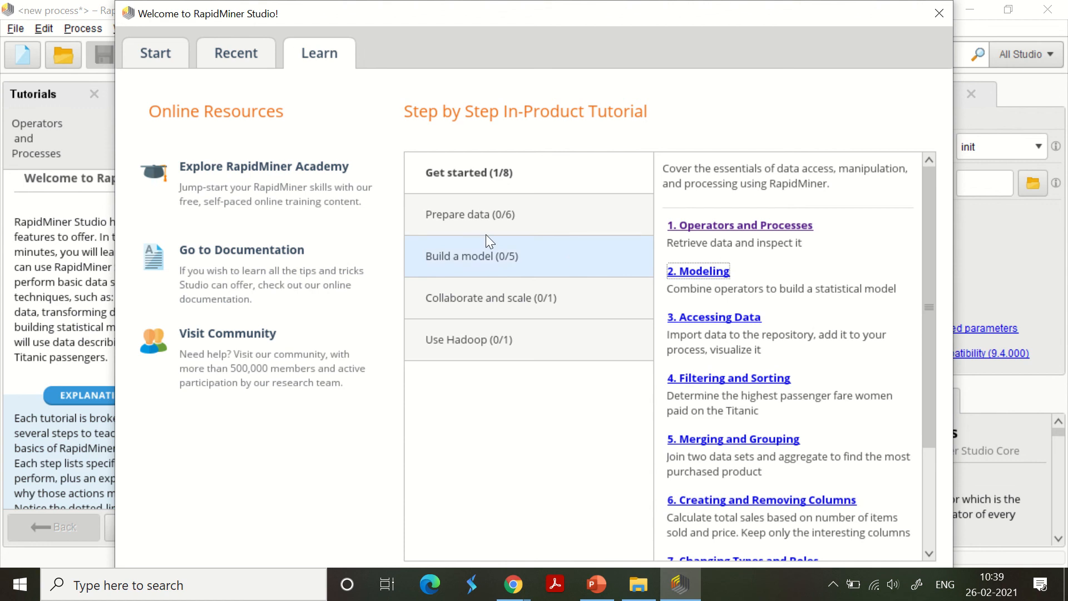
pyautogui.moveTo(914, 96)
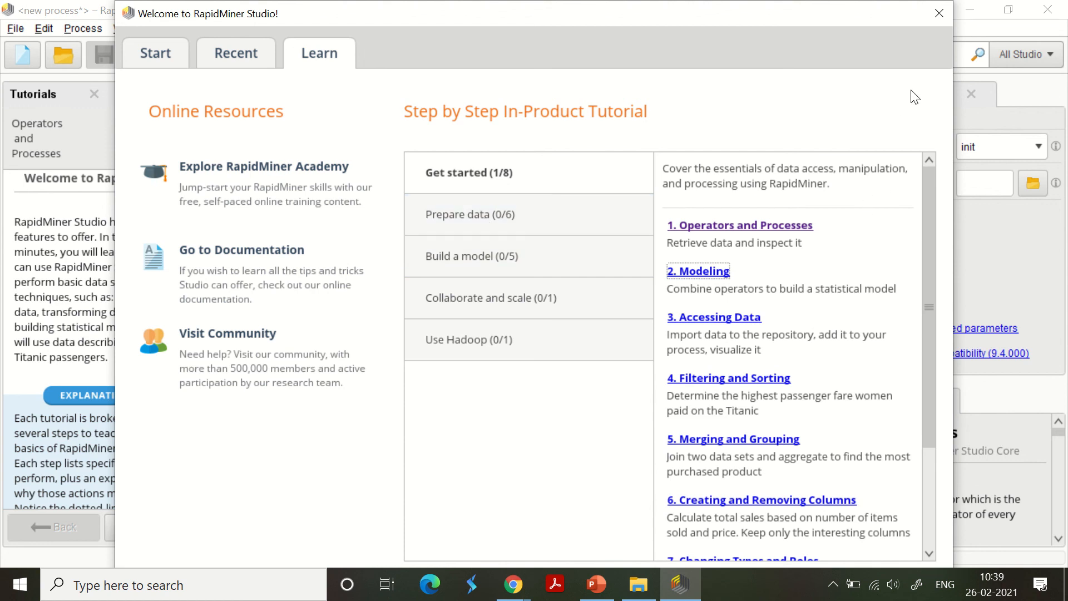
pyautogui.click(938, 13)
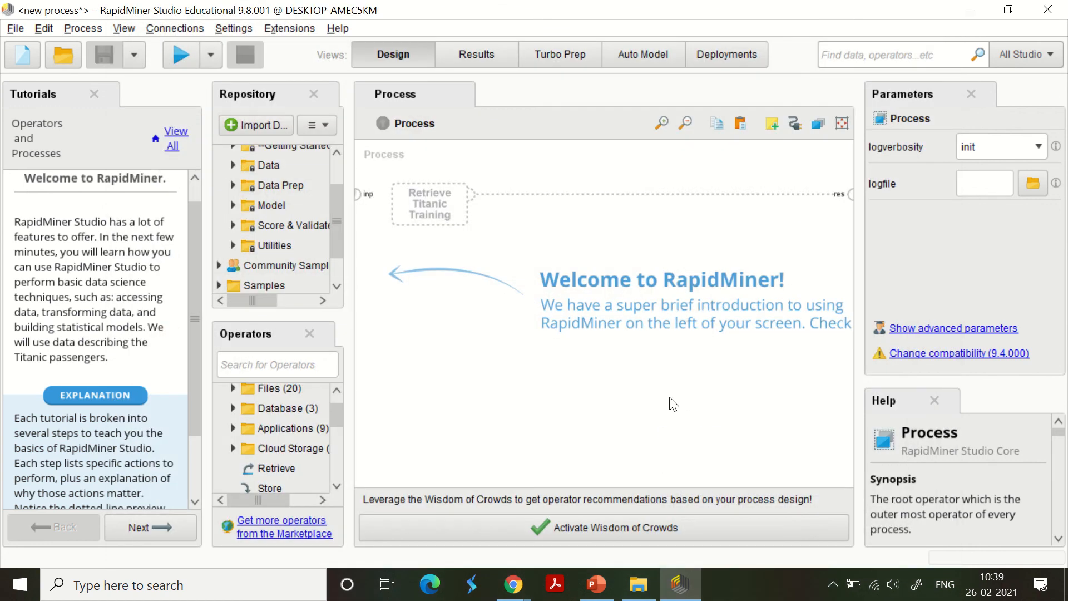
pyautogui.moveTo(727, 379)
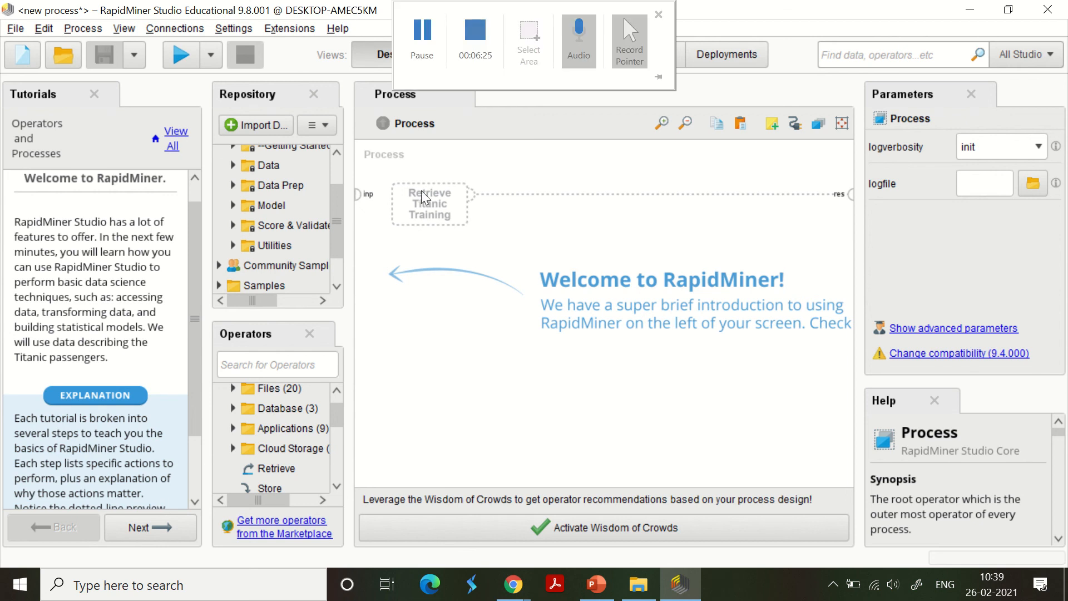
pyautogui.click(658, 14)
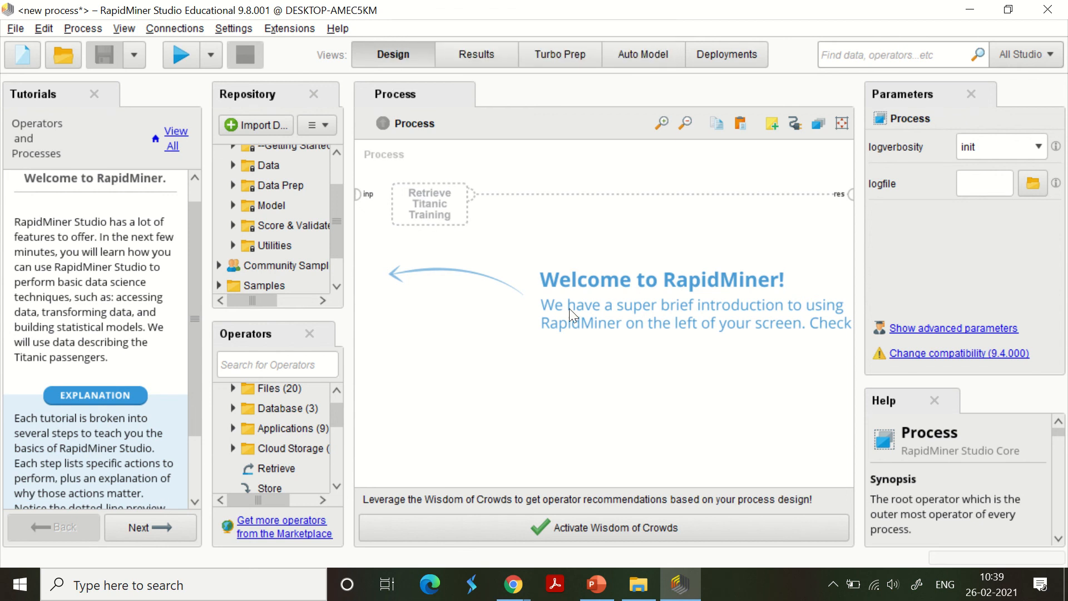
pyautogui.moveTo(567, 332)
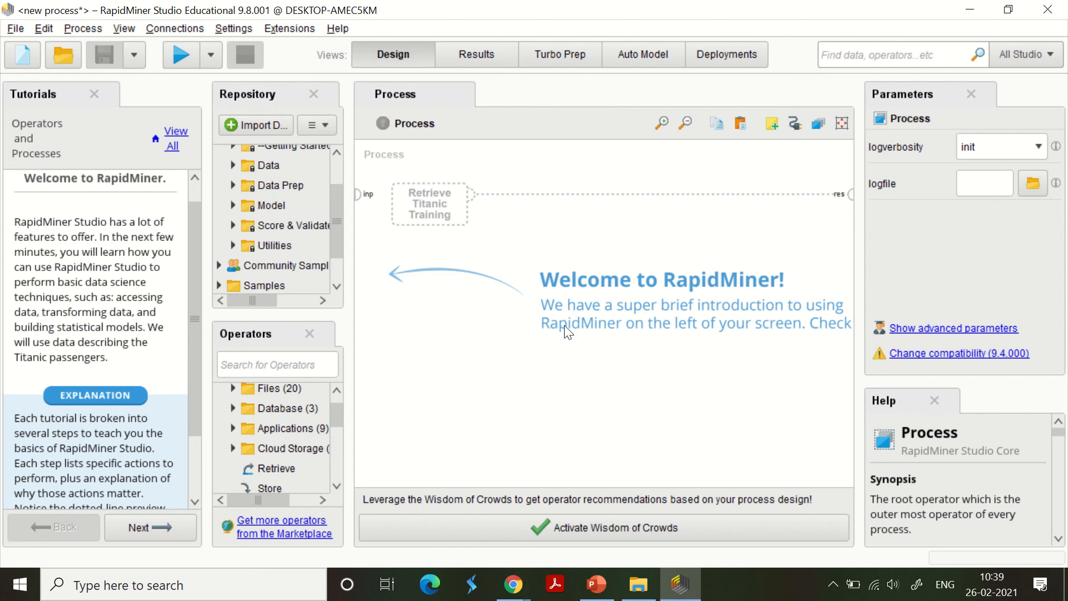
pyautogui.moveTo(758, 320)
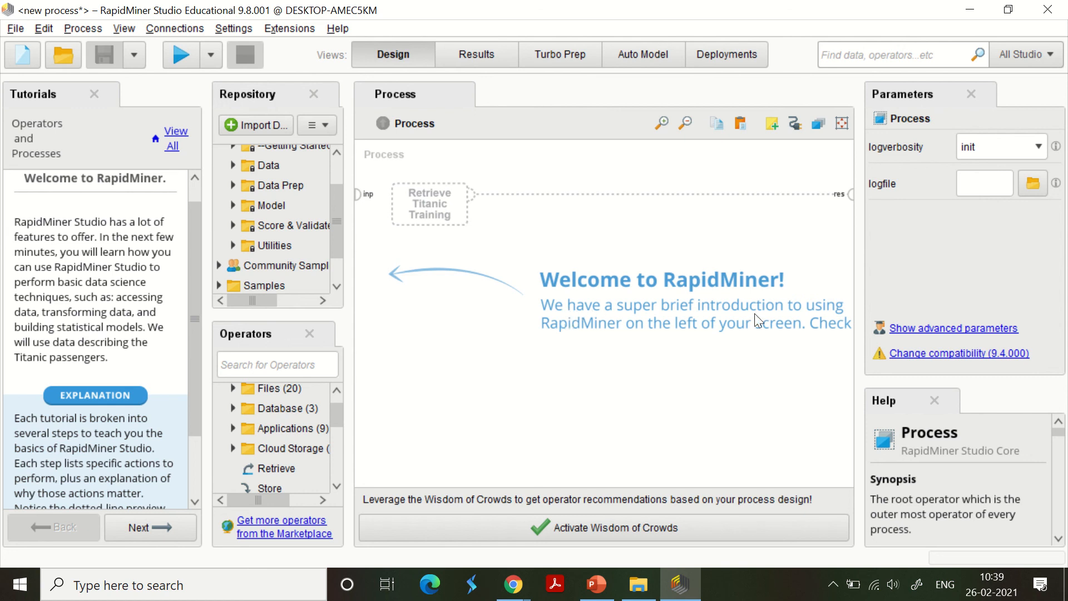